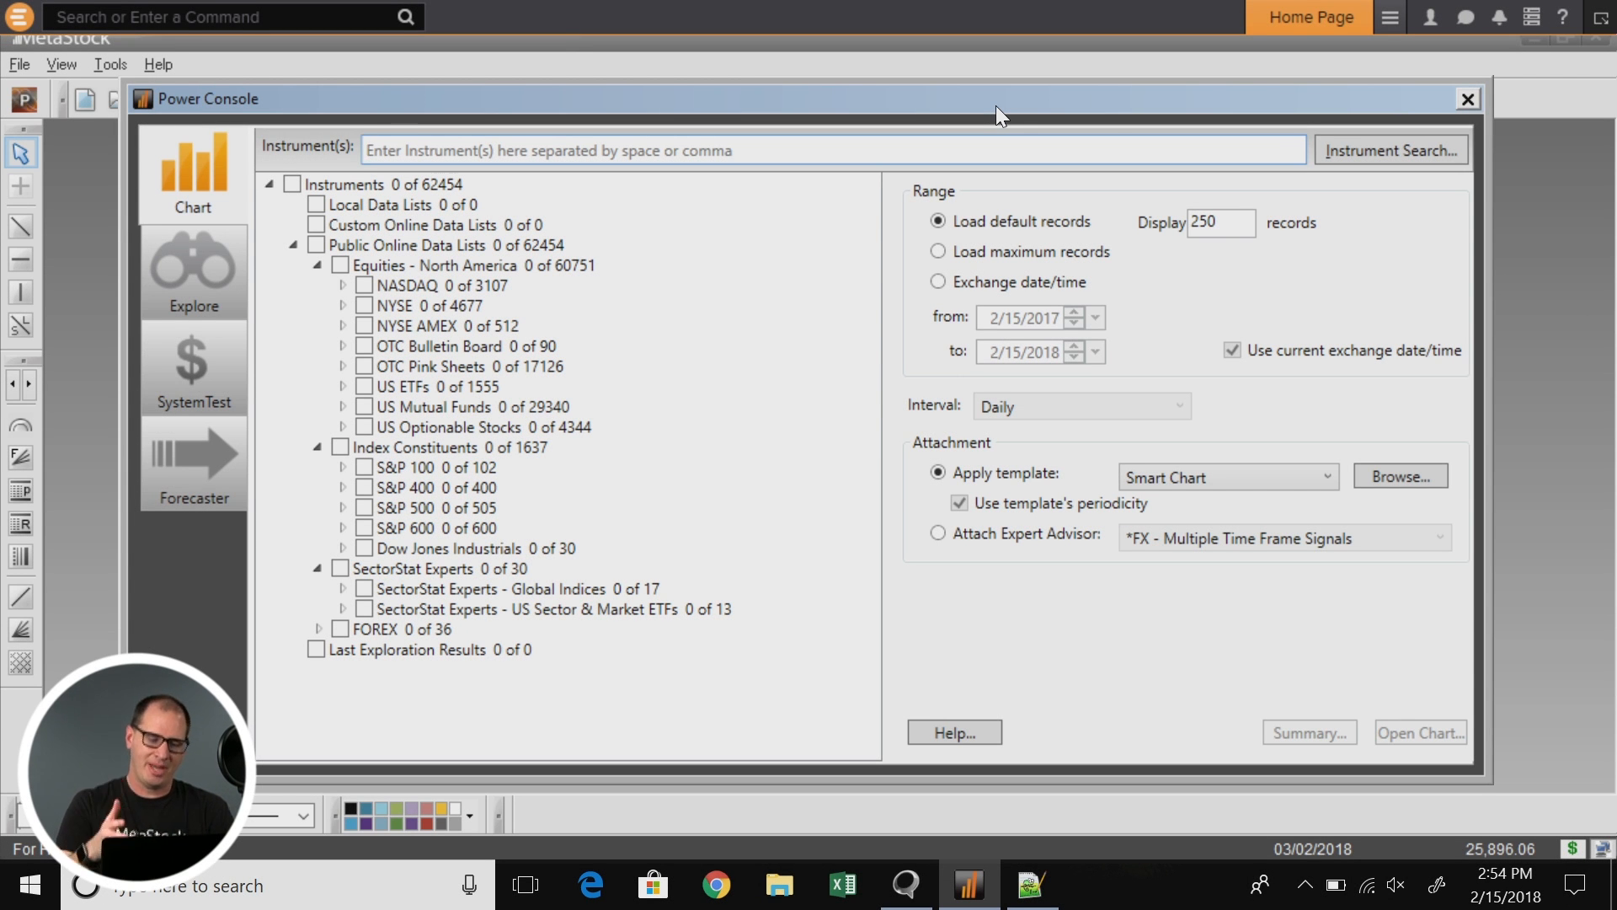
Step: Open a chart for the instrument FB.O from the Power Console
{"action": "type", "text": "F"}
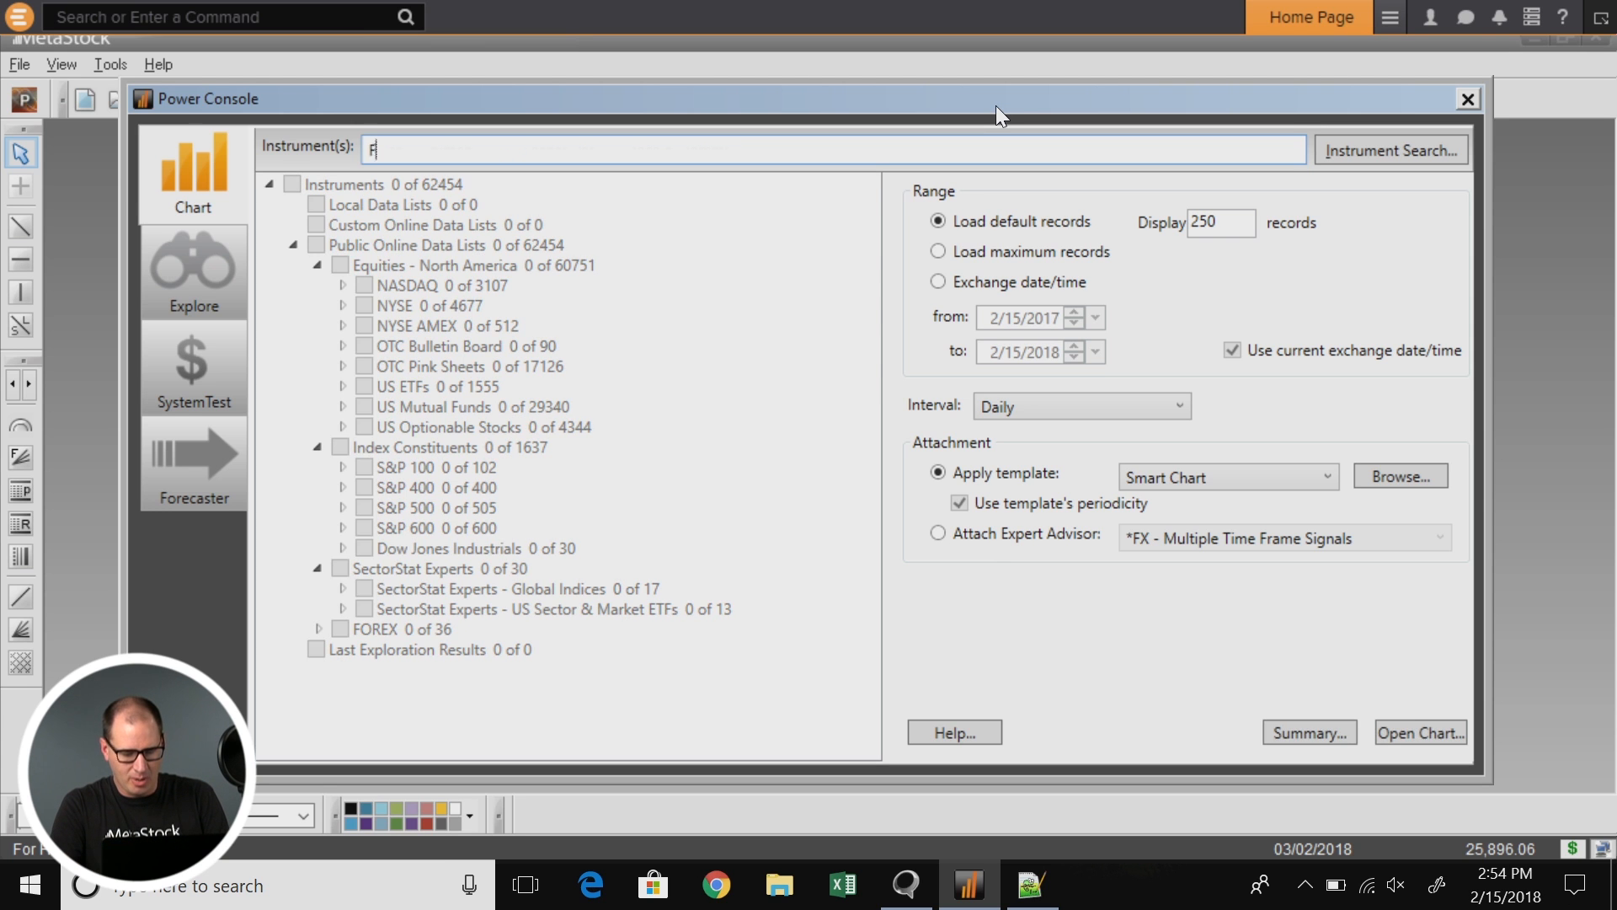
{"action": "type", "text": "B.O"}
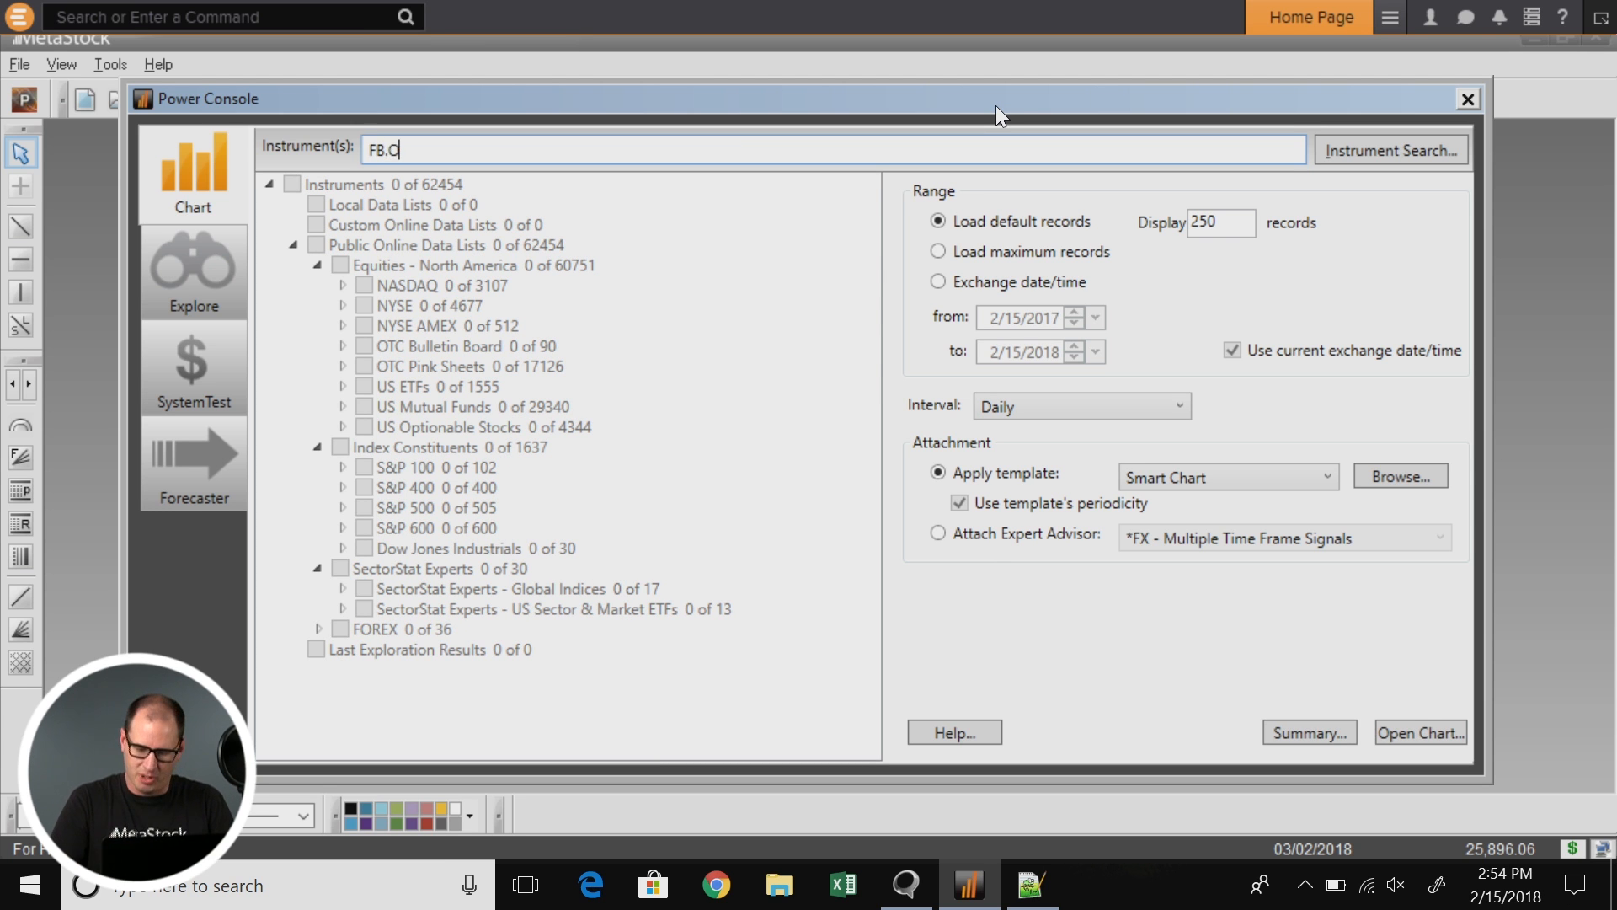
{"action": "left_click", "coordinate": [1420, 732]}
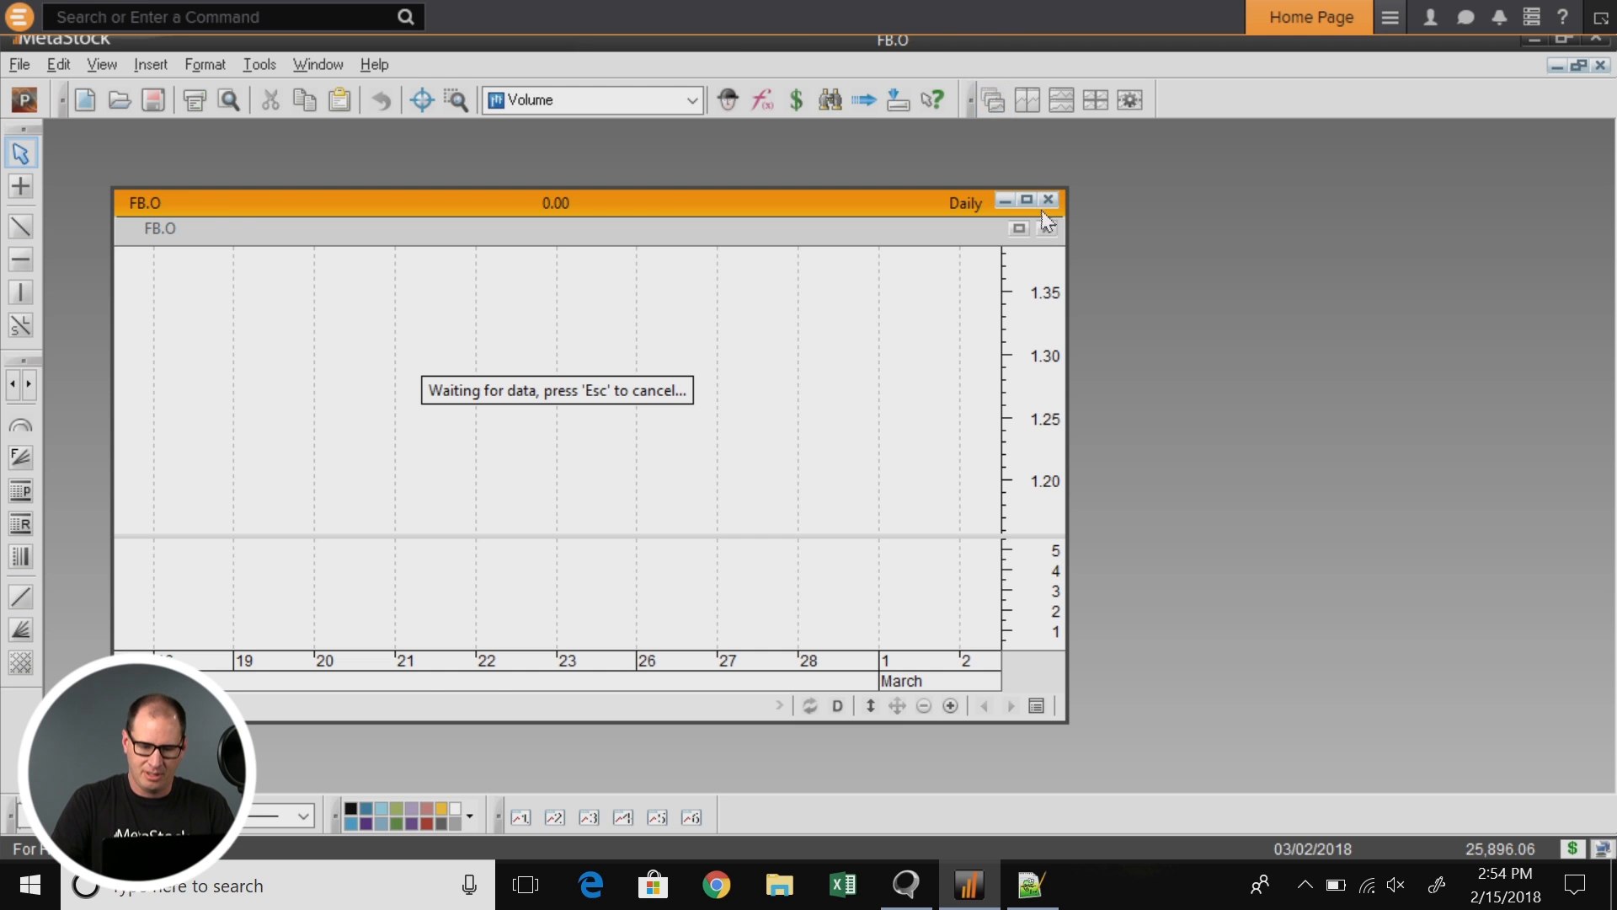
Step: Maximize the FB.O chart window to fill the workspace
{"action": "left_click", "coordinate": [1026, 201]}
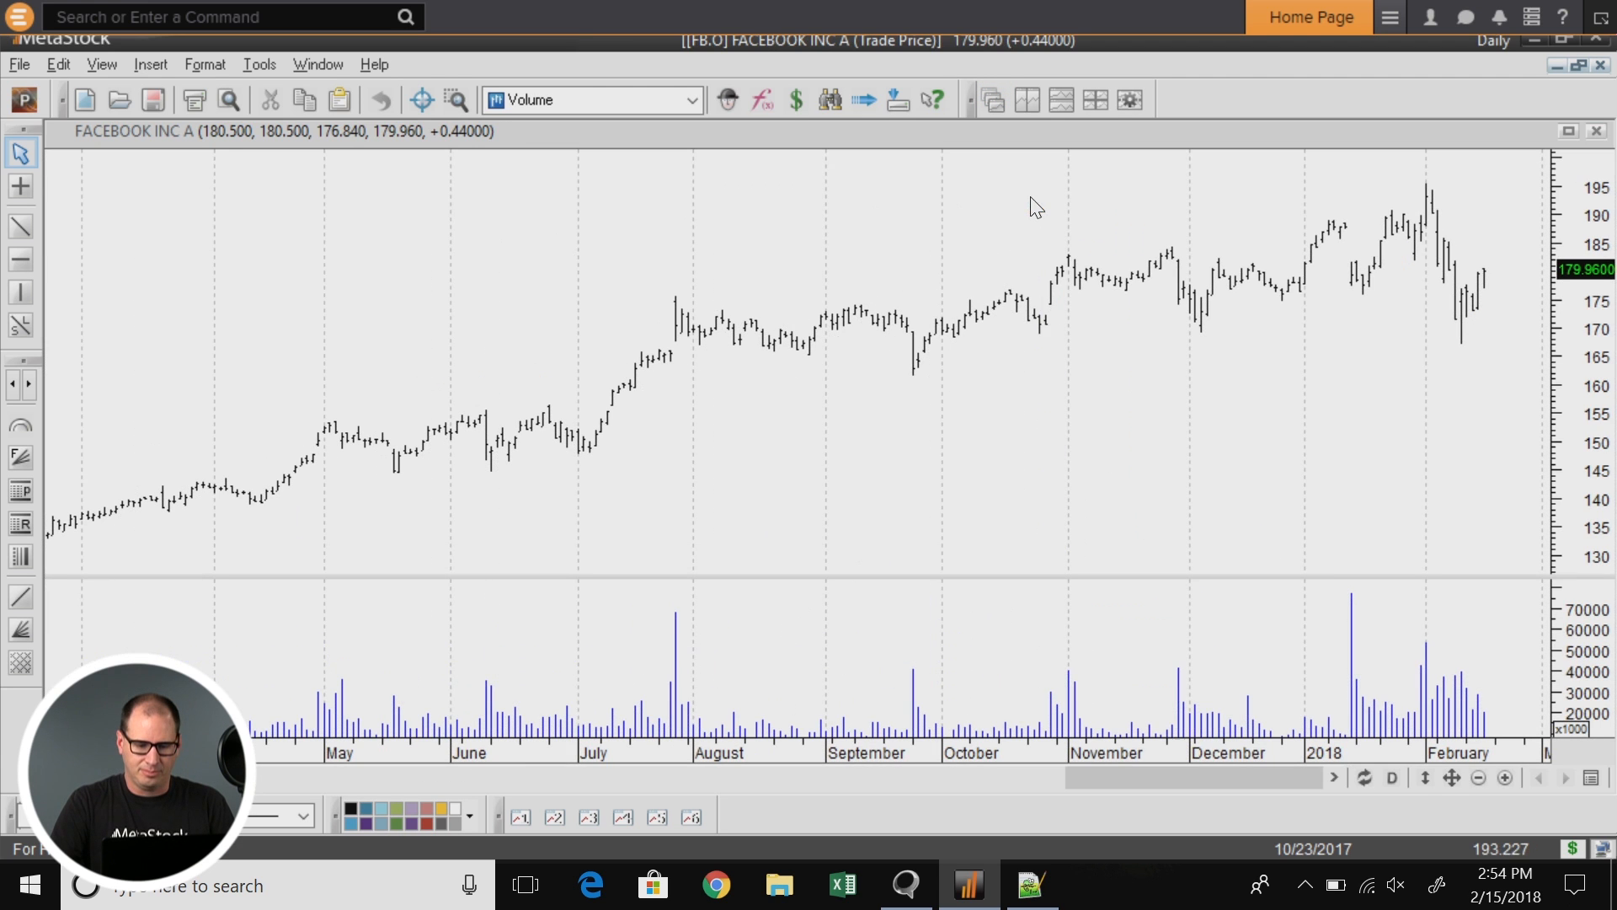
{"action": "mouse_move", "coordinate": [1064, 371]}
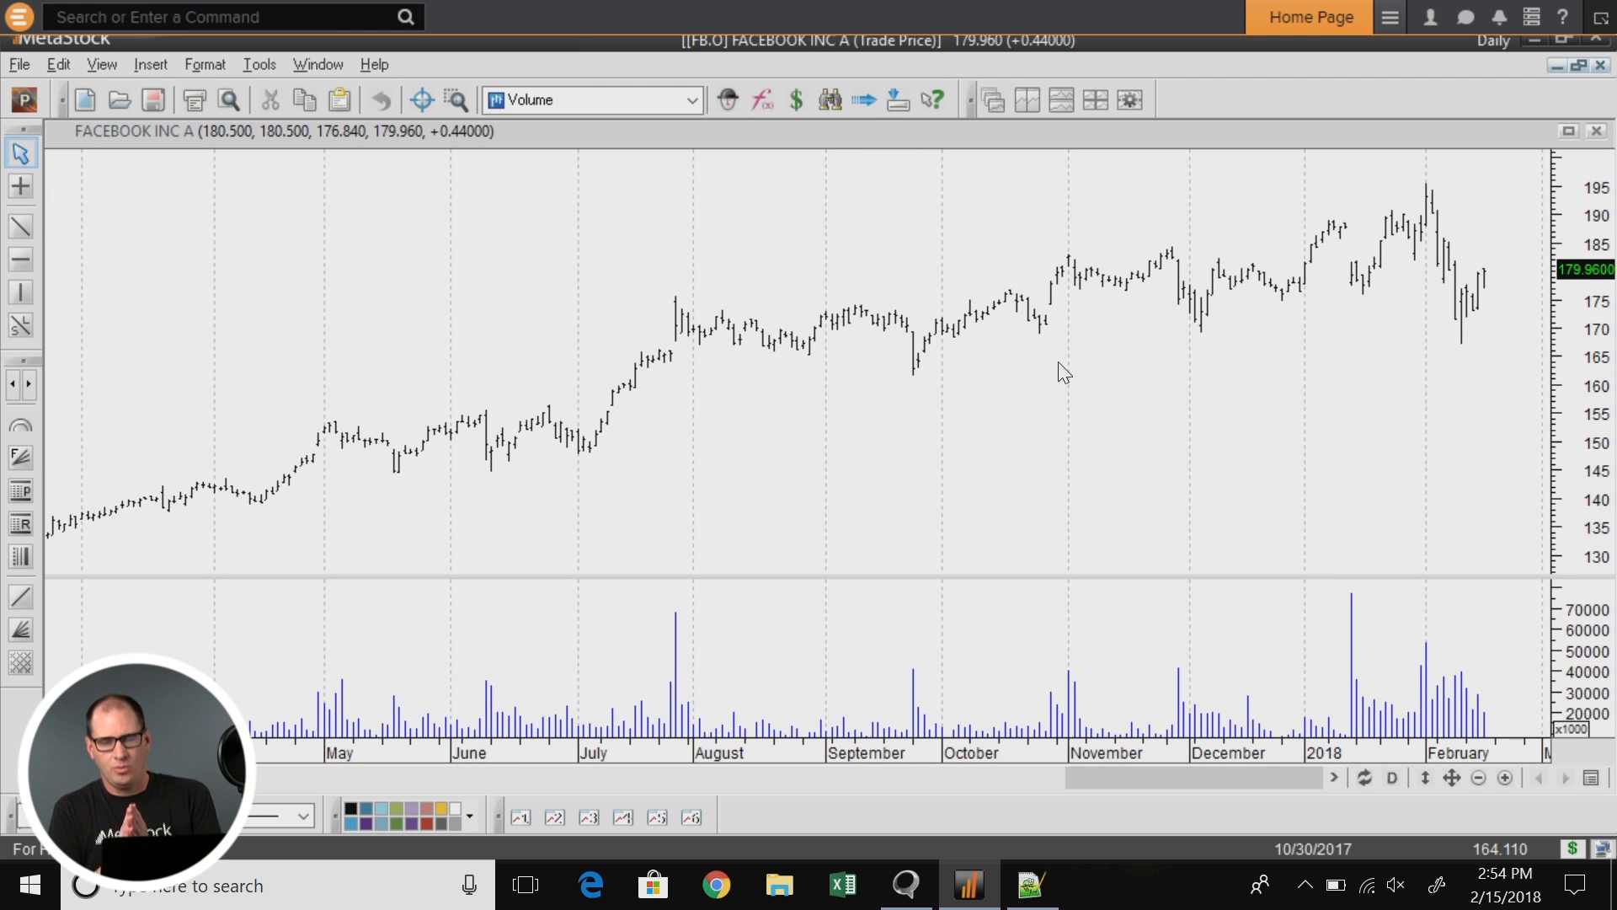
{"action": "mouse_move", "coordinate": [1044, 333]}
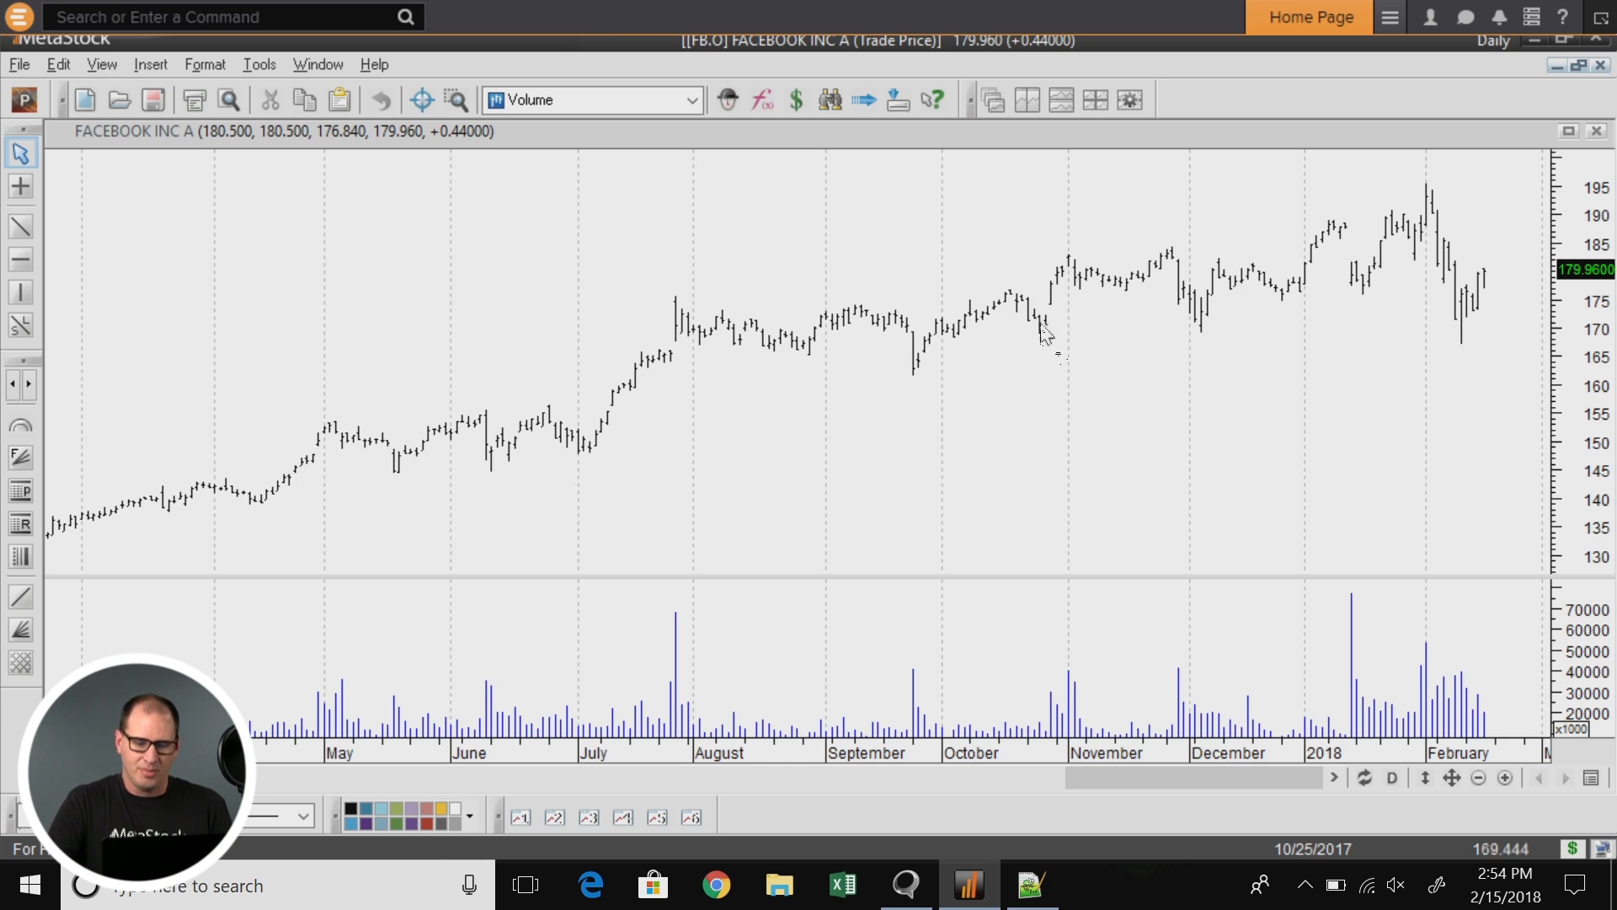
{"action": "mouse_move", "coordinate": [1037, 330]}
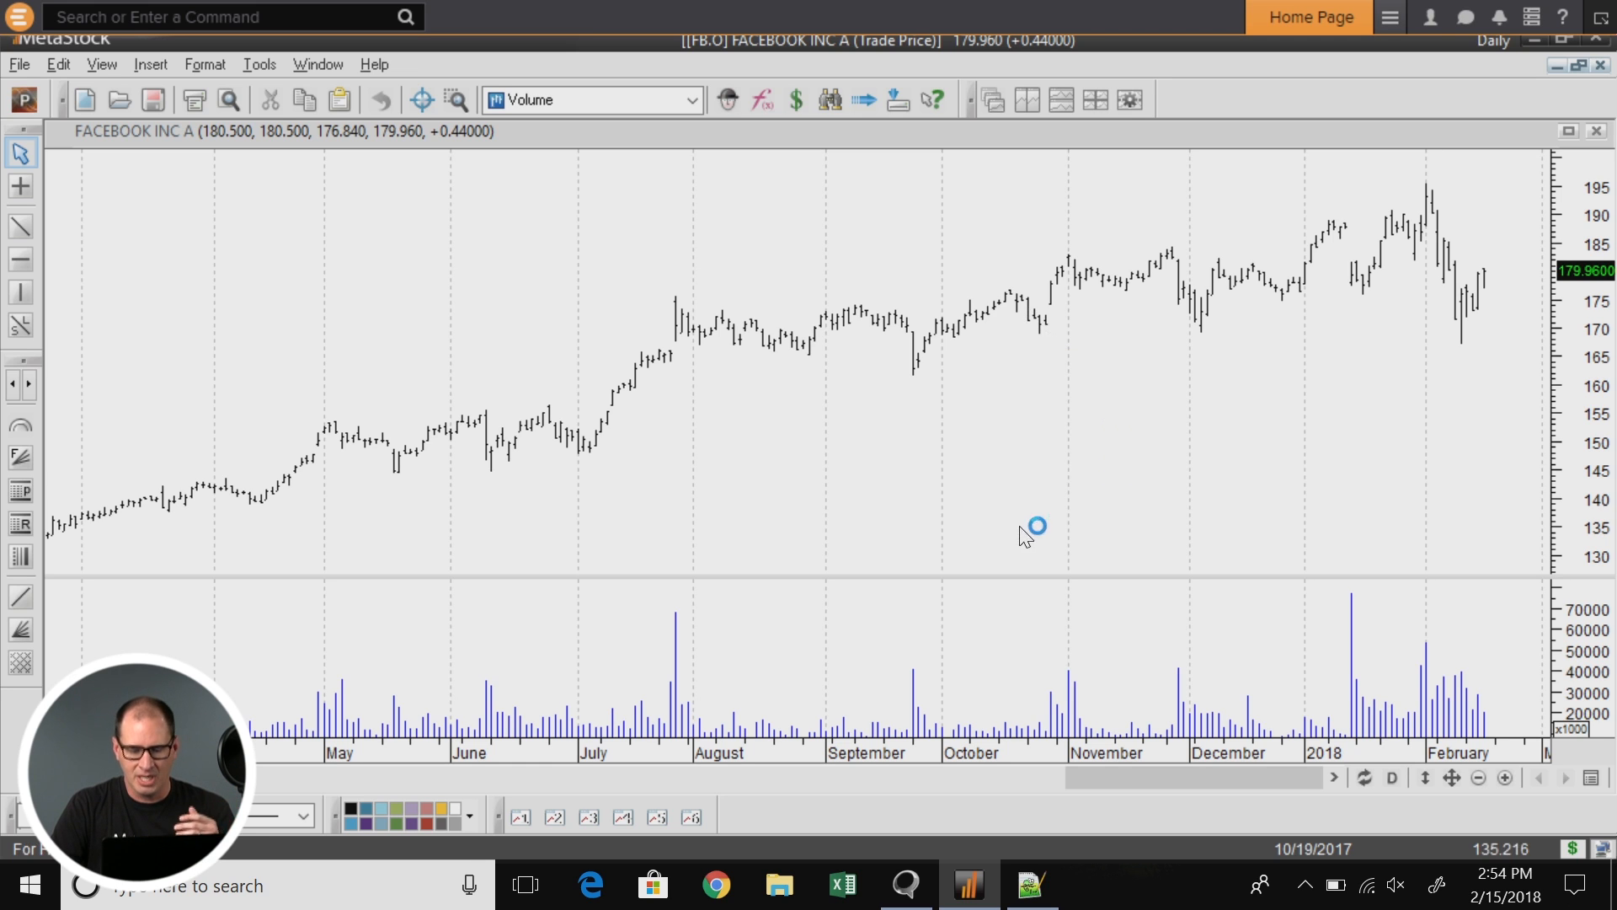
{"action": "mouse_move", "coordinate": [1078, 717]}
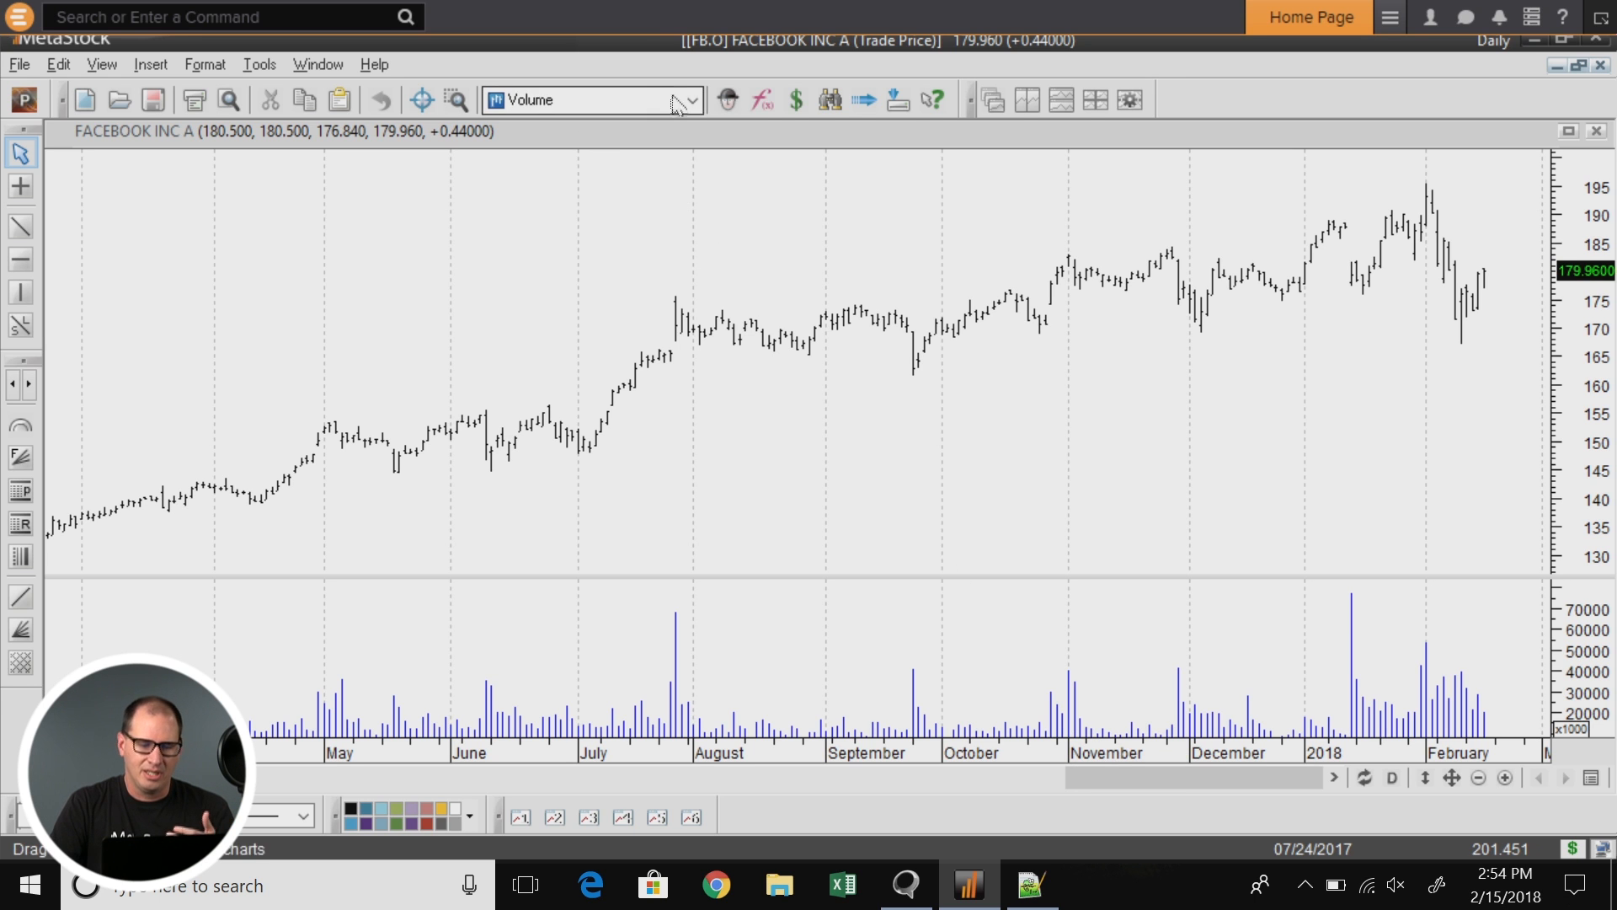
Step: Overlay a Moving Average indicator with default settings on the Facebook price pane
{"action": "left_click", "coordinate": [688, 99]}
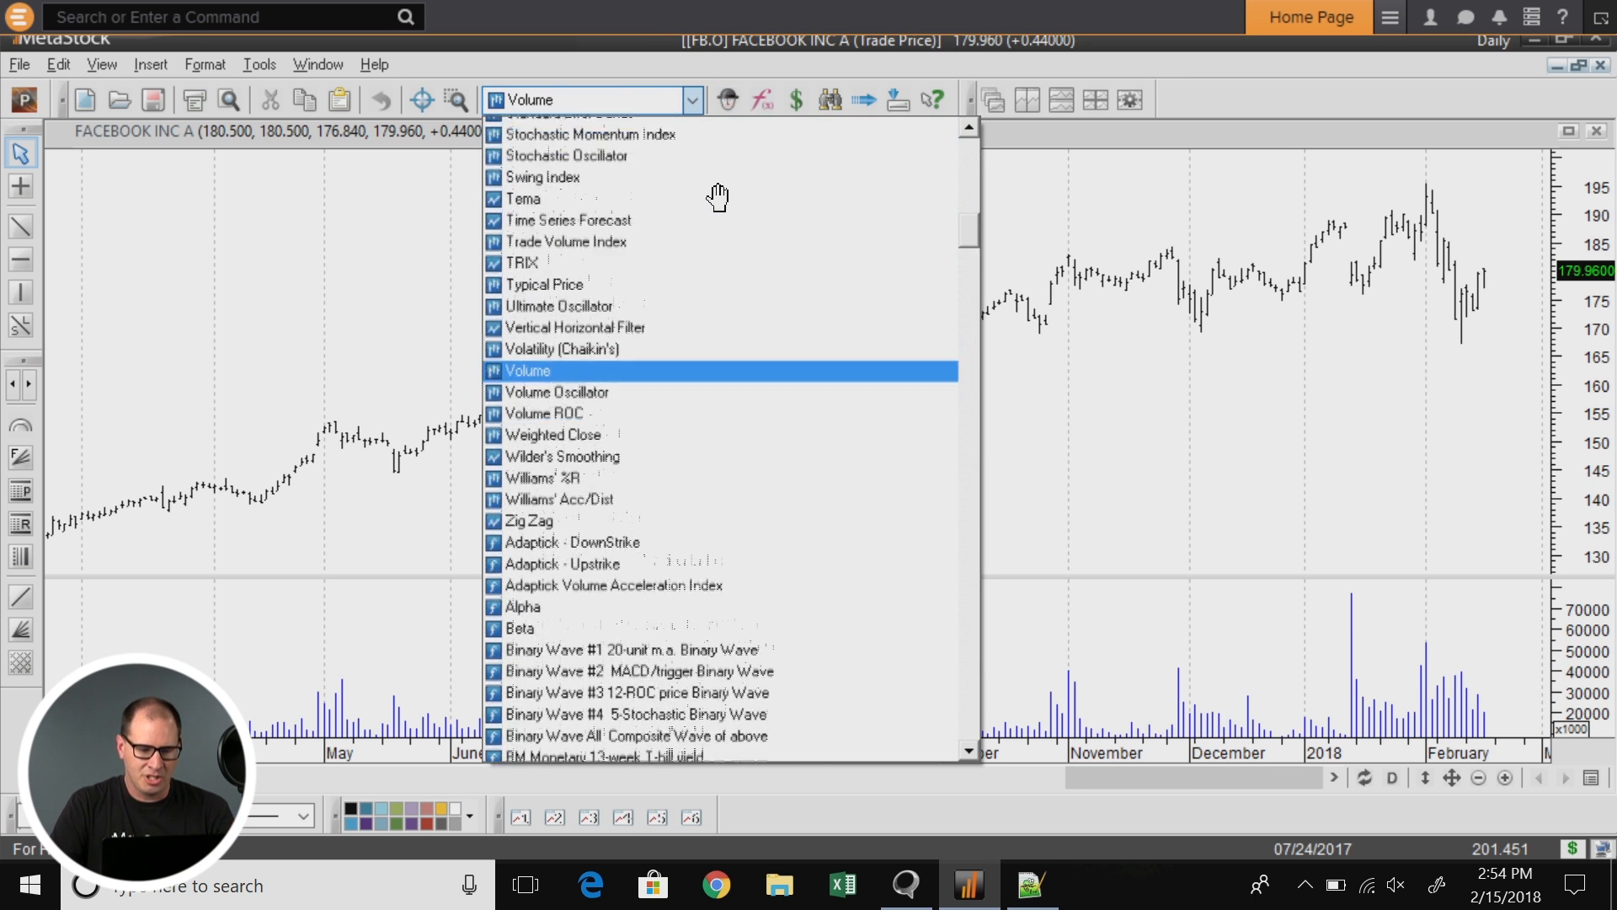
{"action": "scroll", "scroll_direction": "up", "scroll_amount": 3}
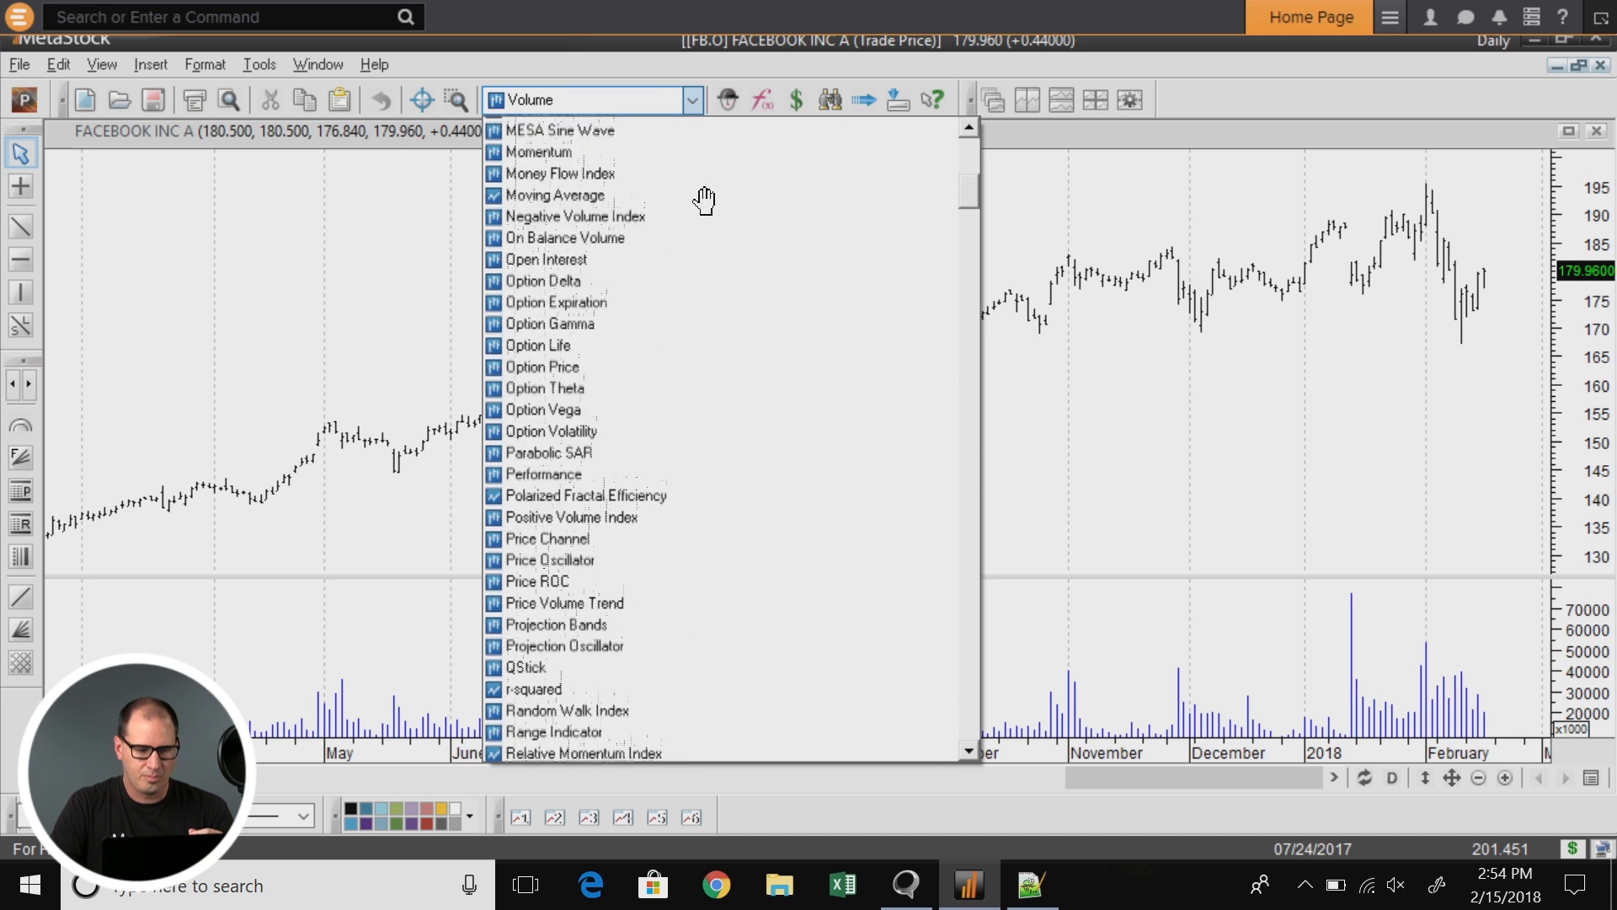
{"action": "left_click", "coordinate": [554, 195]}
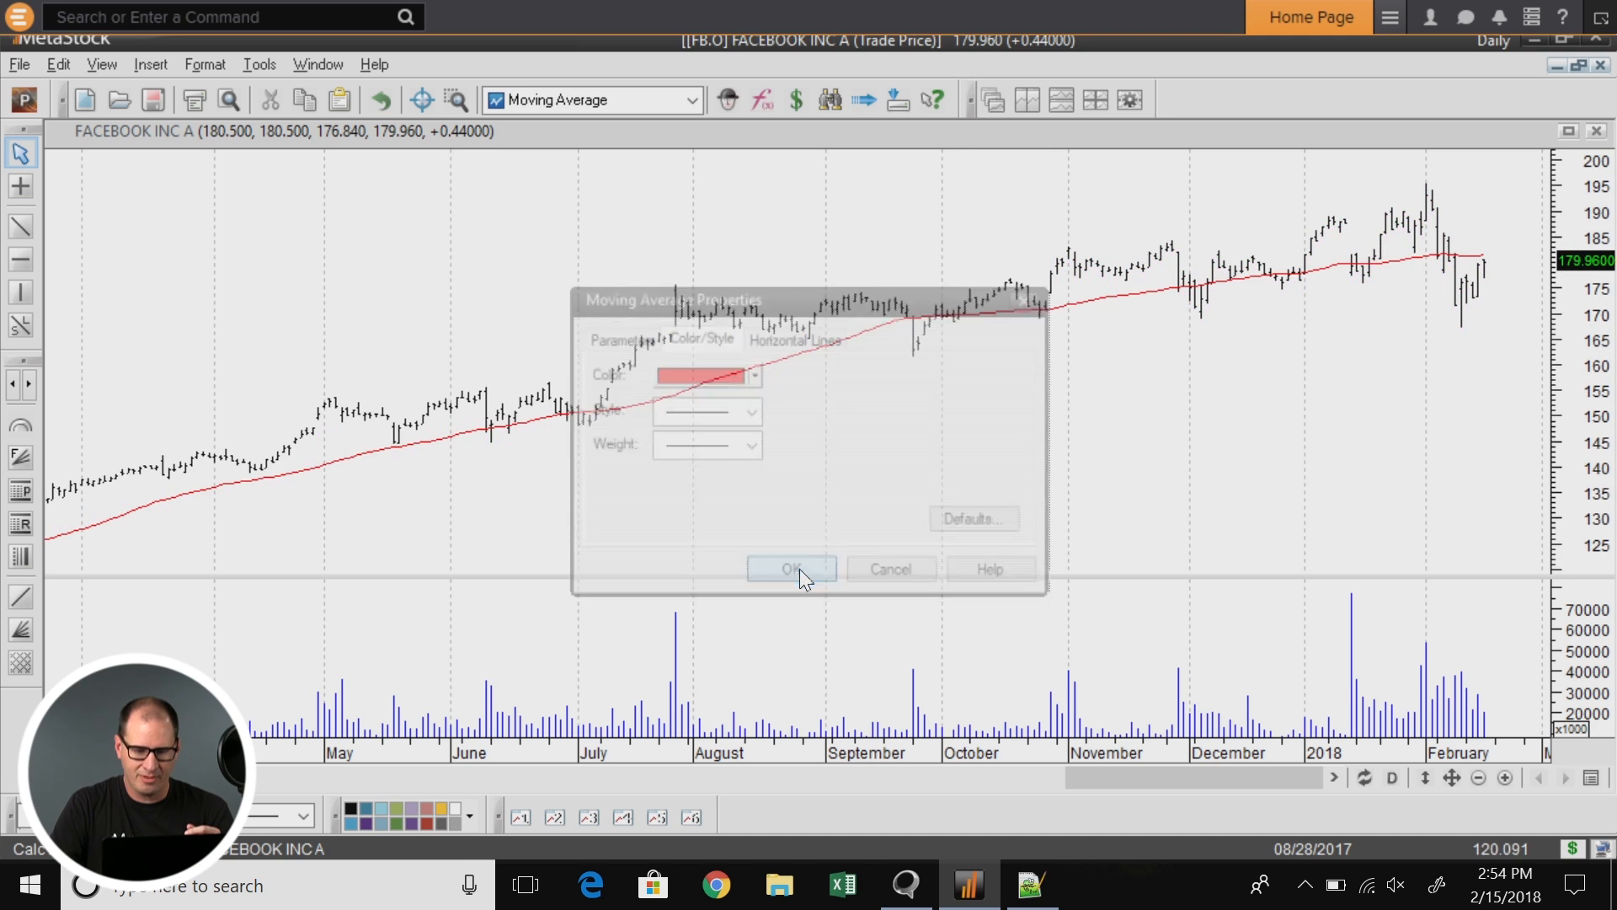
{"action": "left_click", "coordinate": [791, 568]}
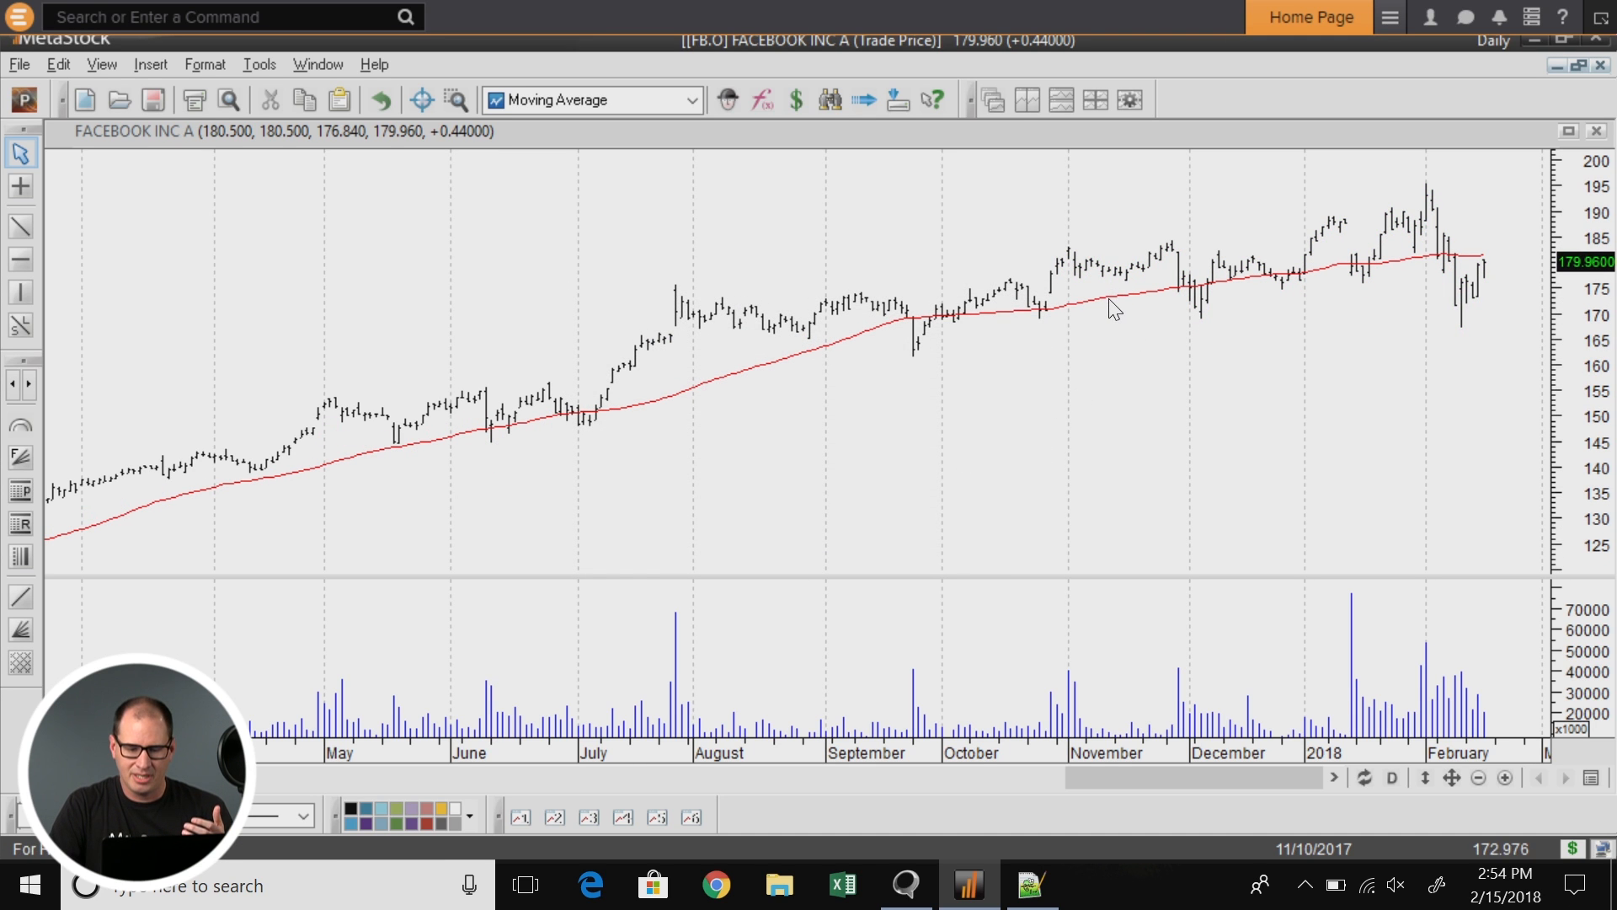
{"action": "mouse_move", "coordinate": [1116, 309]}
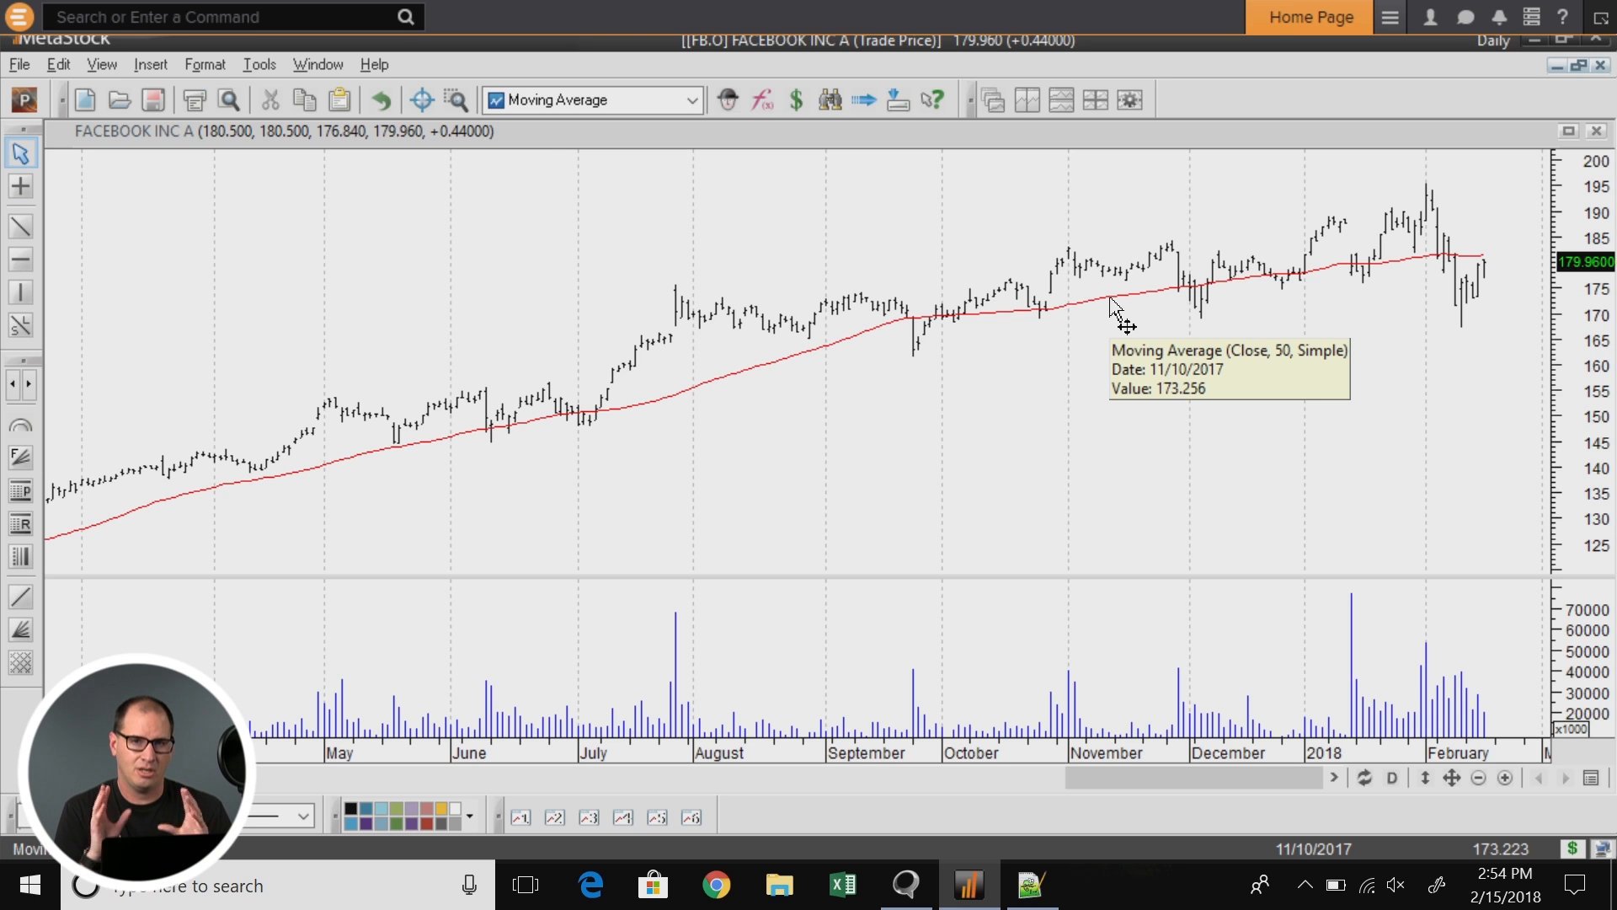
{"action": "mouse_move", "coordinate": [536, 119]}
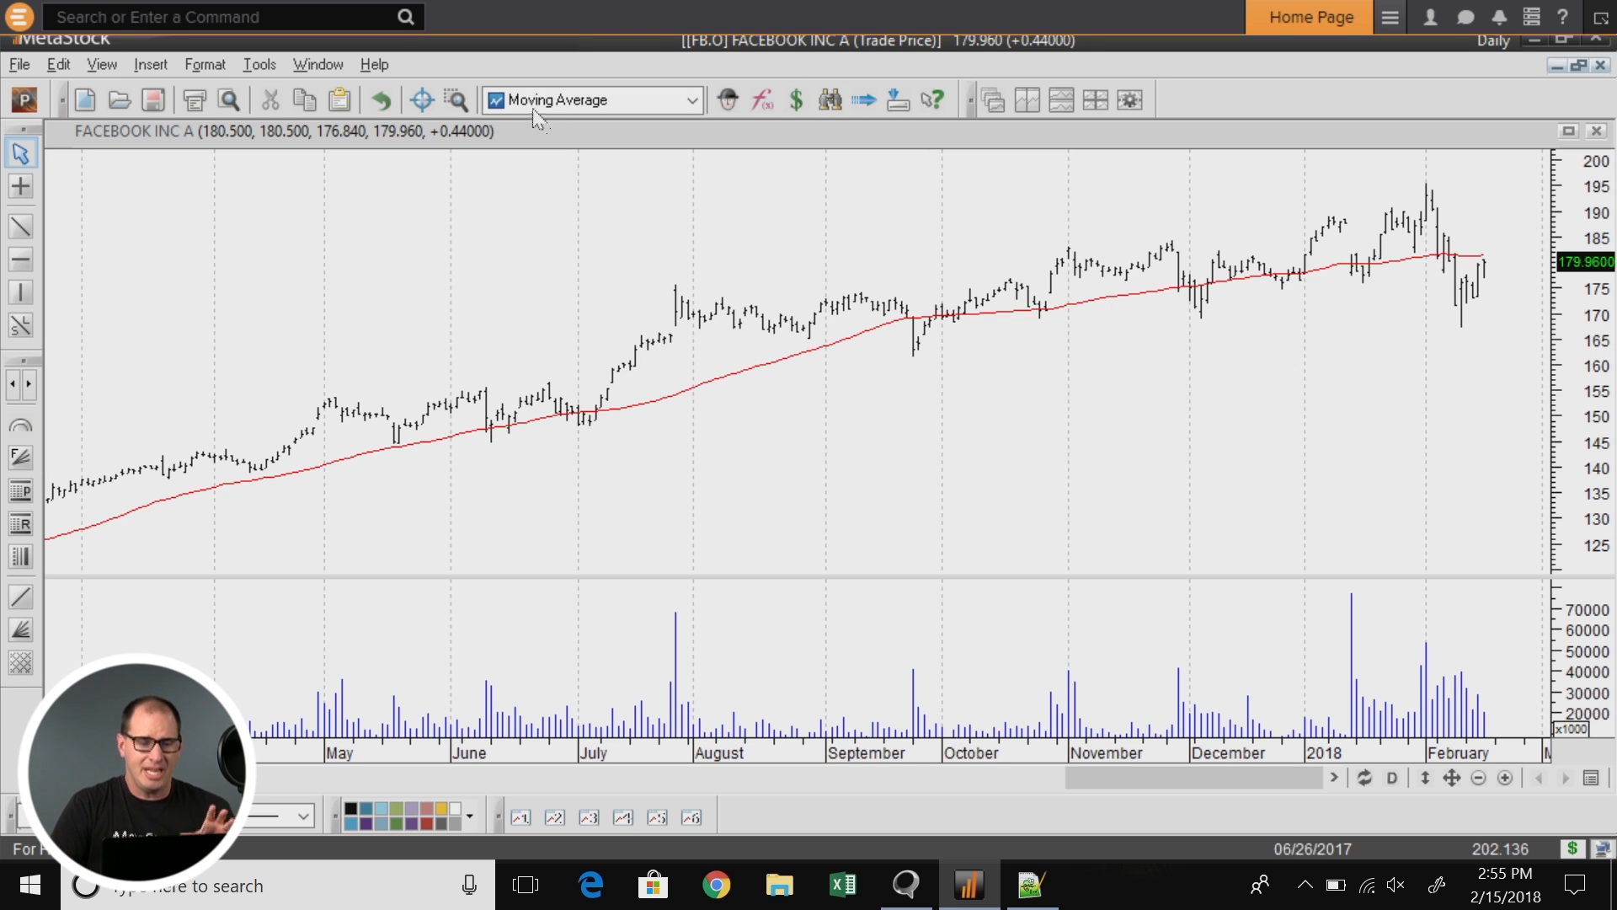
{"action": "mouse_move", "coordinate": [421, 99]}
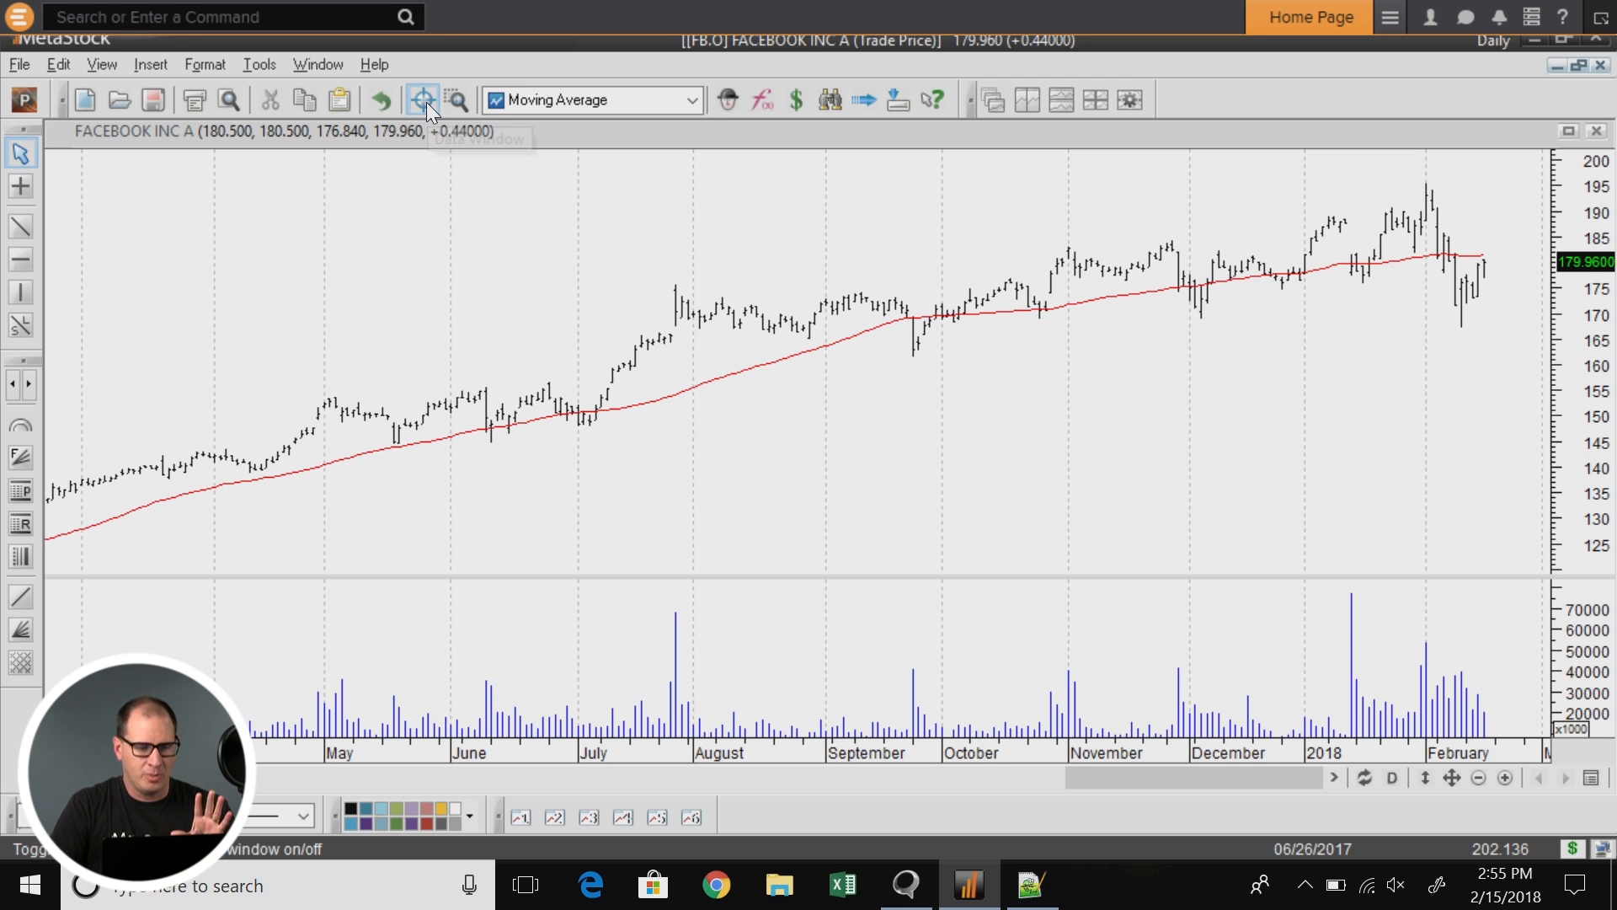
Step: Turn on the Data Window so it lists date, price, volume and moving-average values
{"action": "left_click", "coordinate": [422, 100]}
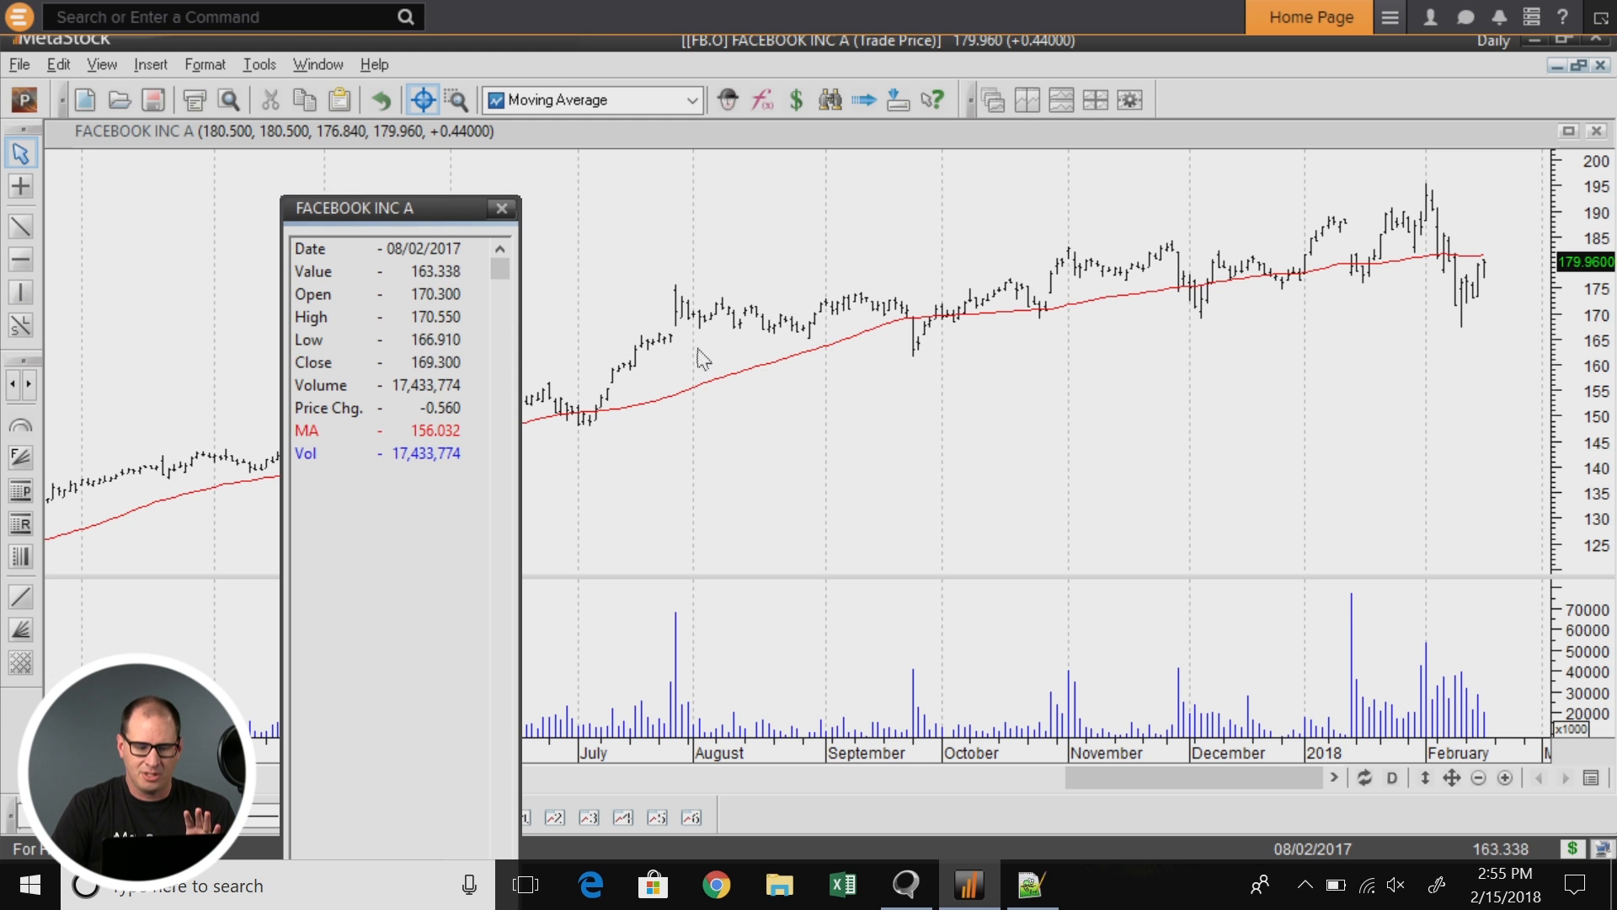
{"action": "mouse_move", "coordinate": [799, 345]}
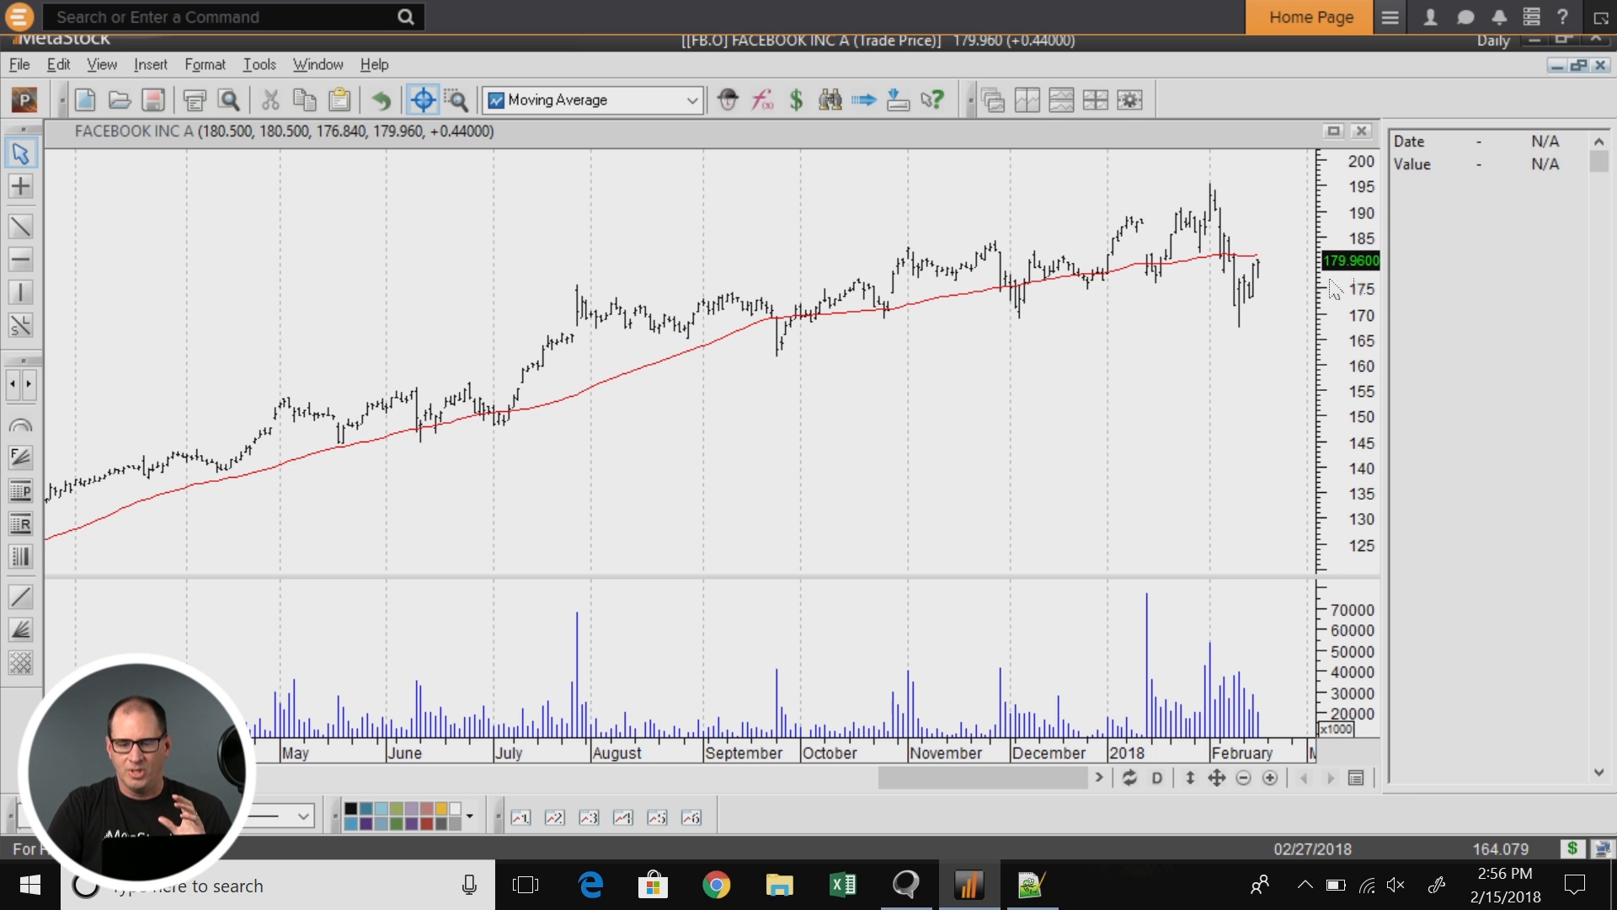
{"action": "mouse_move", "coordinate": [949, 386]}
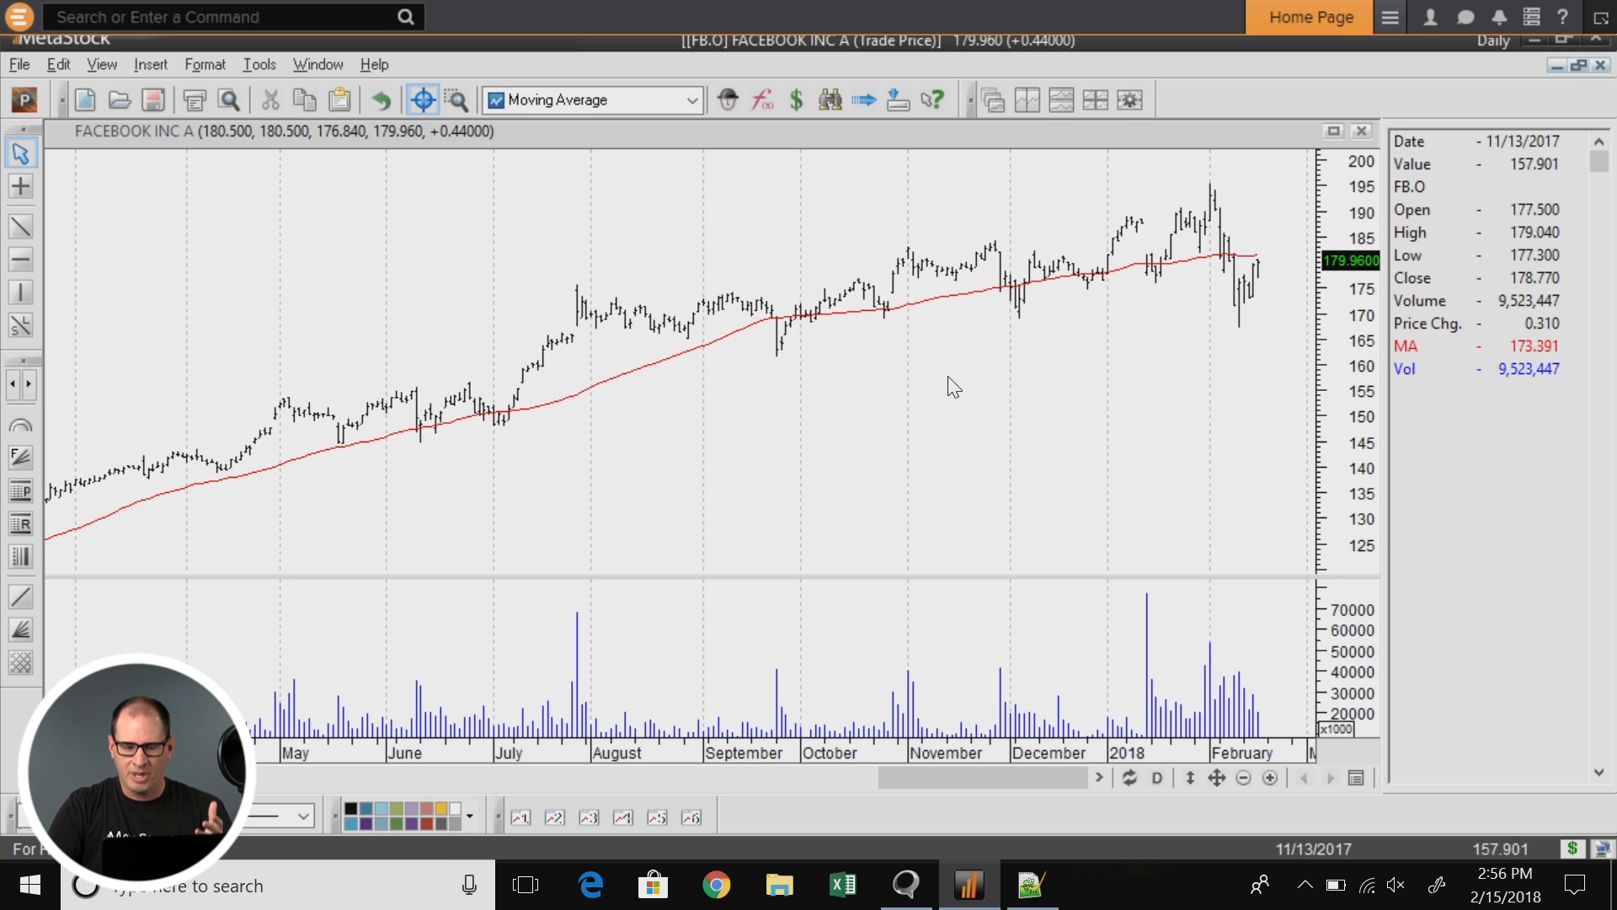
{"action": "mouse_move", "coordinate": [778, 417]}
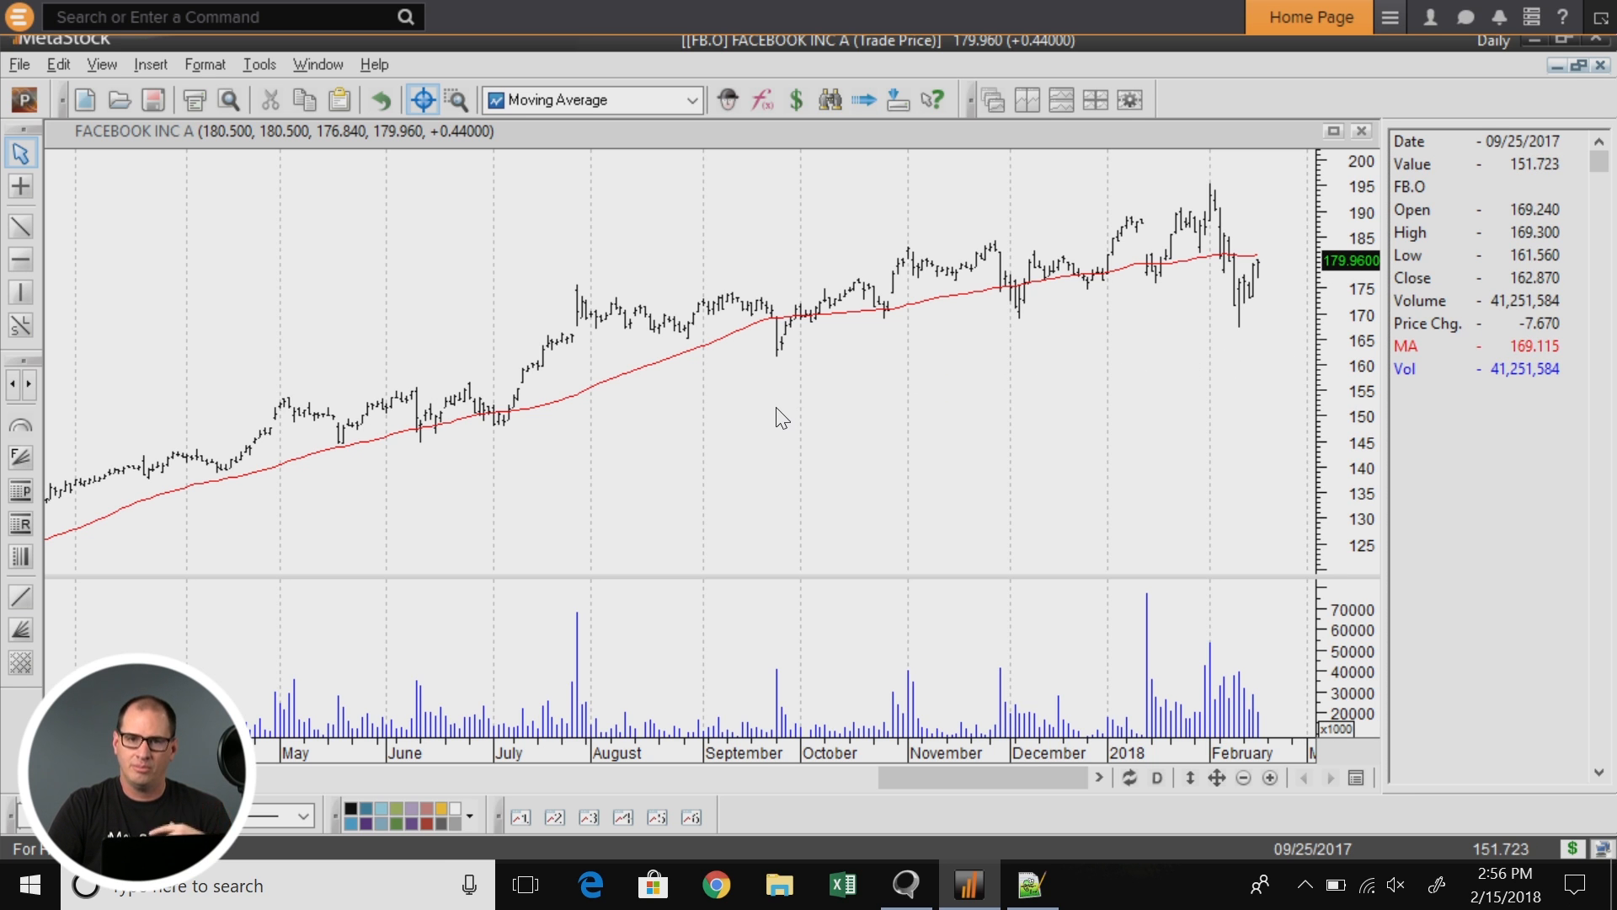
Step: Apply the POPULAR.MWT template to the Facebook chart via the shortcut menu
{"action": "right_click", "coordinate": [779, 418]}
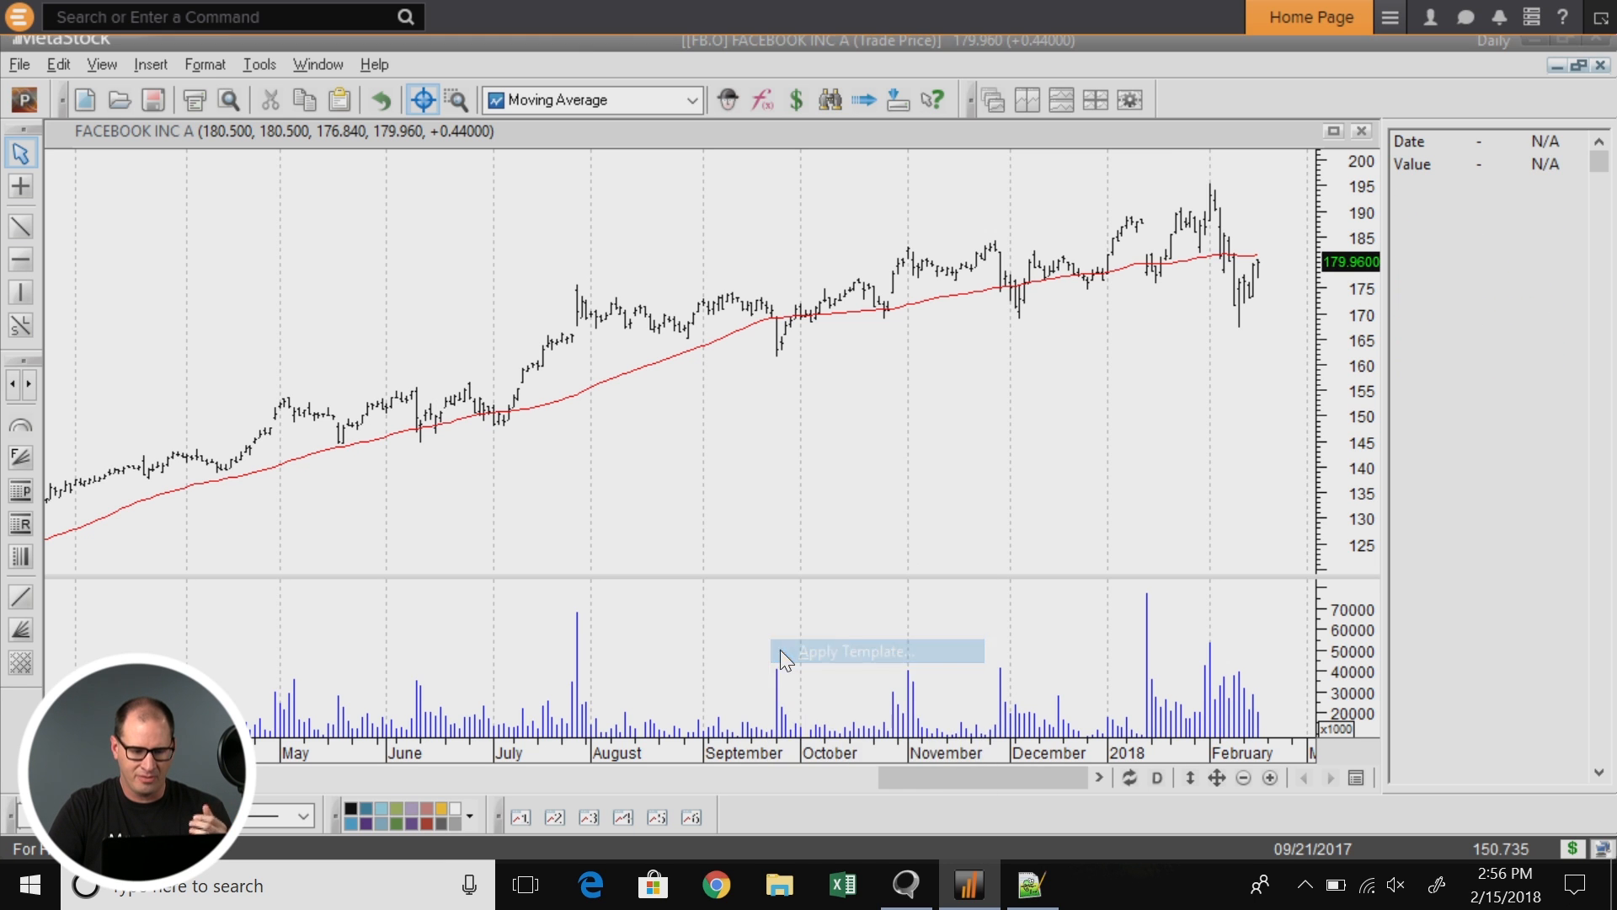
{"action": "left_click", "coordinate": [848, 651]}
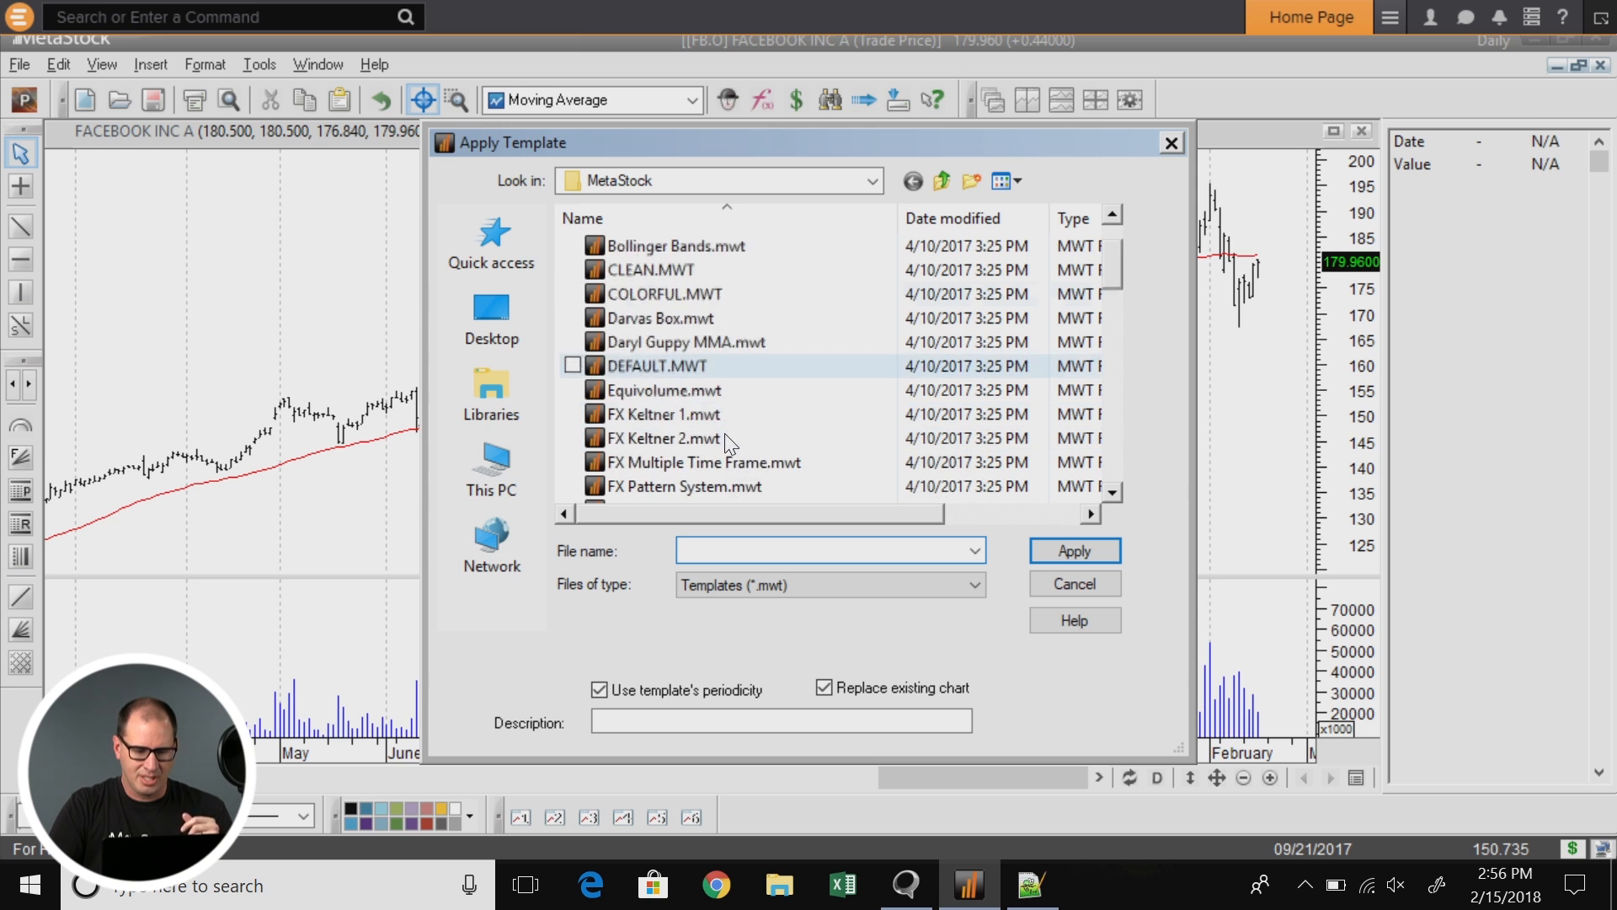
{"action": "scroll", "scroll_direction": "down", "scroll_amount": 3}
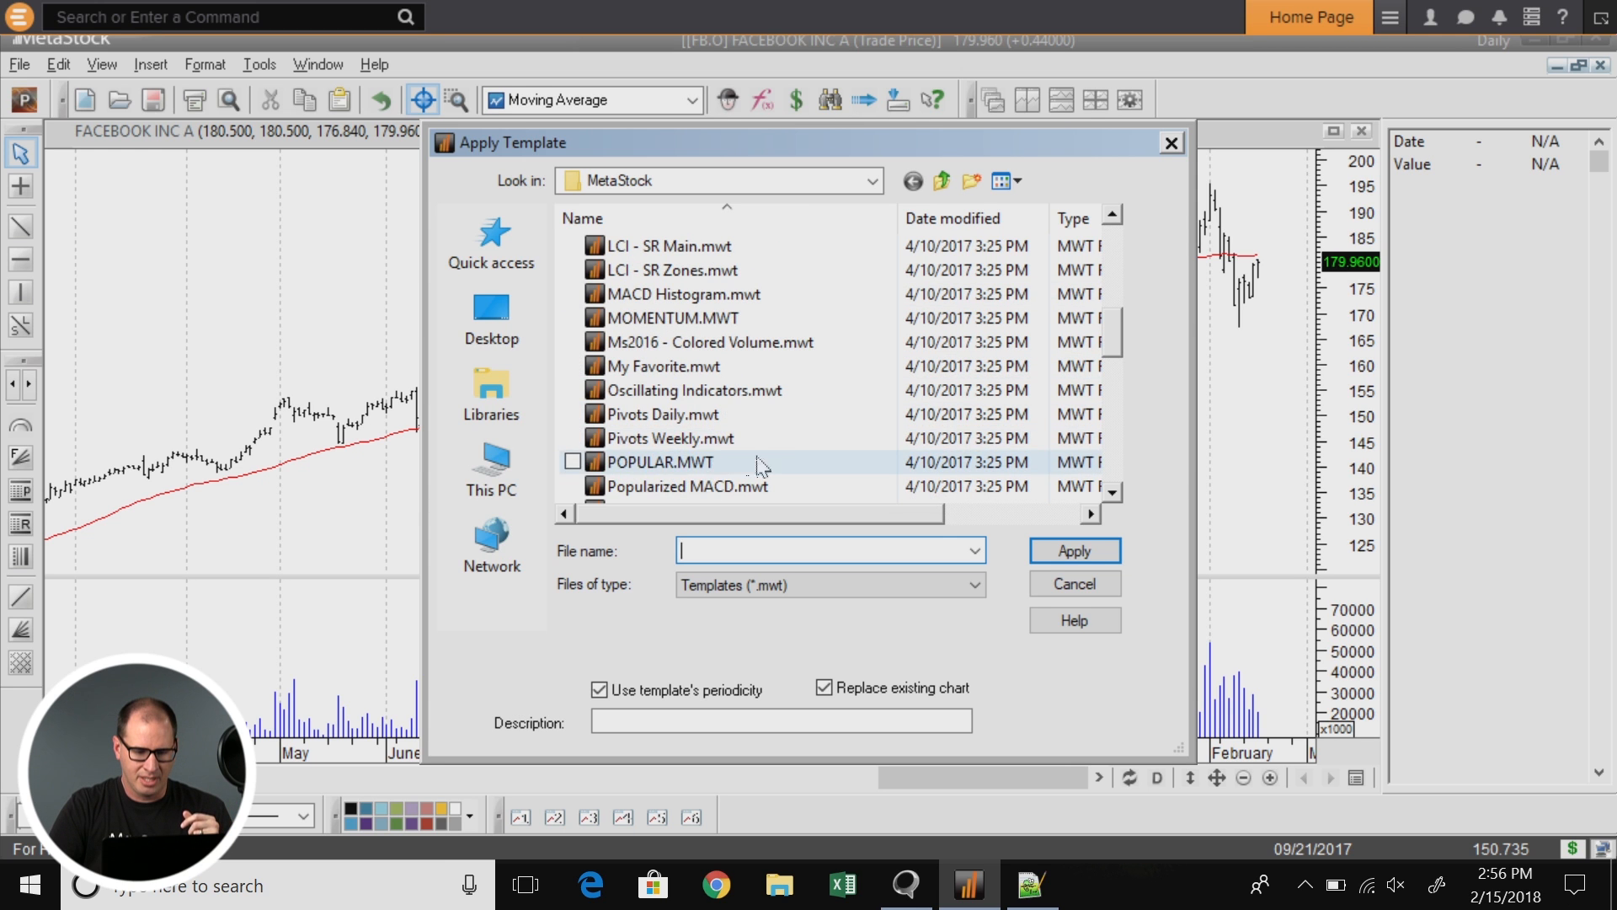
{"action": "left_click", "coordinate": [660, 460]}
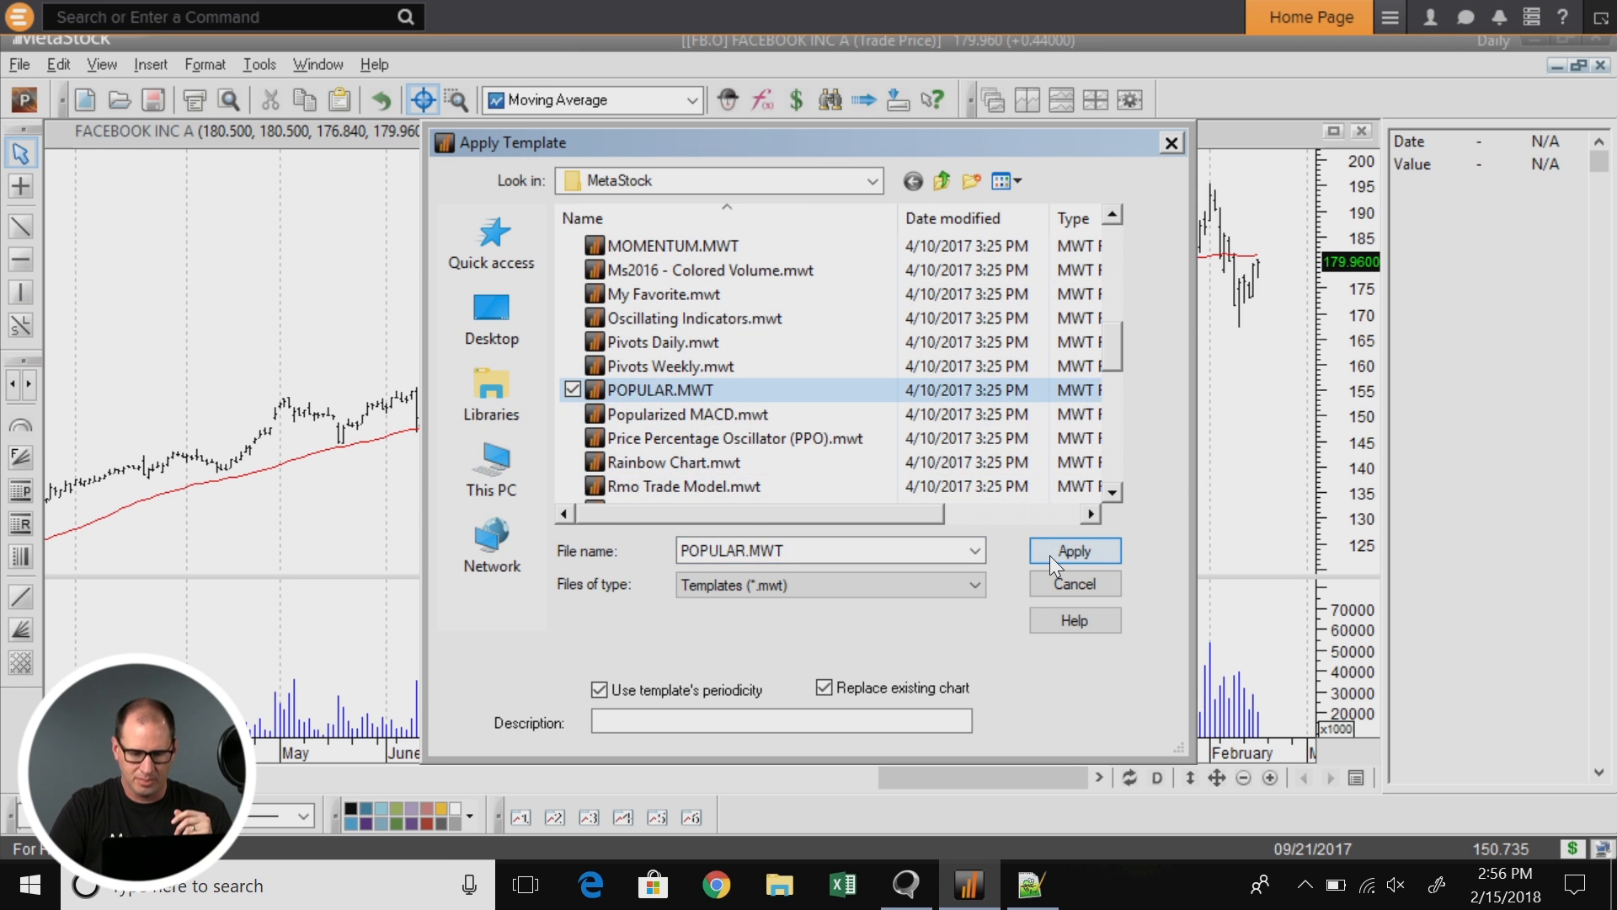
{"action": "left_click", "coordinate": [1072, 550]}
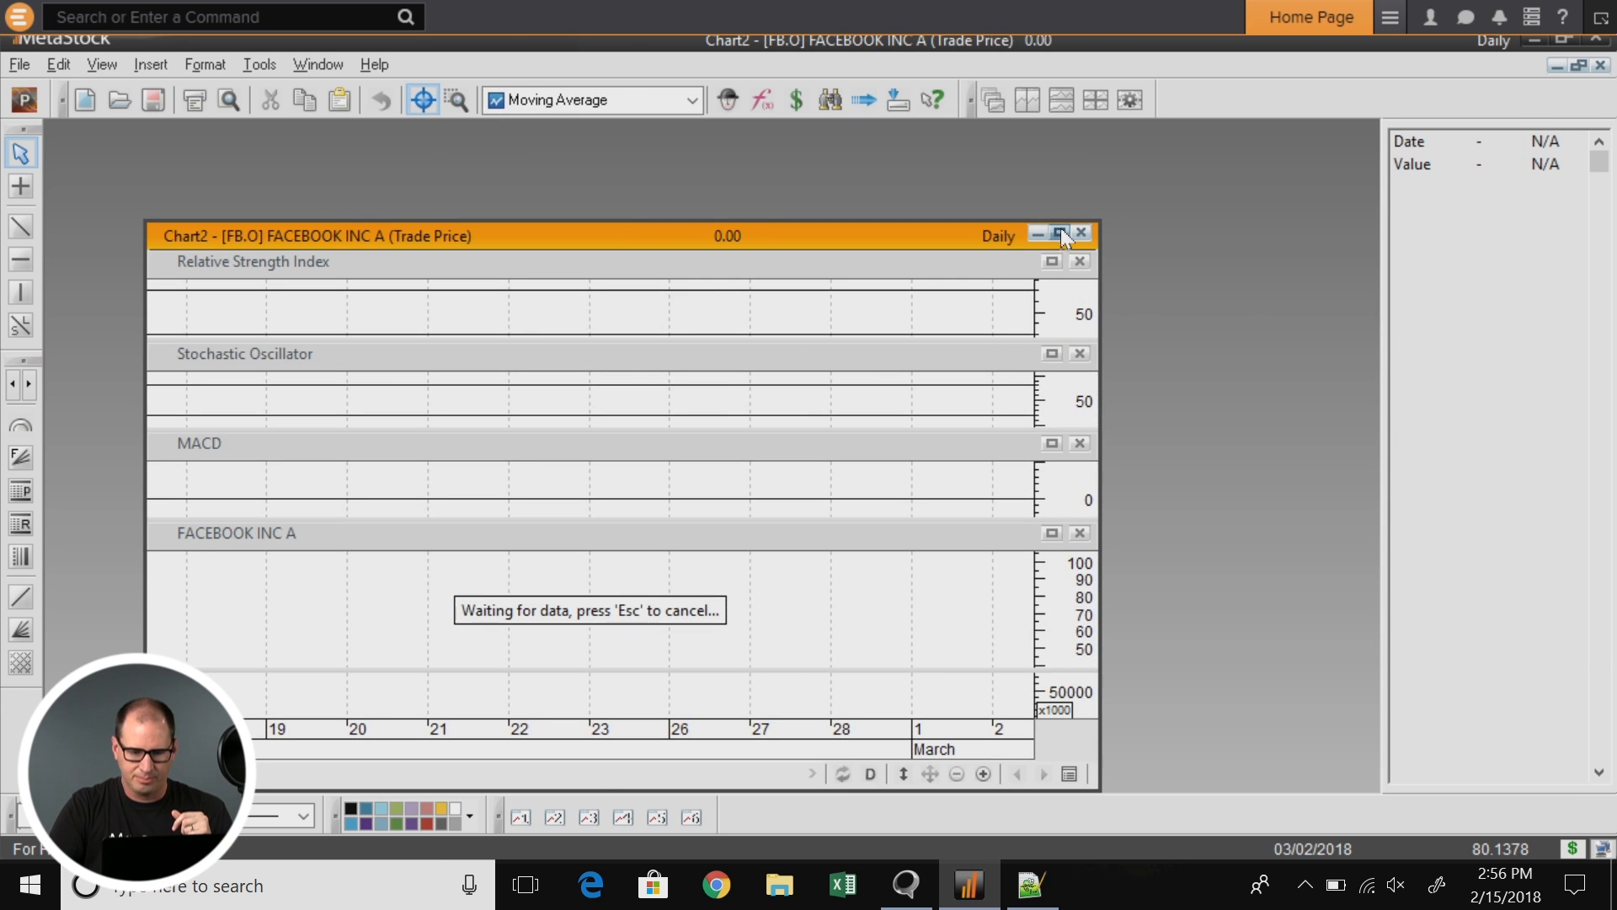
Step: Maximize the new Chart2 window with its RSI, Stochastic and MACD panes
{"action": "left_click", "coordinate": [1057, 235]}
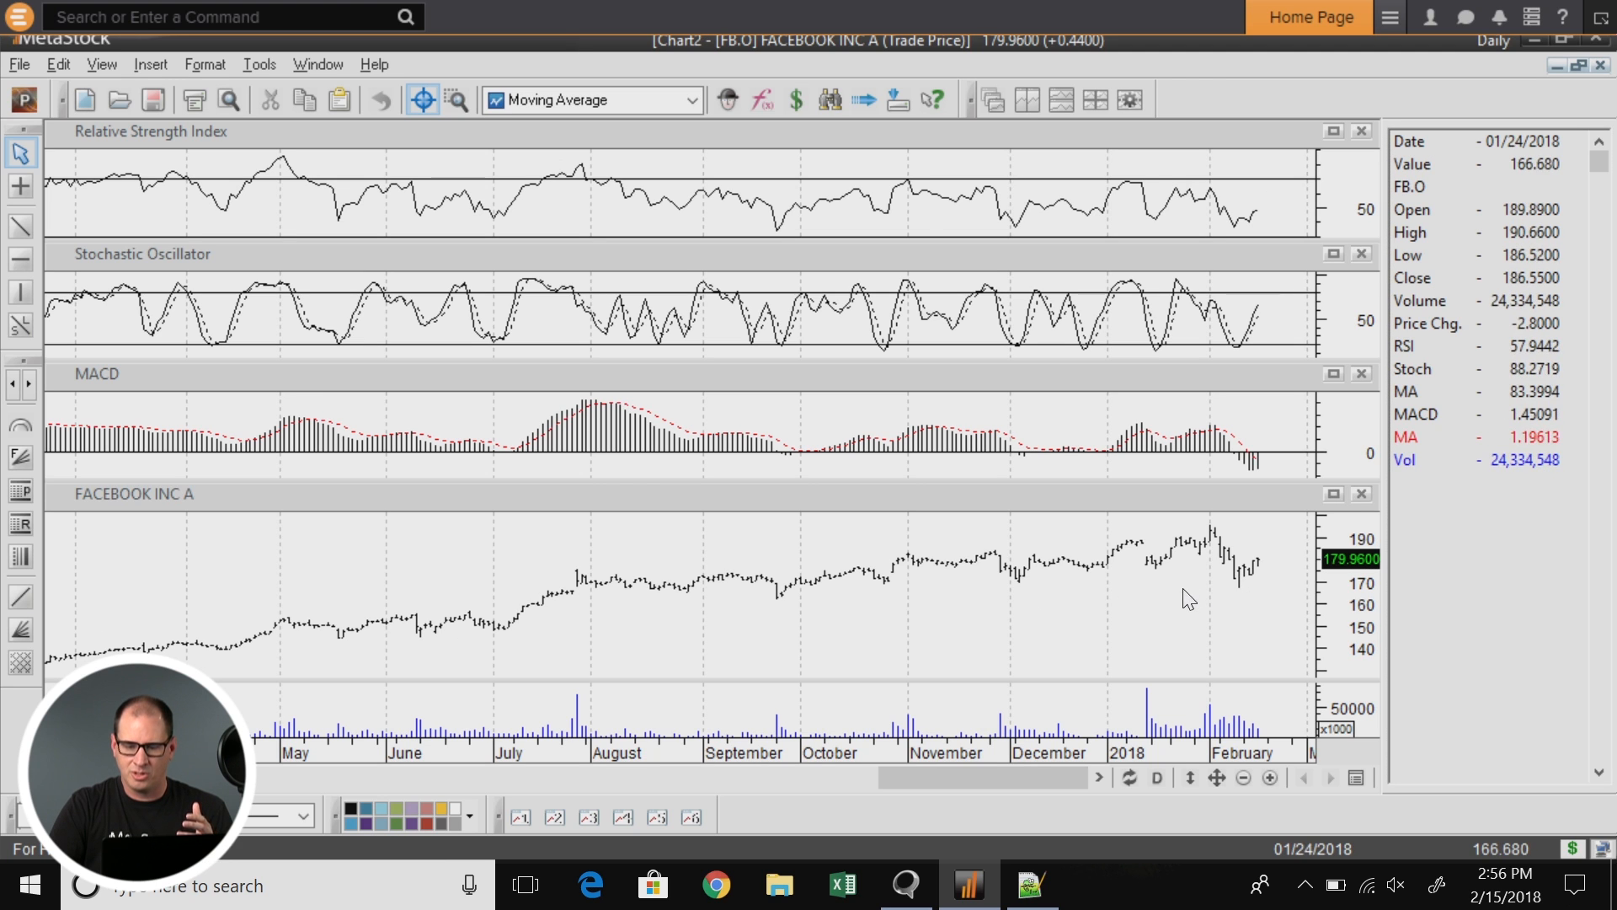
{"action": "mouse_move", "coordinate": [1153, 605]}
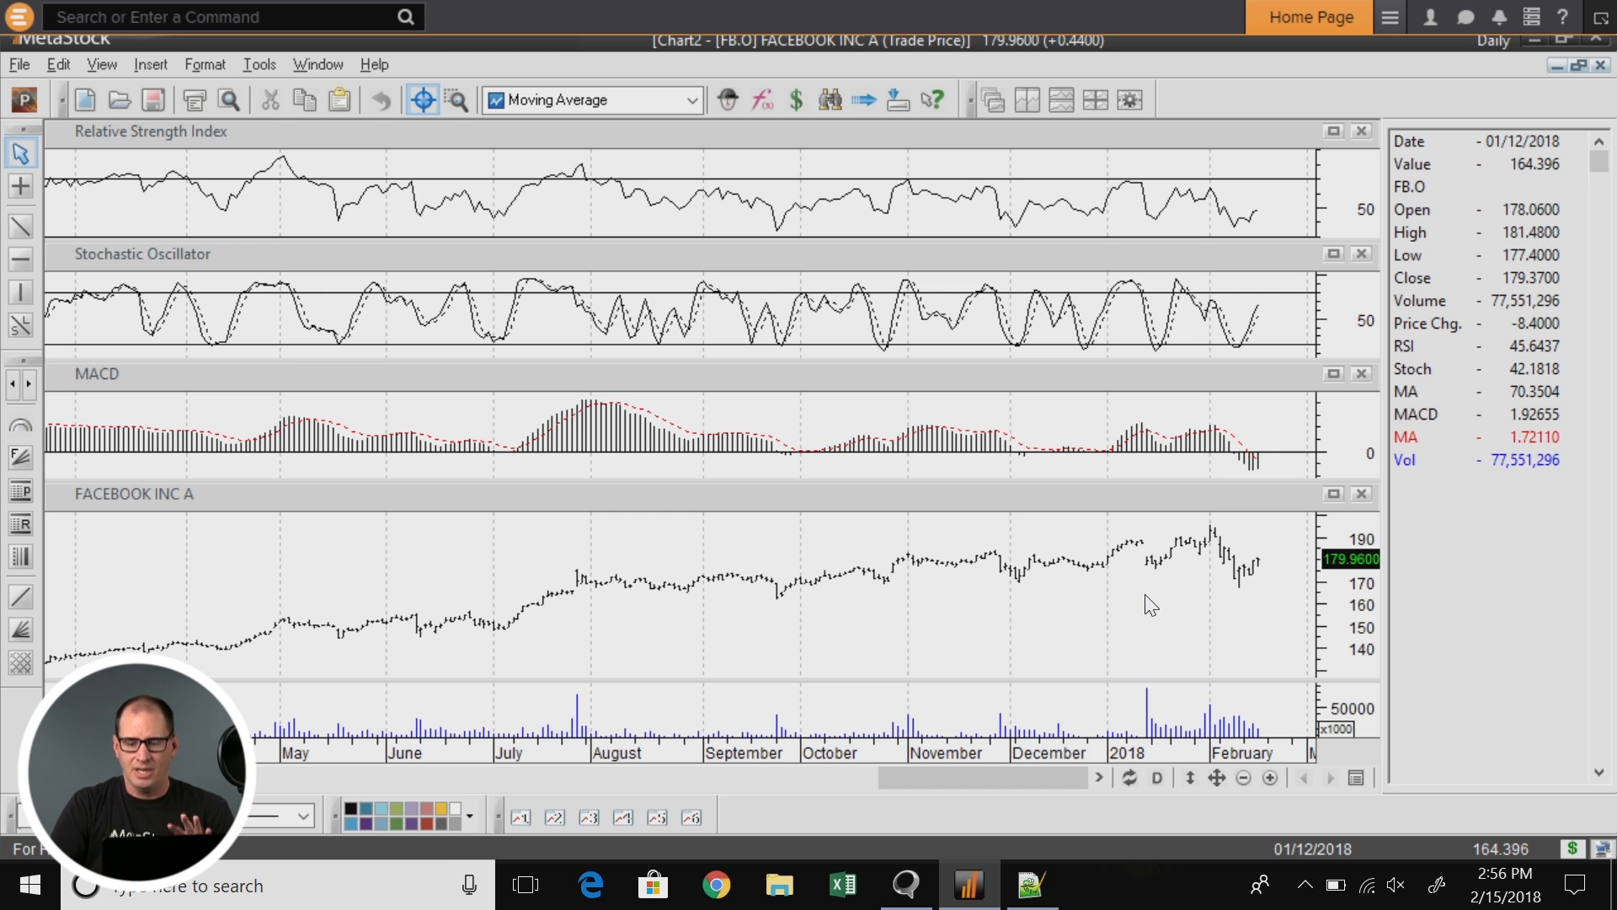
{"action": "mouse_move", "coordinate": [1008, 603]}
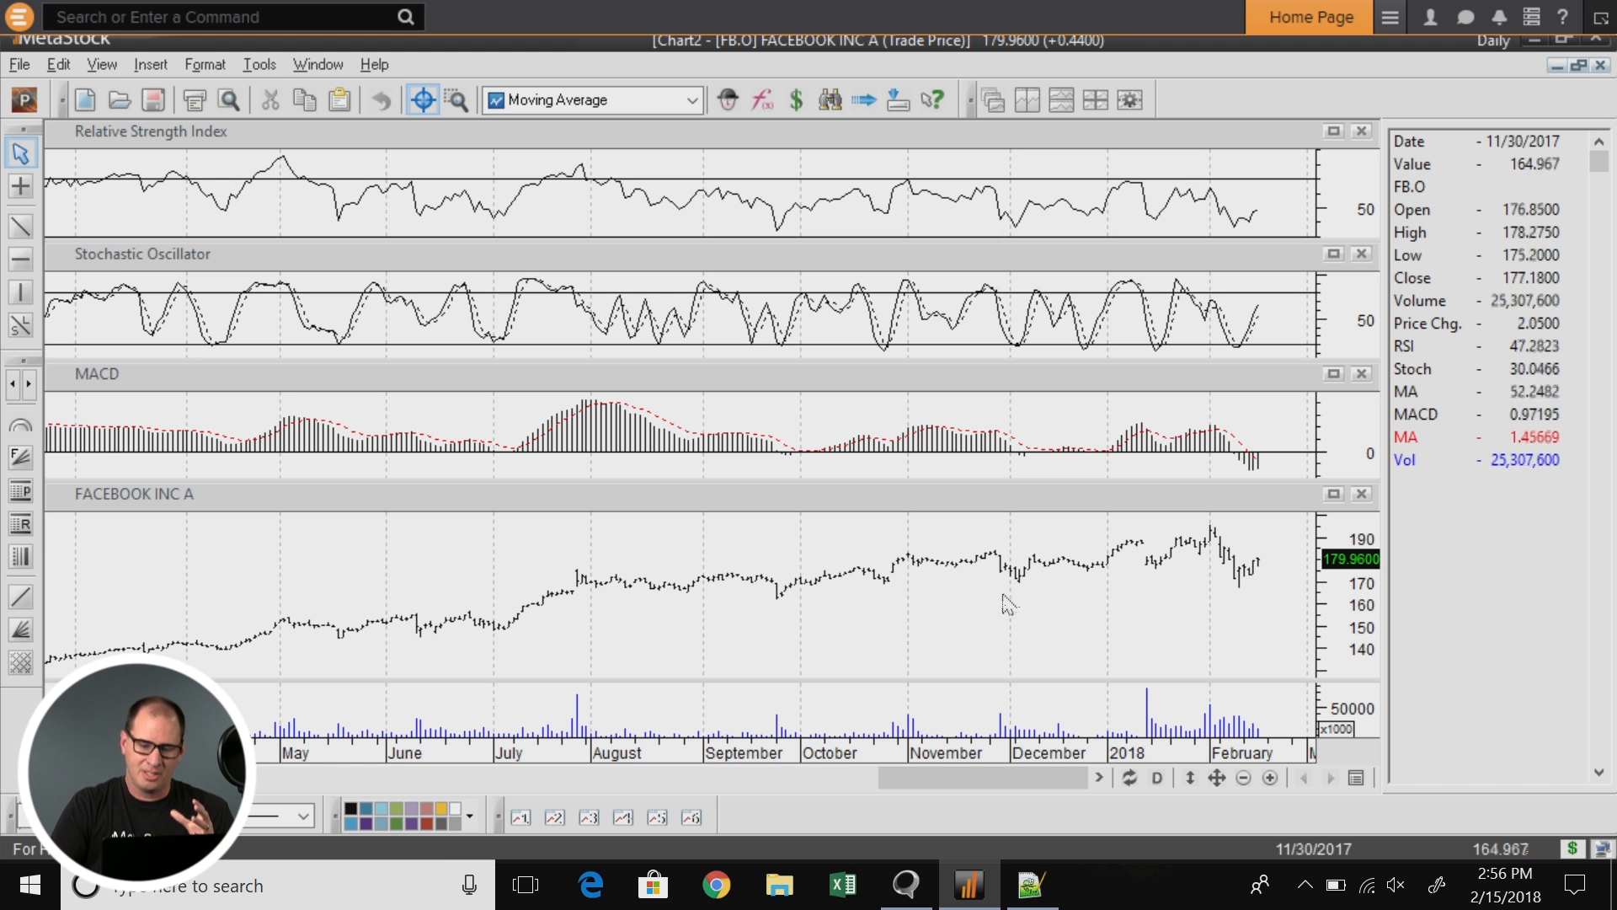
{"action": "mouse_move", "coordinate": [612, 653]}
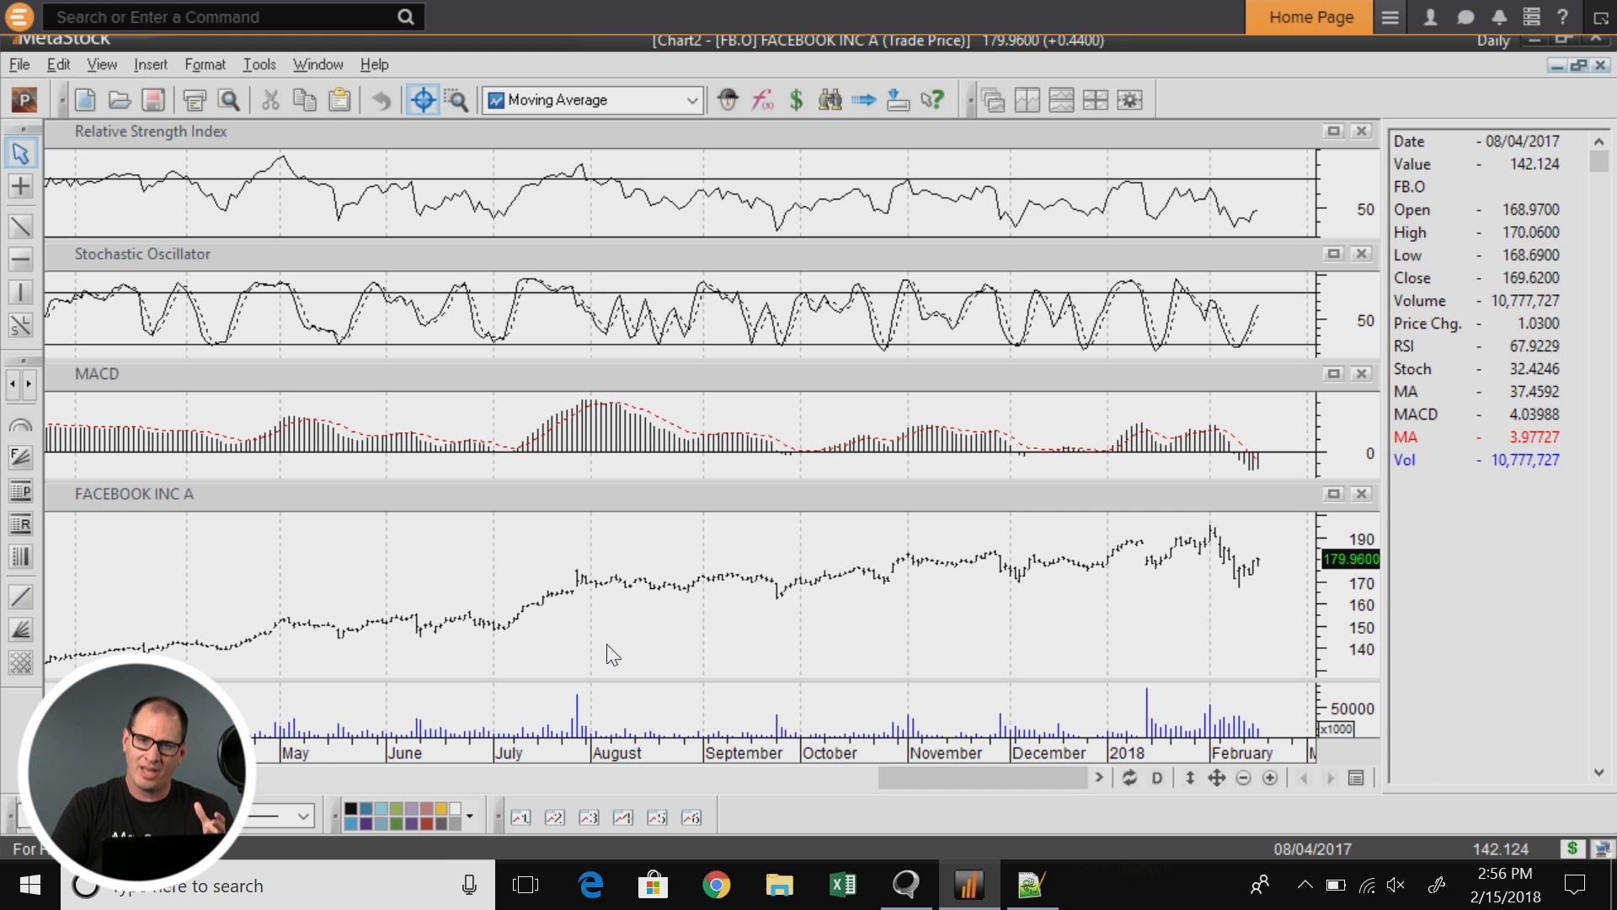
{"action": "mouse_move", "coordinate": [988, 661]}
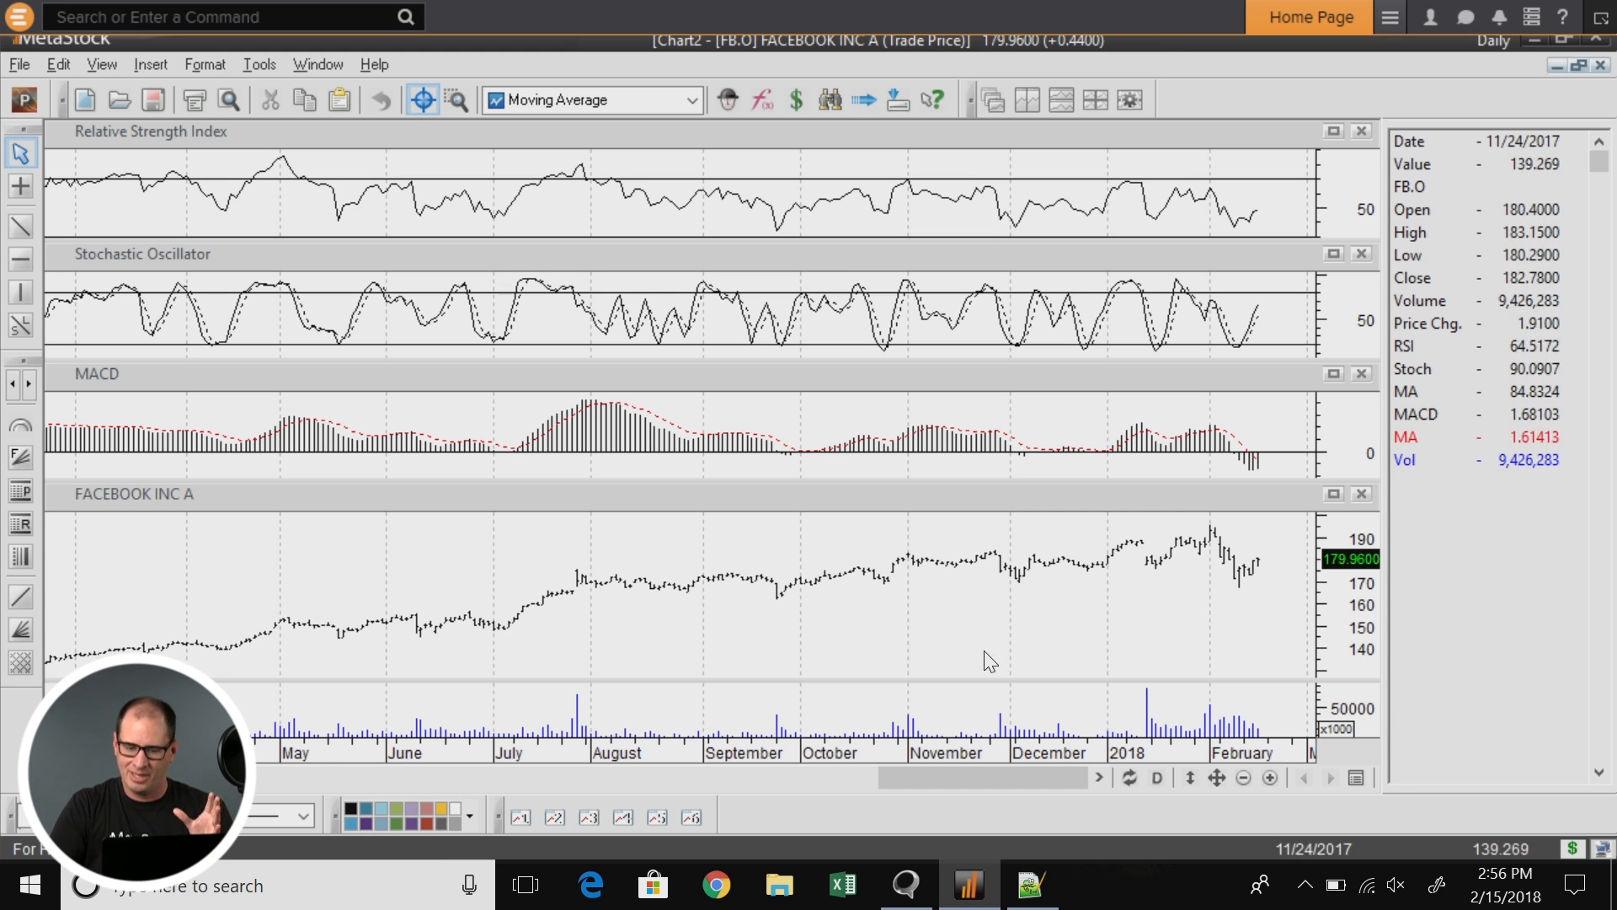
{"action": "mouse_move", "coordinate": [1262, 616]}
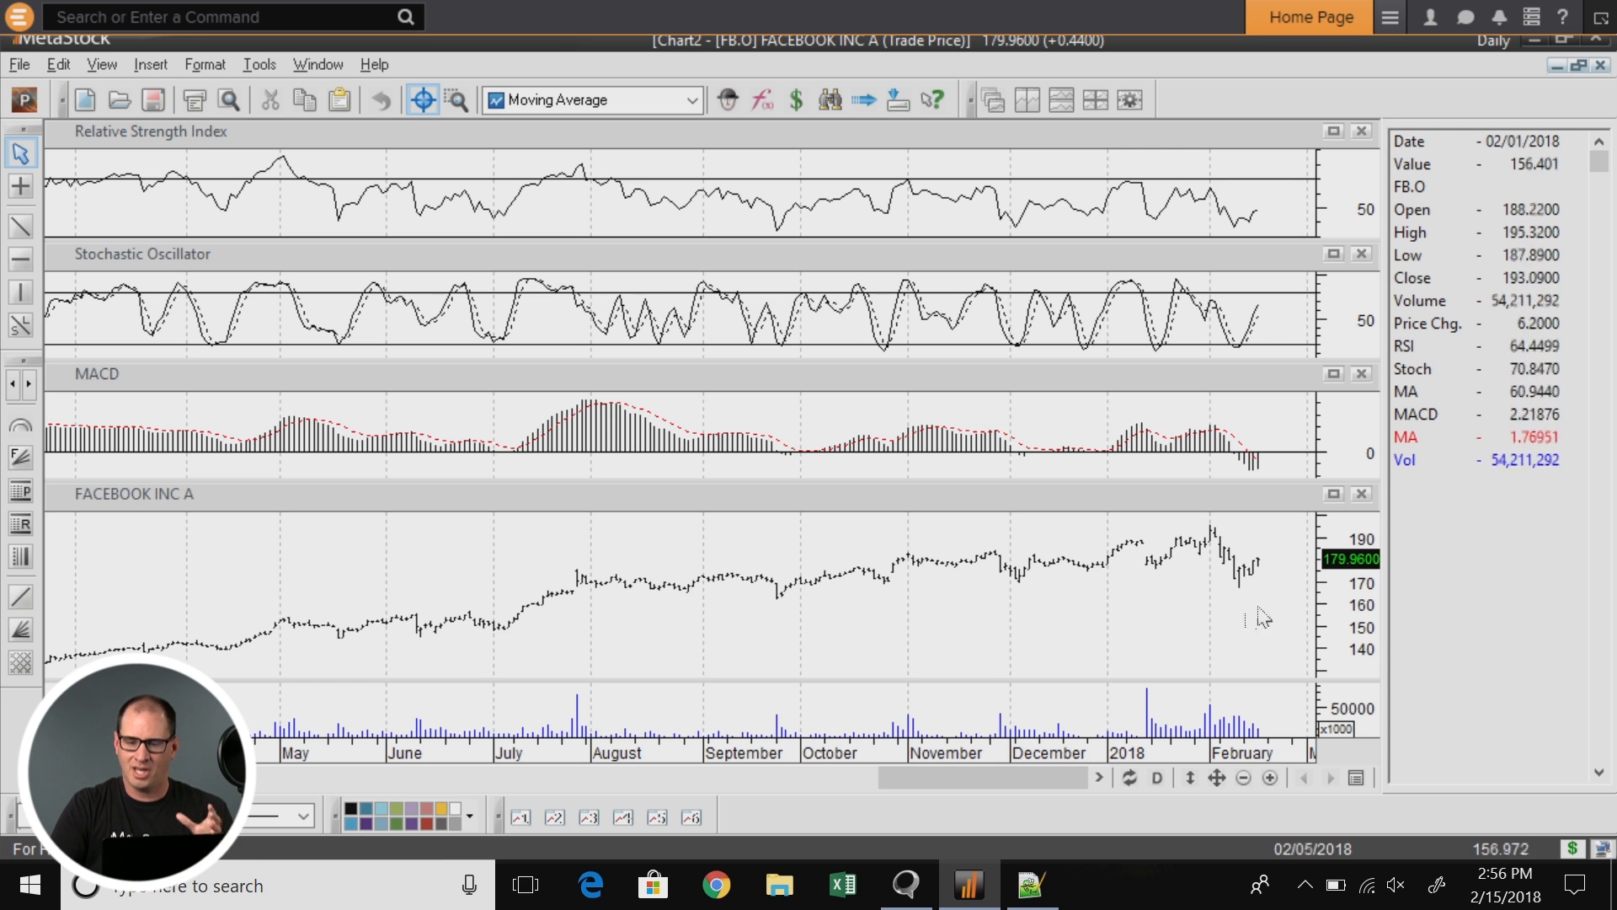
{"action": "mouse_move", "coordinate": [1186, 561]}
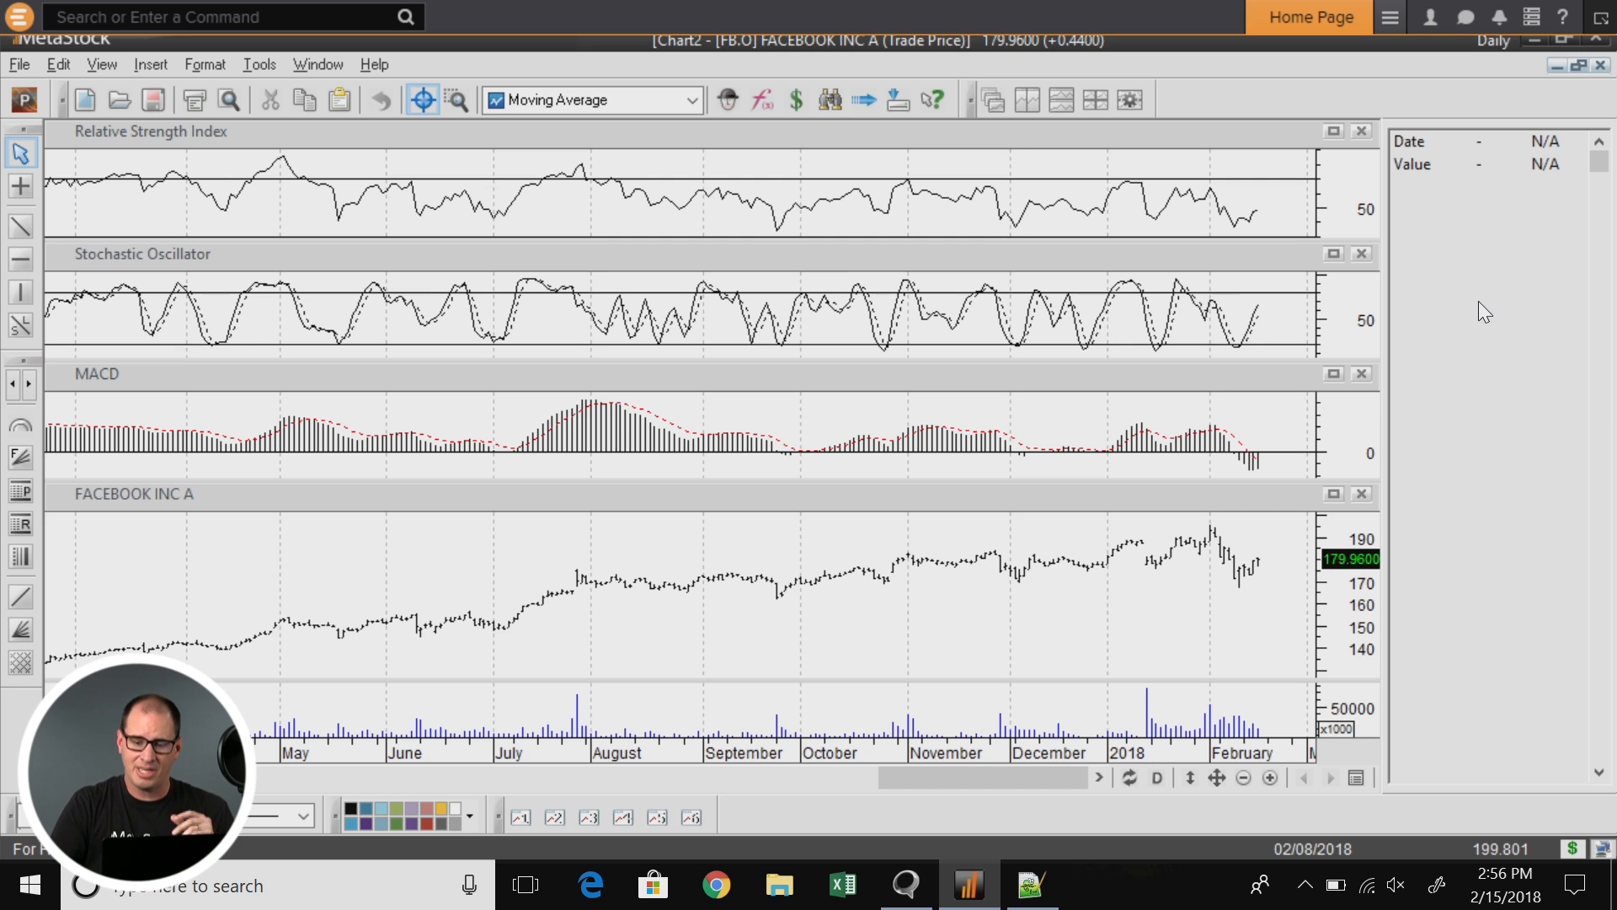
Step: In Data Window Properties, uncheck 'Update only on drag' so values update continuously
{"action": "right_click", "coordinate": [1485, 289]}
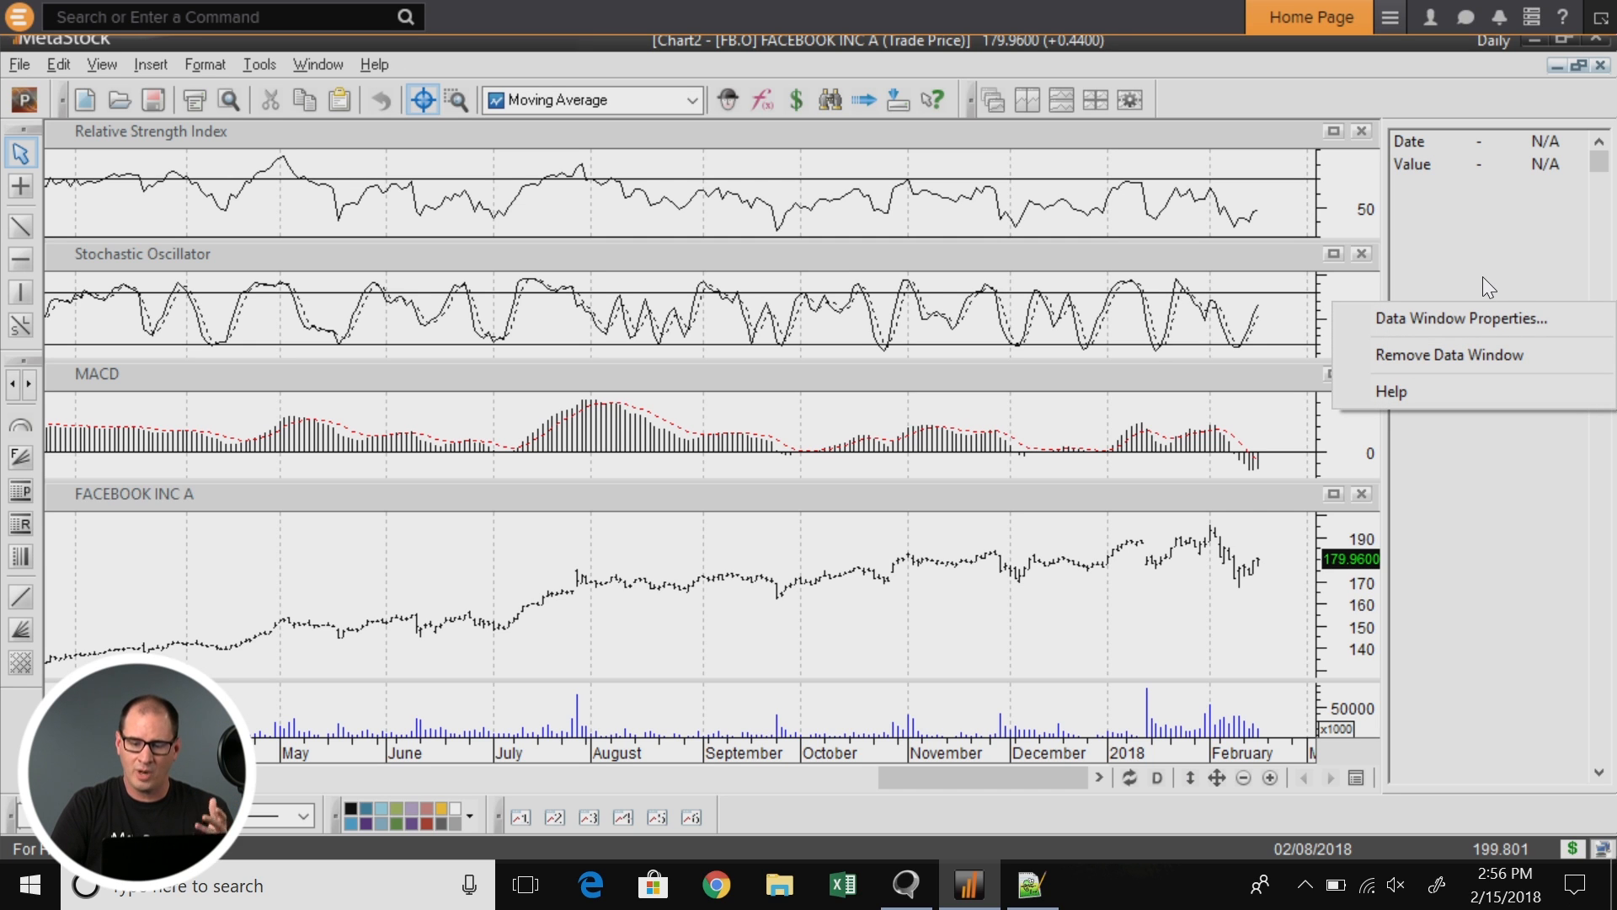
{"action": "mouse_move", "coordinate": [1457, 318]}
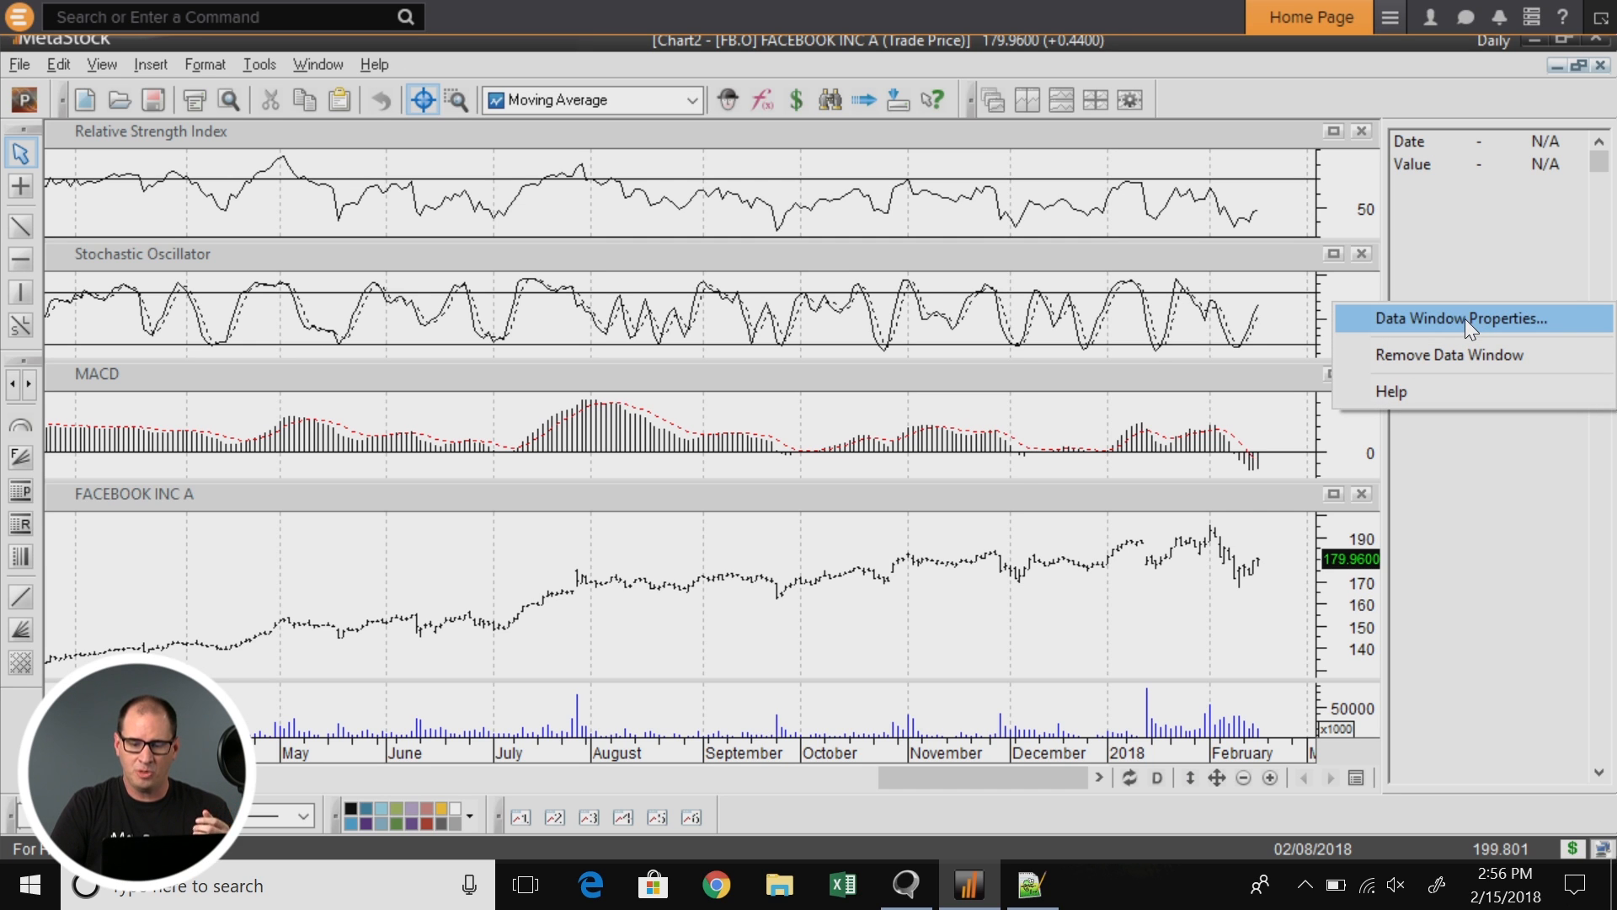
{"action": "left_click", "coordinate": [1455, 317]}
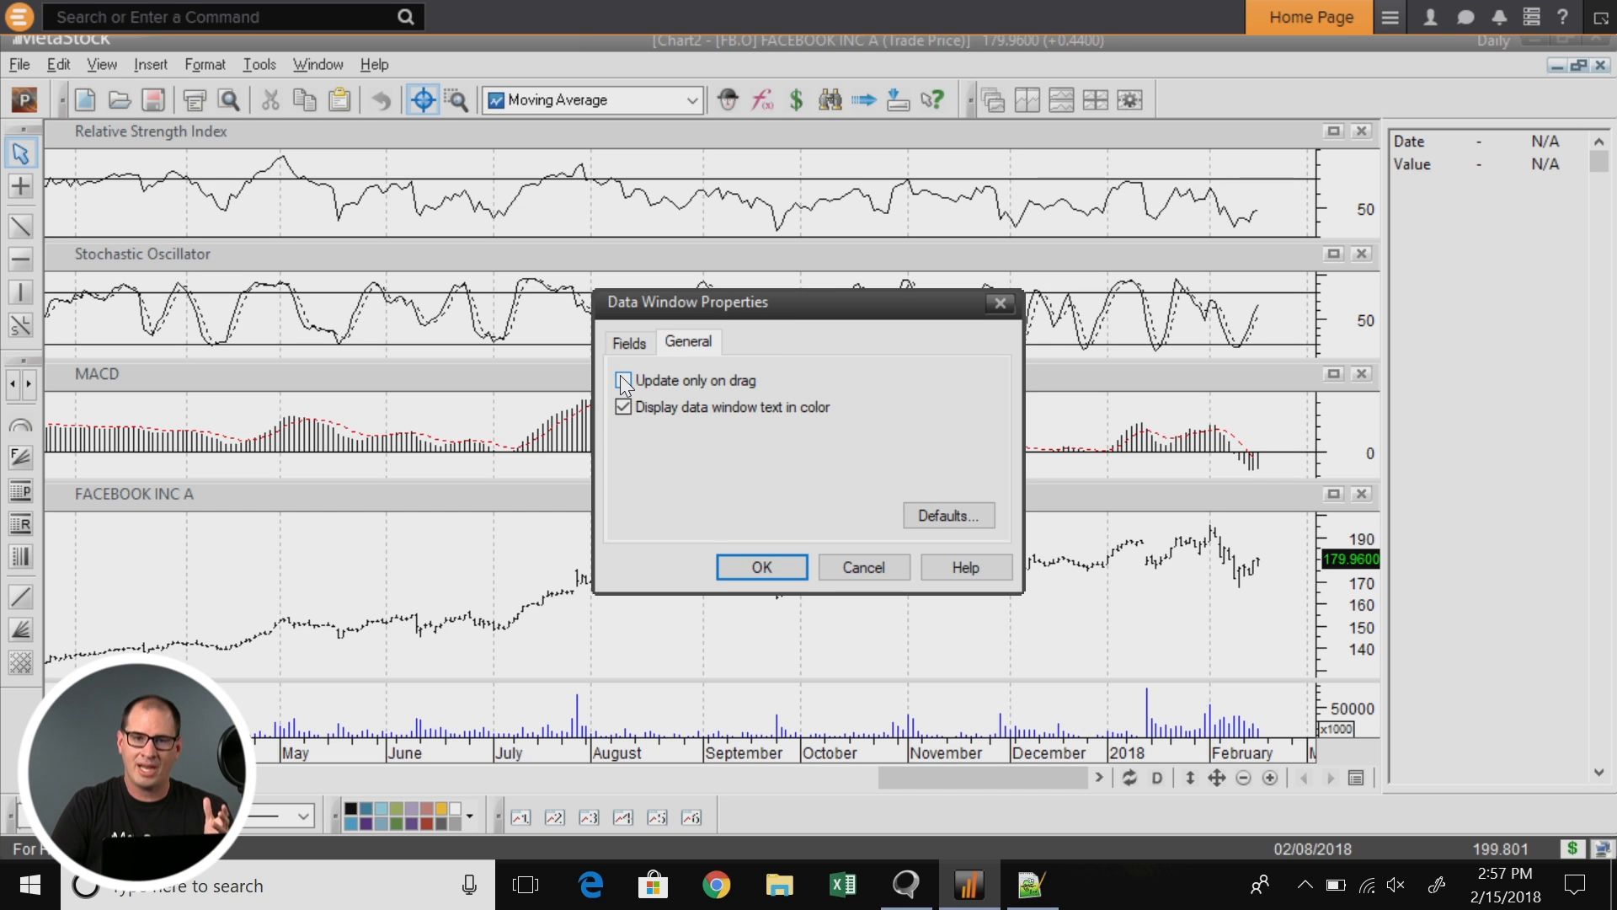
{"action": "left_click", "coordinate": [760, 567]}
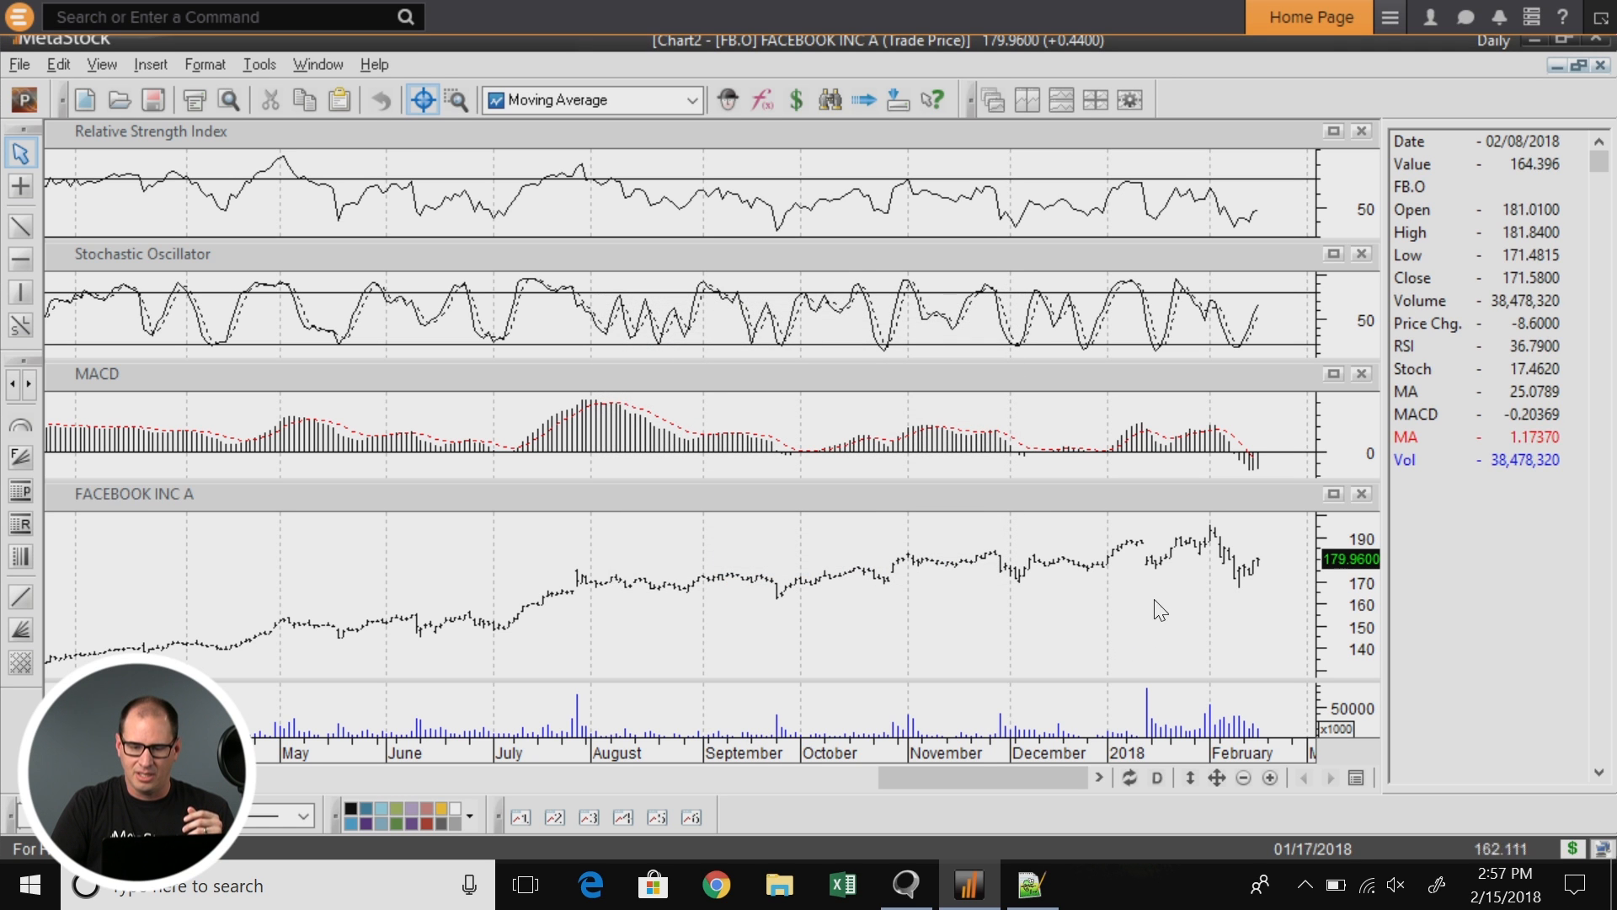
{"action": "mouse_move", "coordinate": [947, 625]}
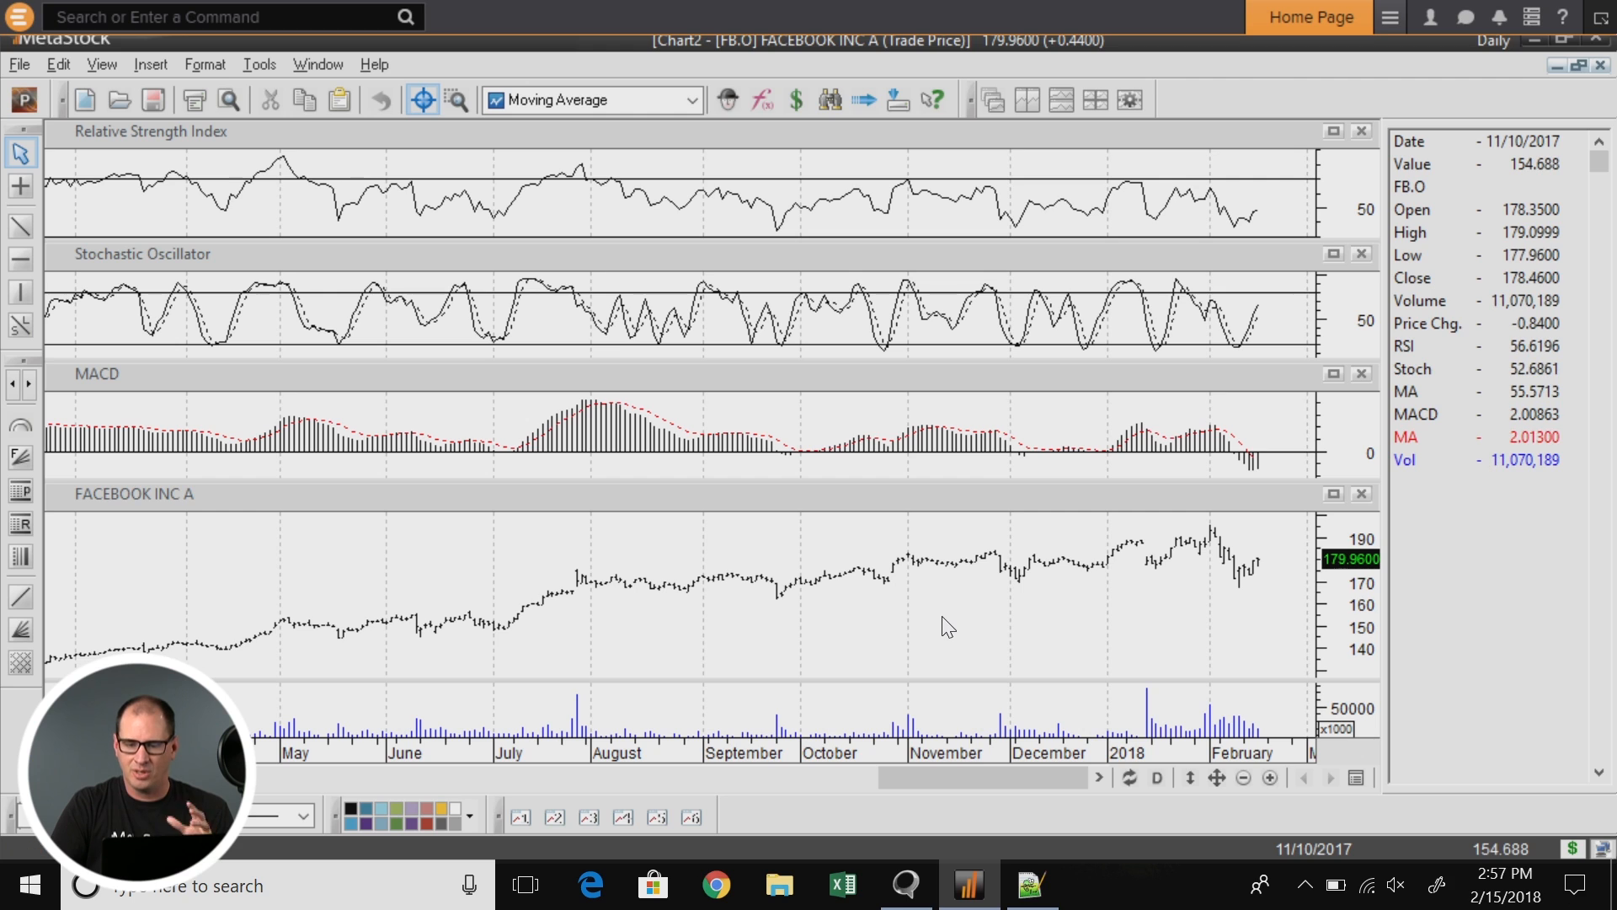
{"action": "mouse_move", "coordinate": [1240, 608]}
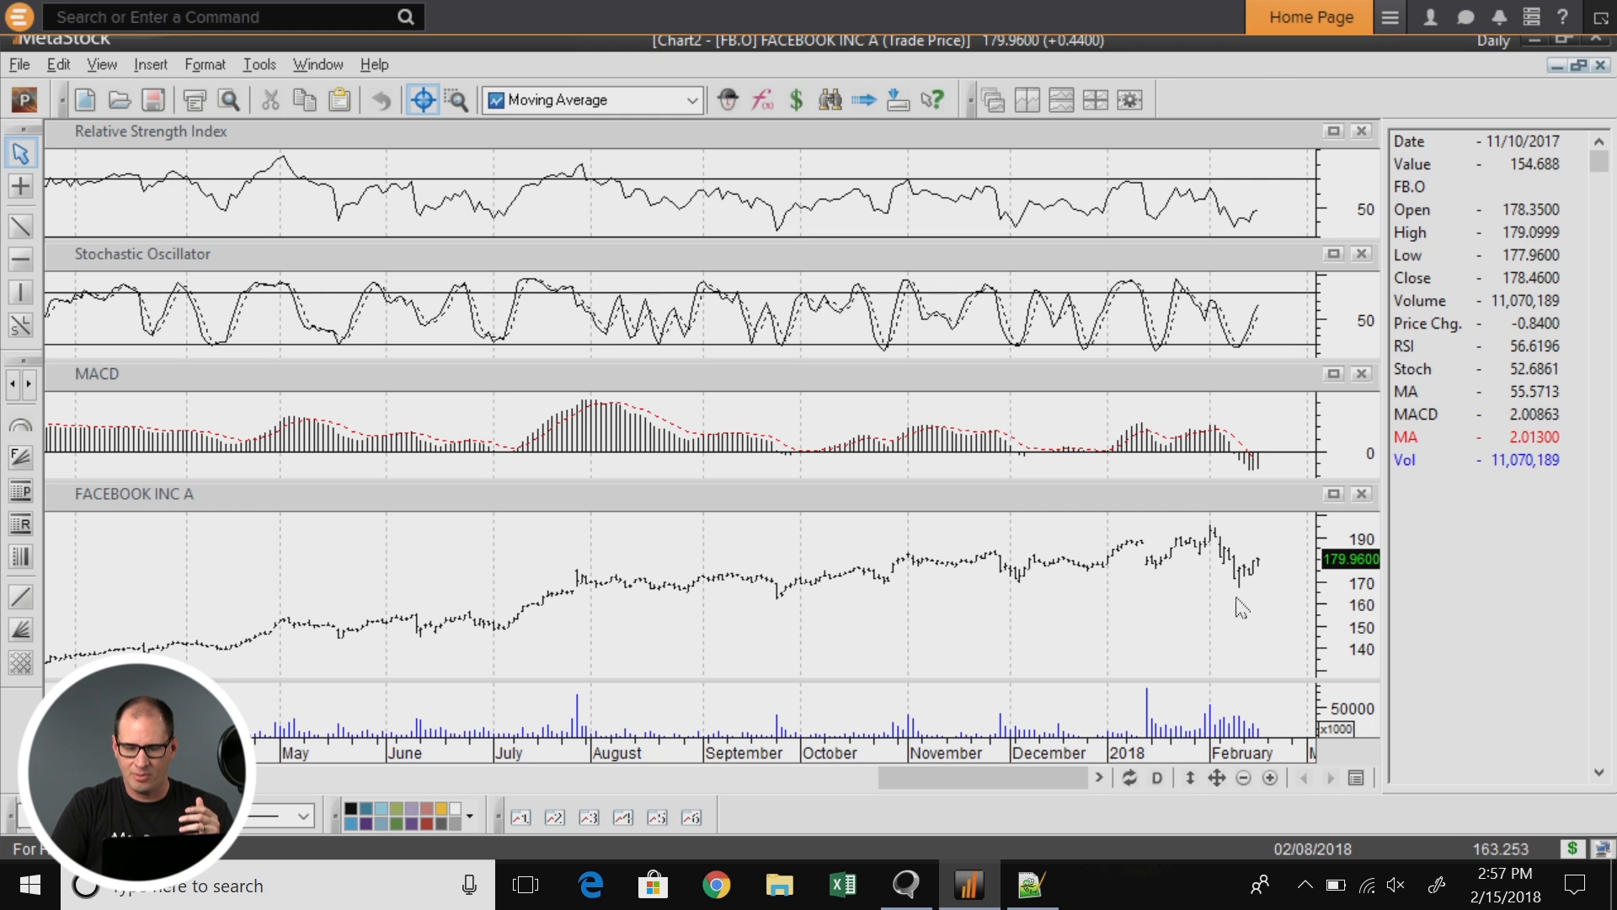
{"action": "mouse_move", "coordinate": [1245, 606]}
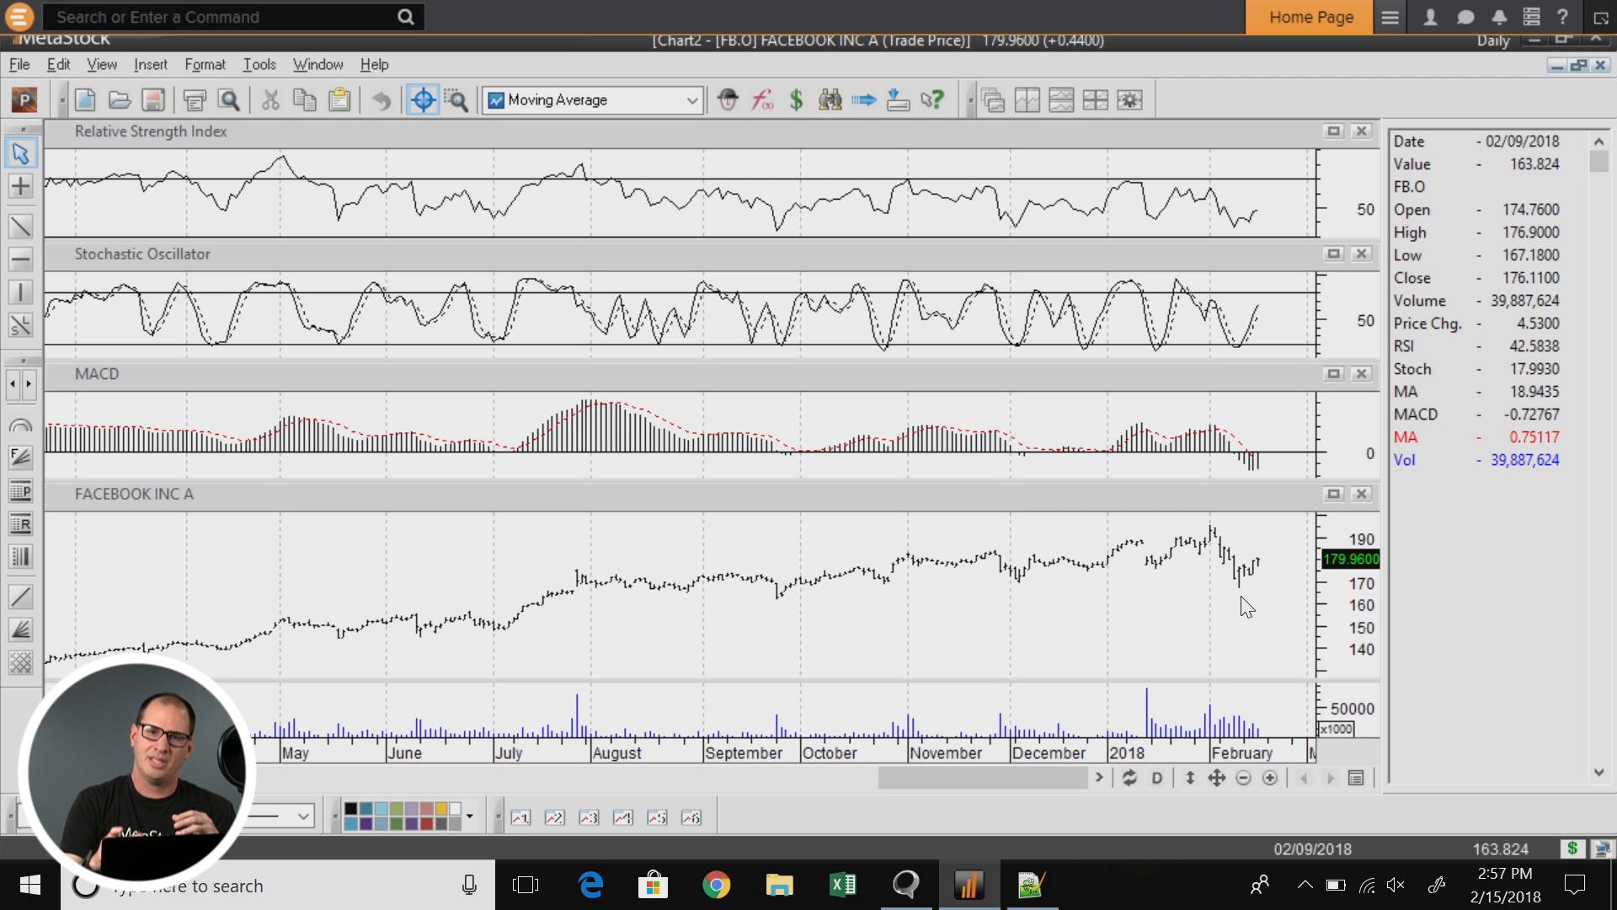
{"action": "mouse_move", "coordinate": [1312, 606]}
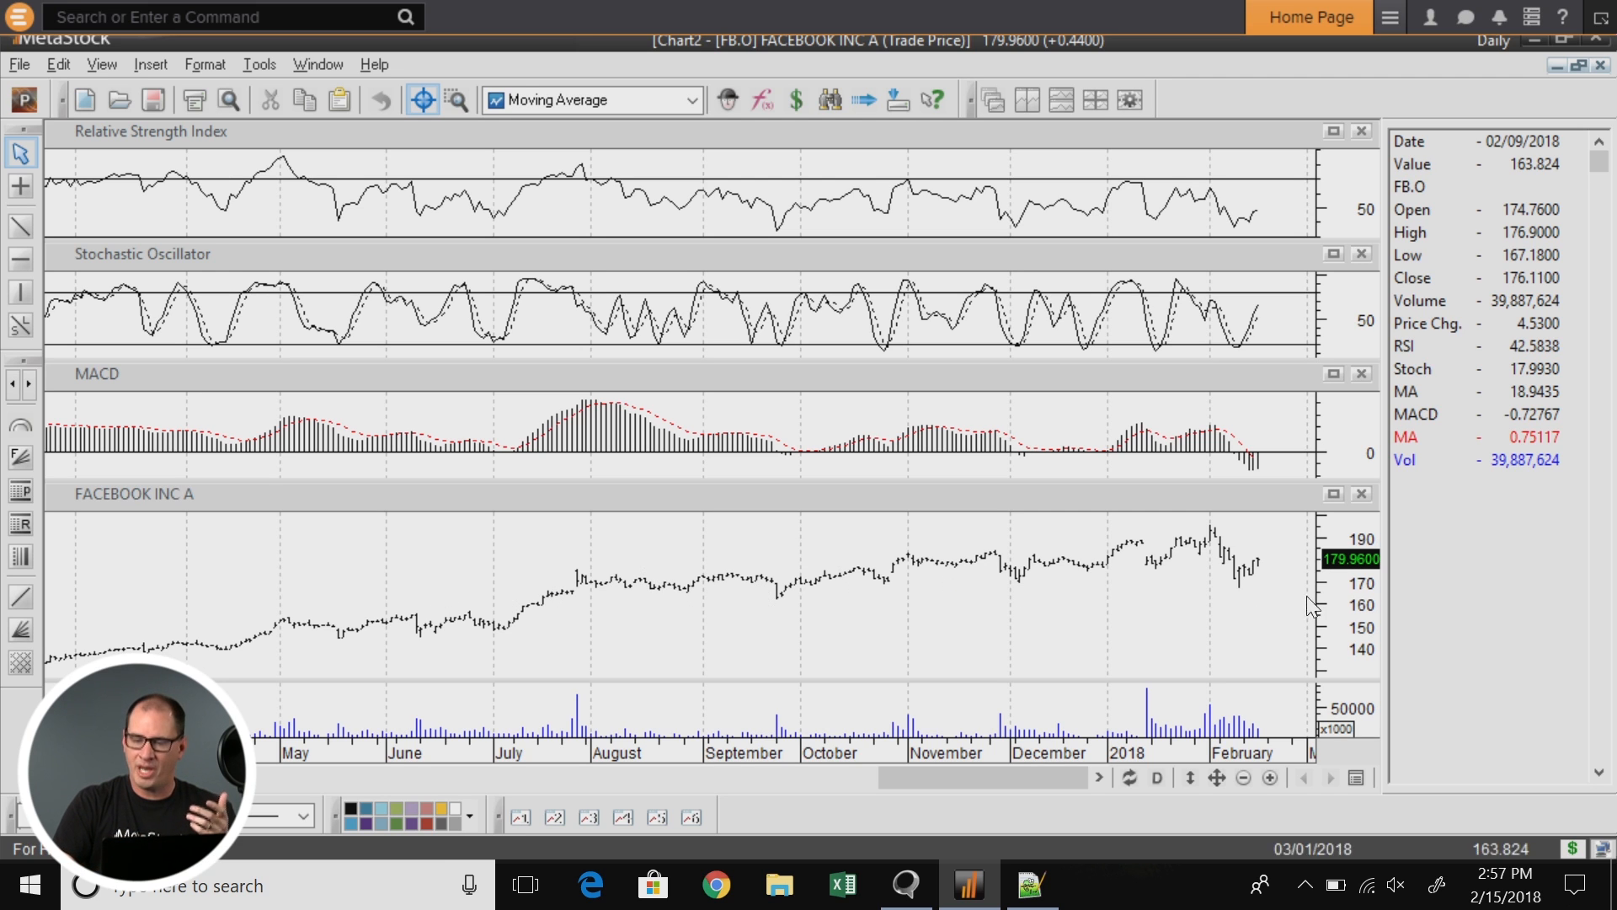
{"action": "mouse_move", "coordinate": [1155, 619]}
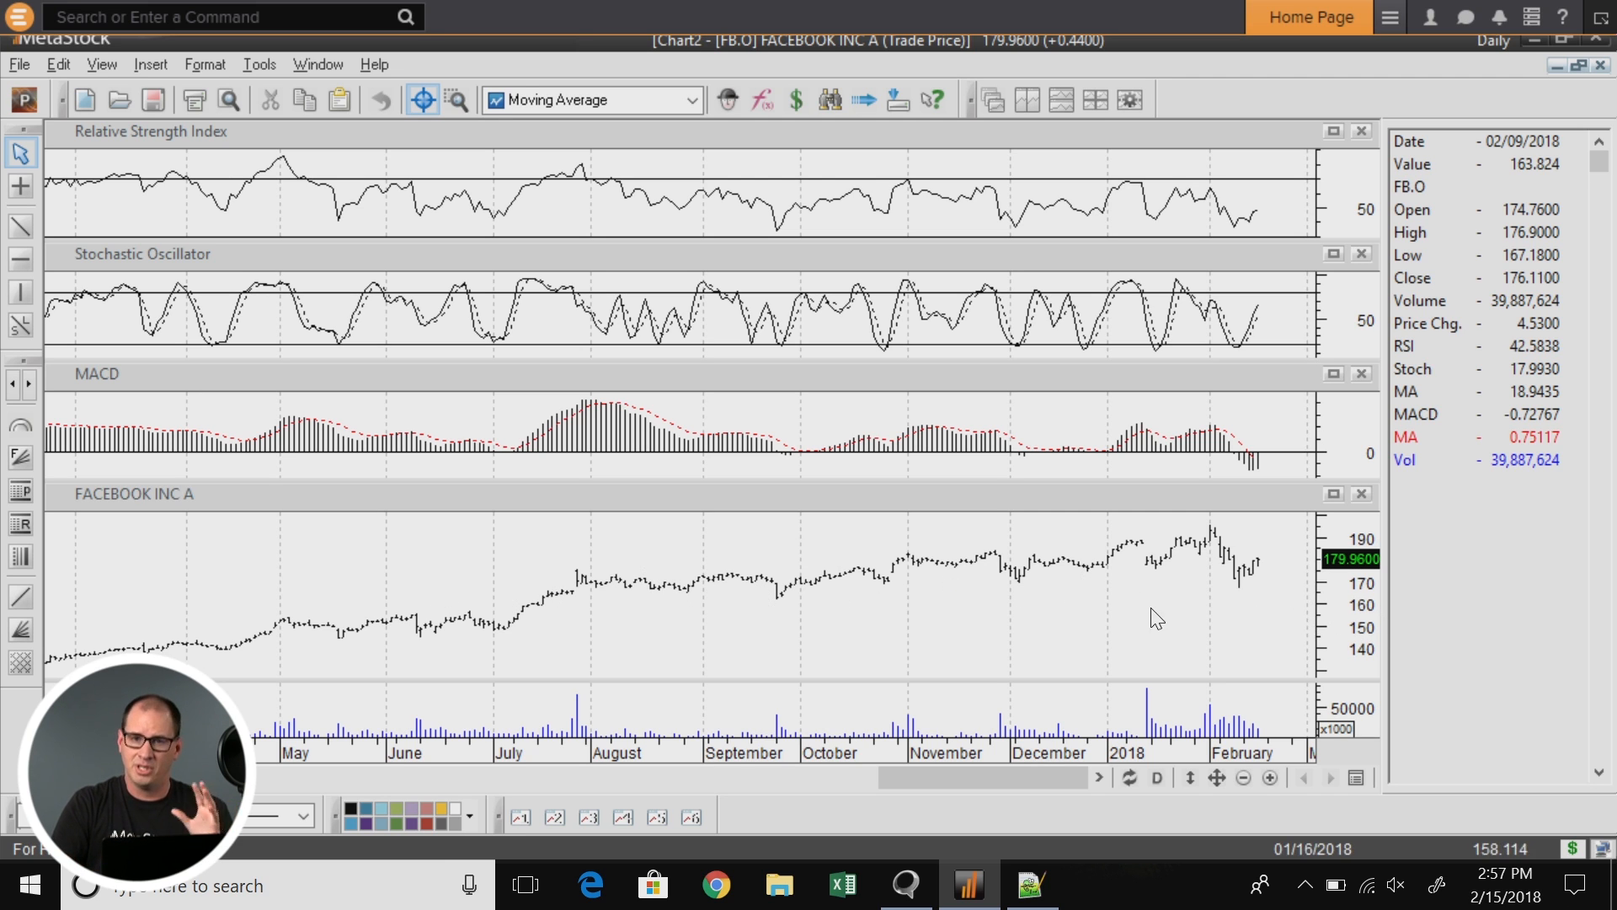
{"action": "mouse_move", "coordinate": [1250, 591]}
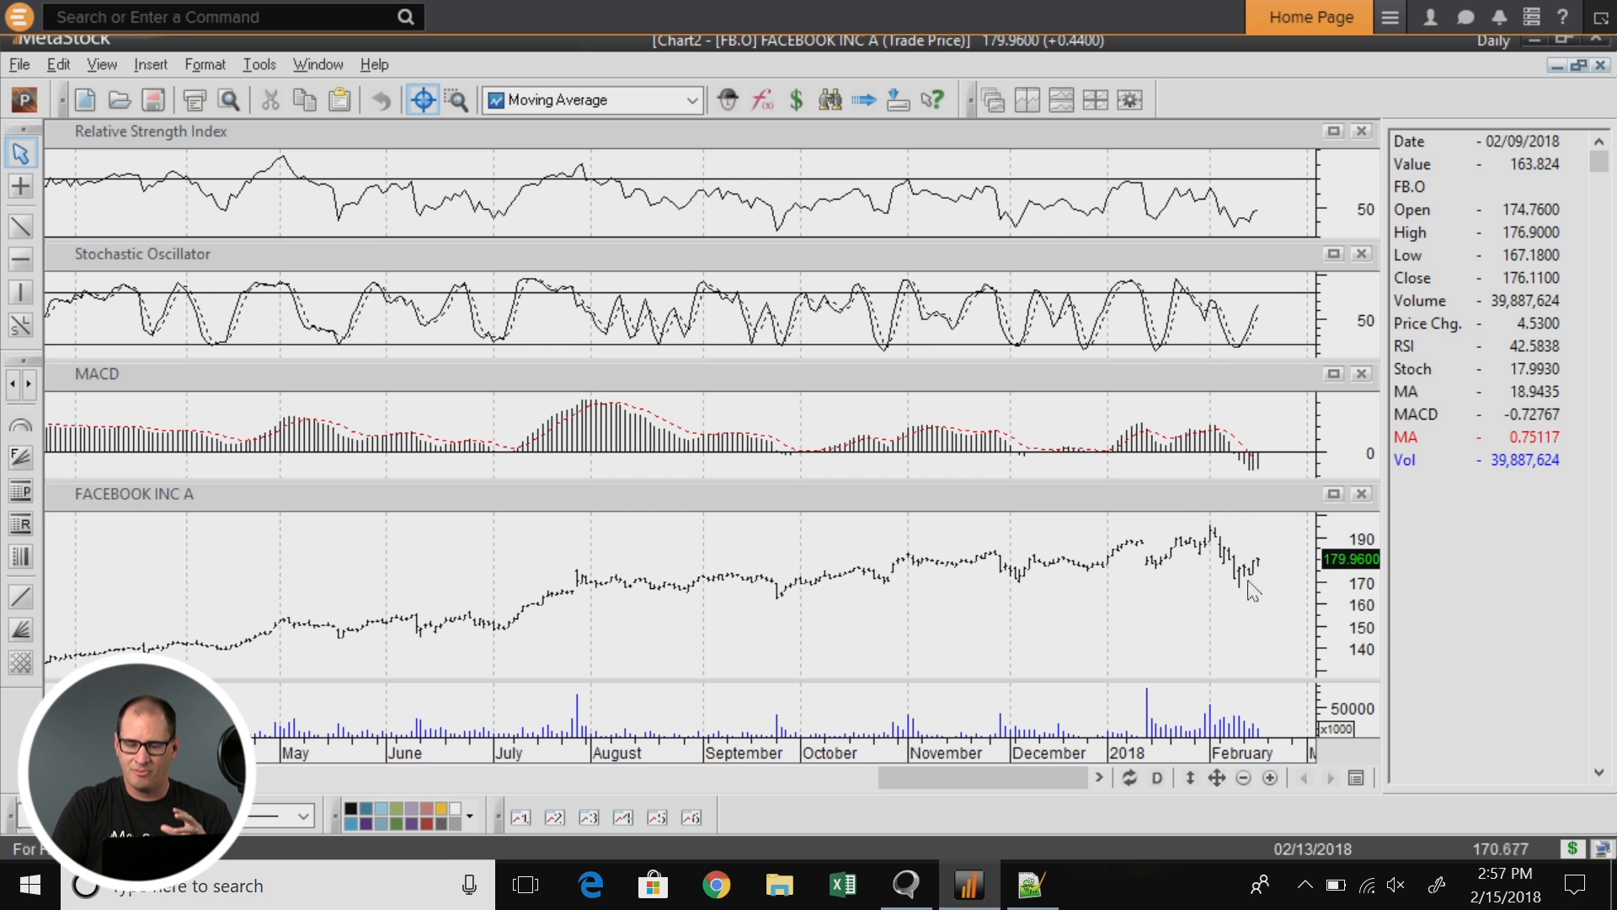
{"action": "mouse_move", "coordinate": [1258, 630]}
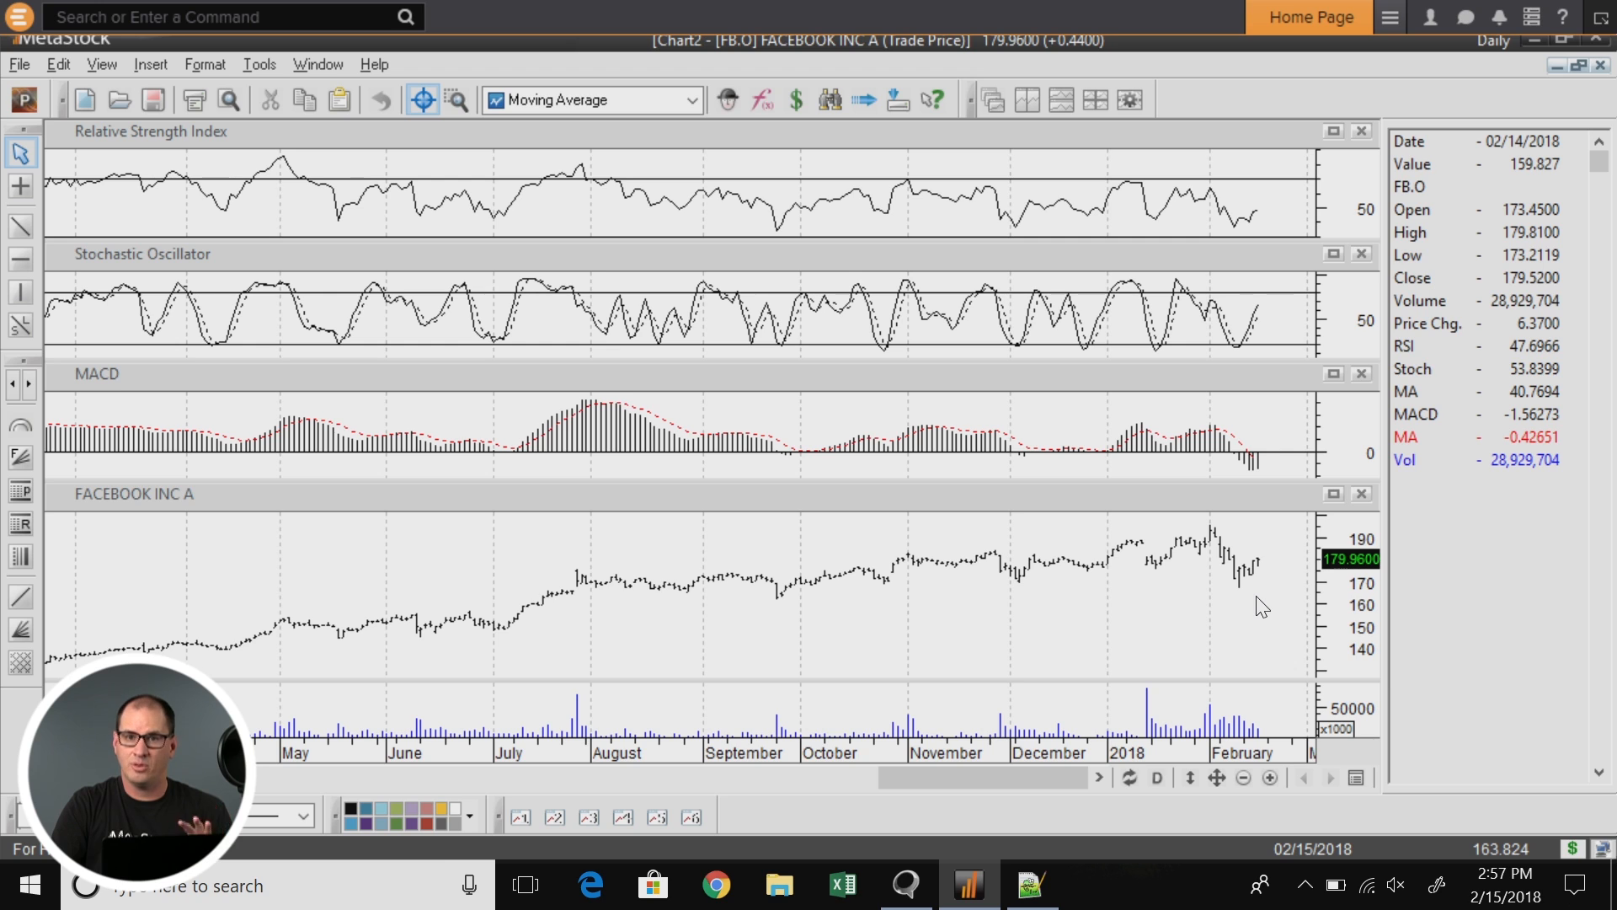
{"action": "mouse_move", "coordinate": [212, 560]}
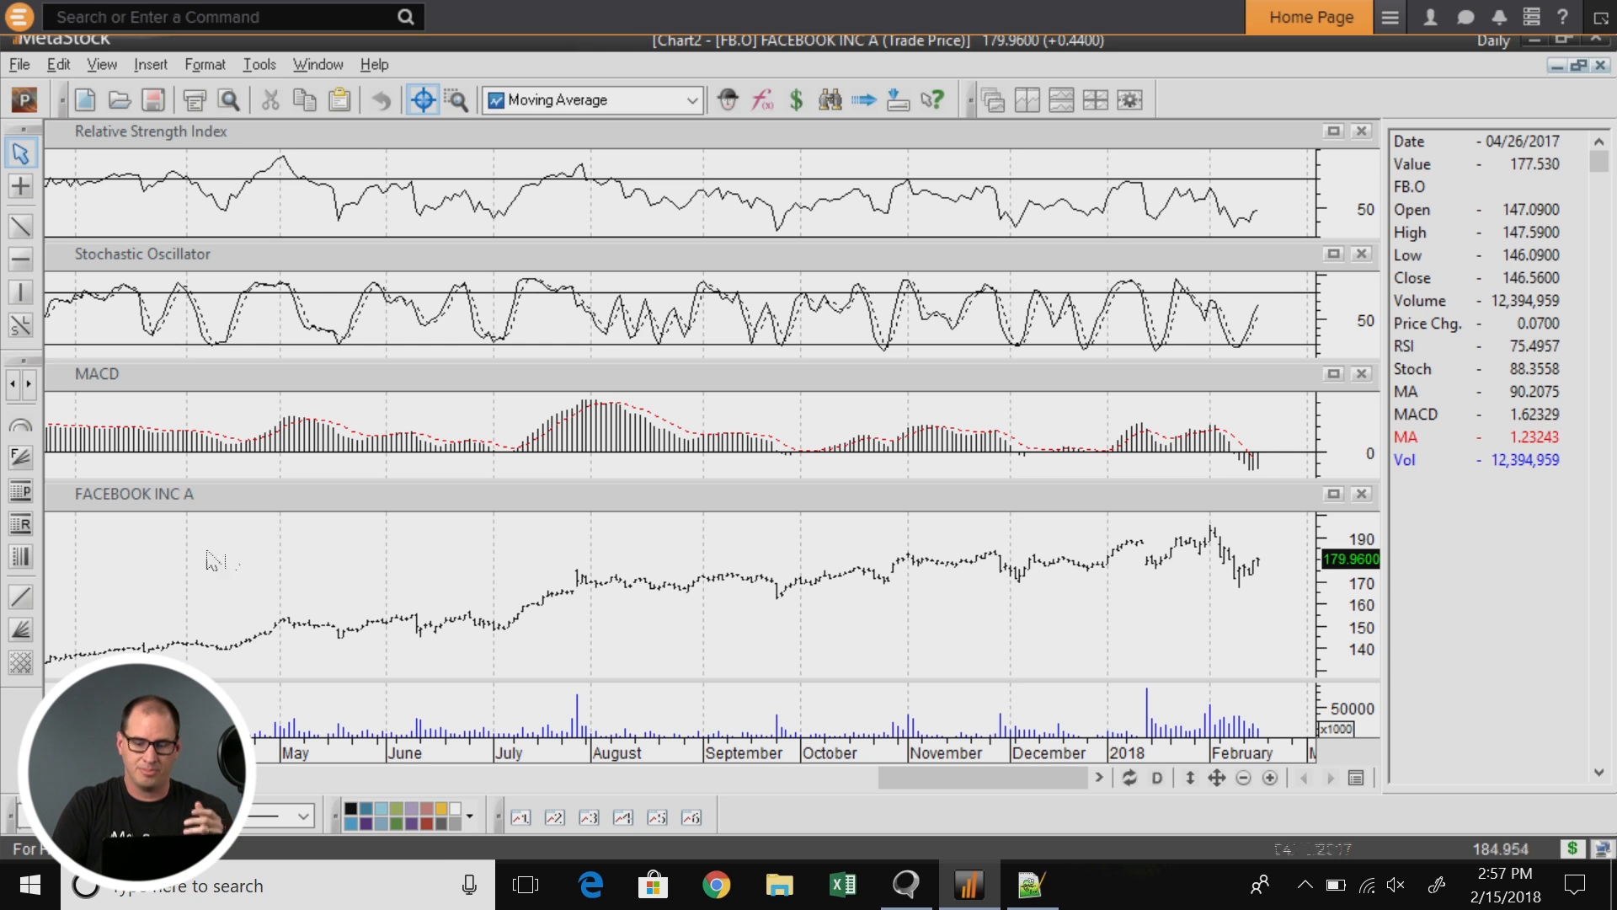
{"action": "right_click", "coordinate": [1485, 279]}
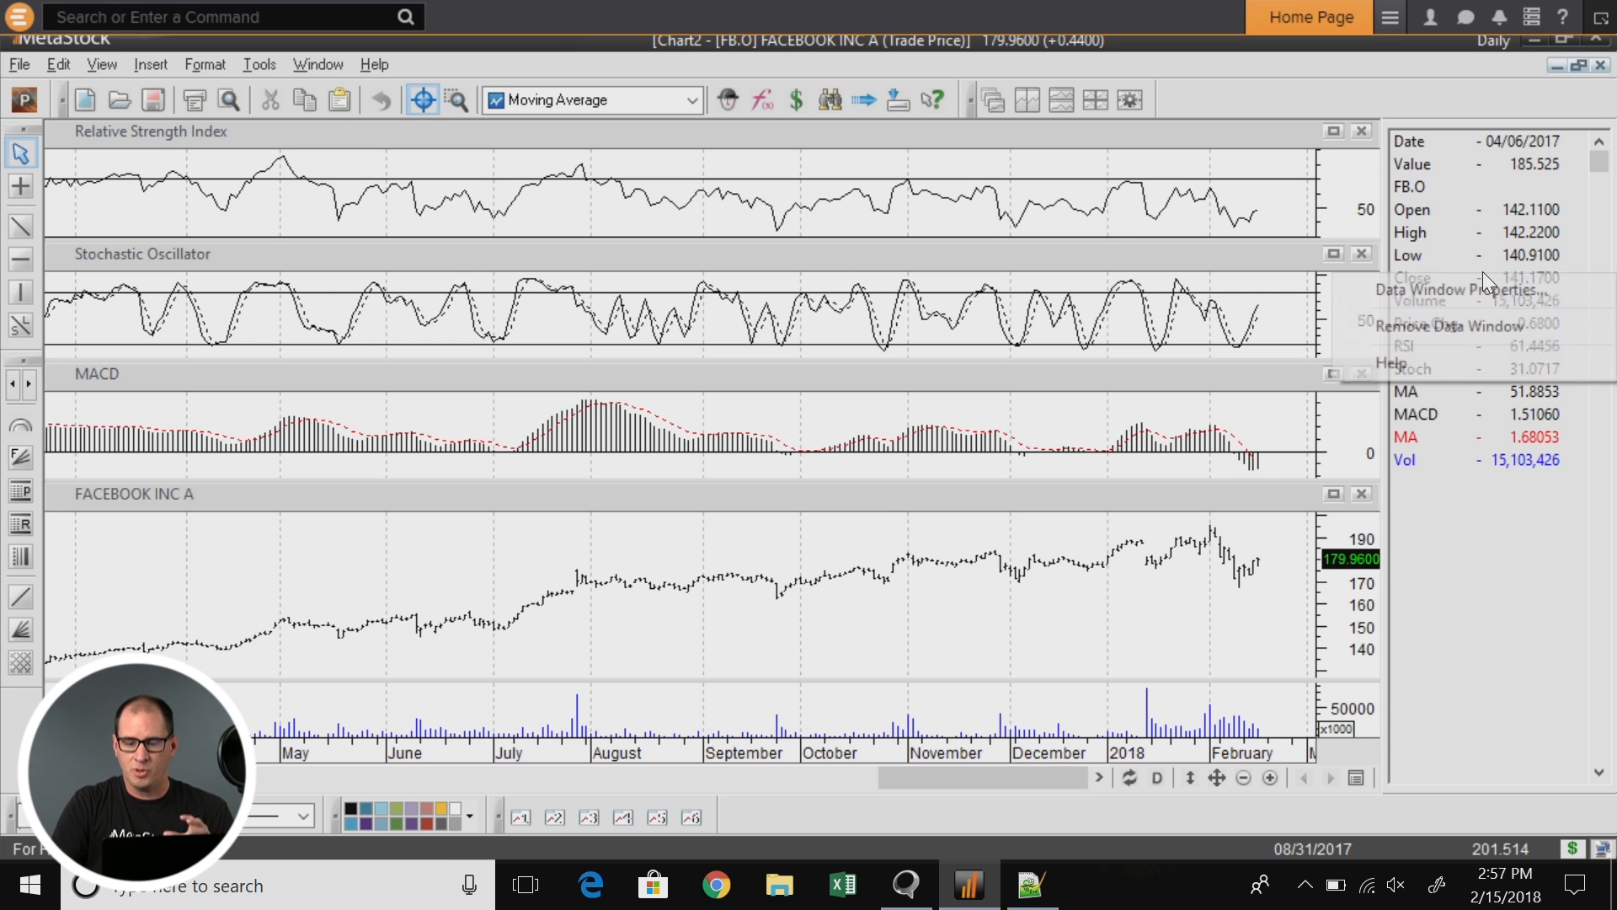
{"action": "left_click", "coordinate": [1454, 289]}
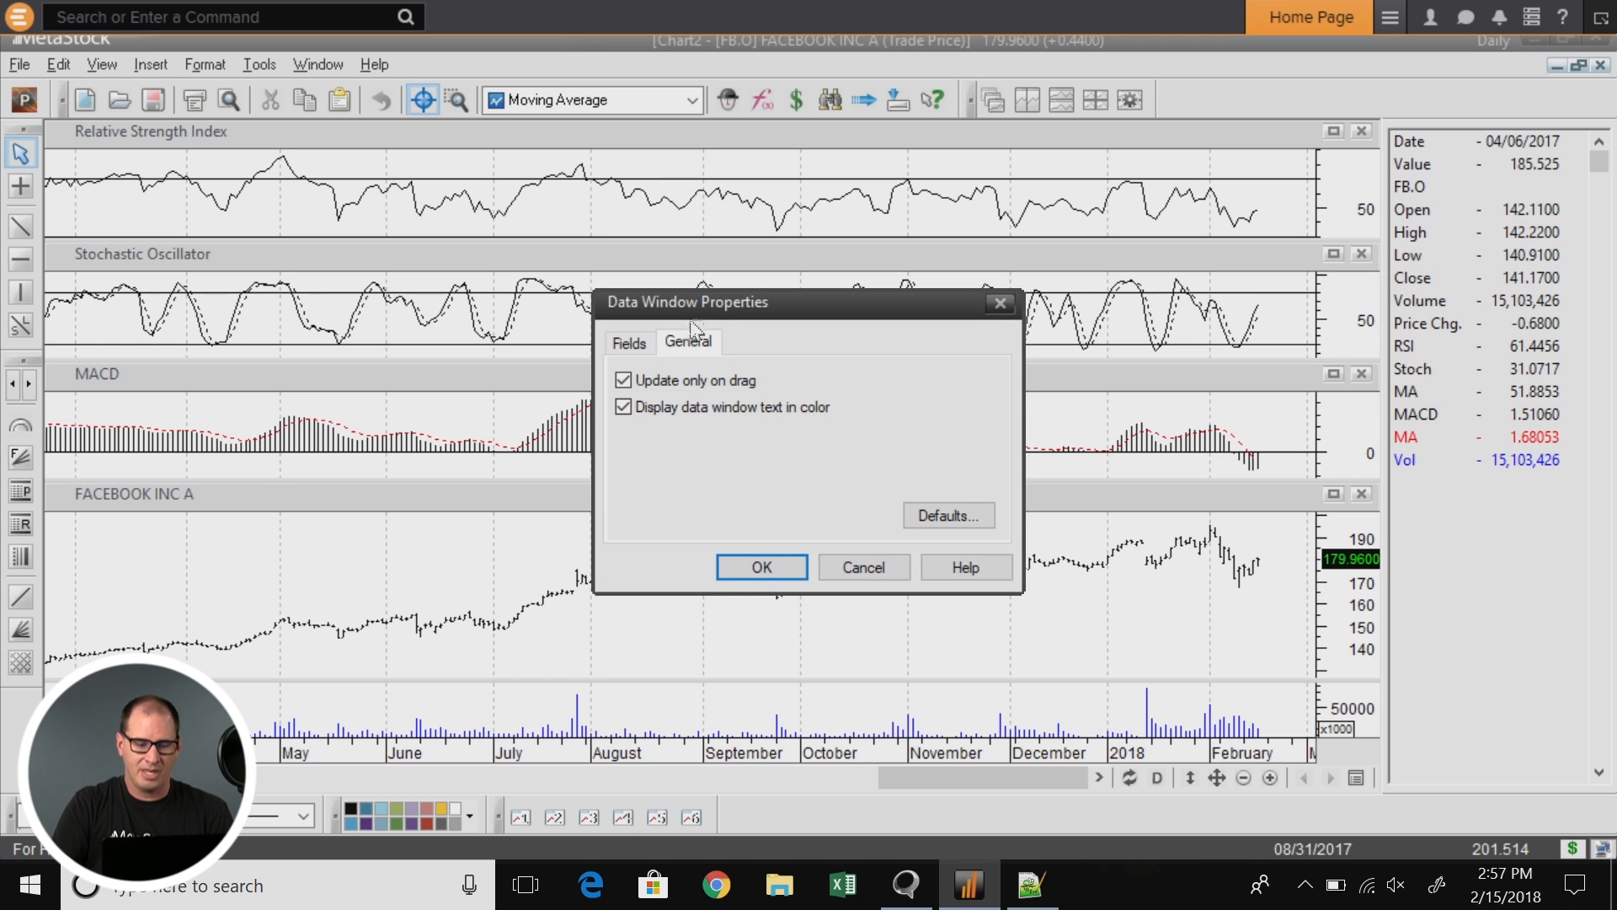
{"action": "left_click", "coordinate": [628, 343]}
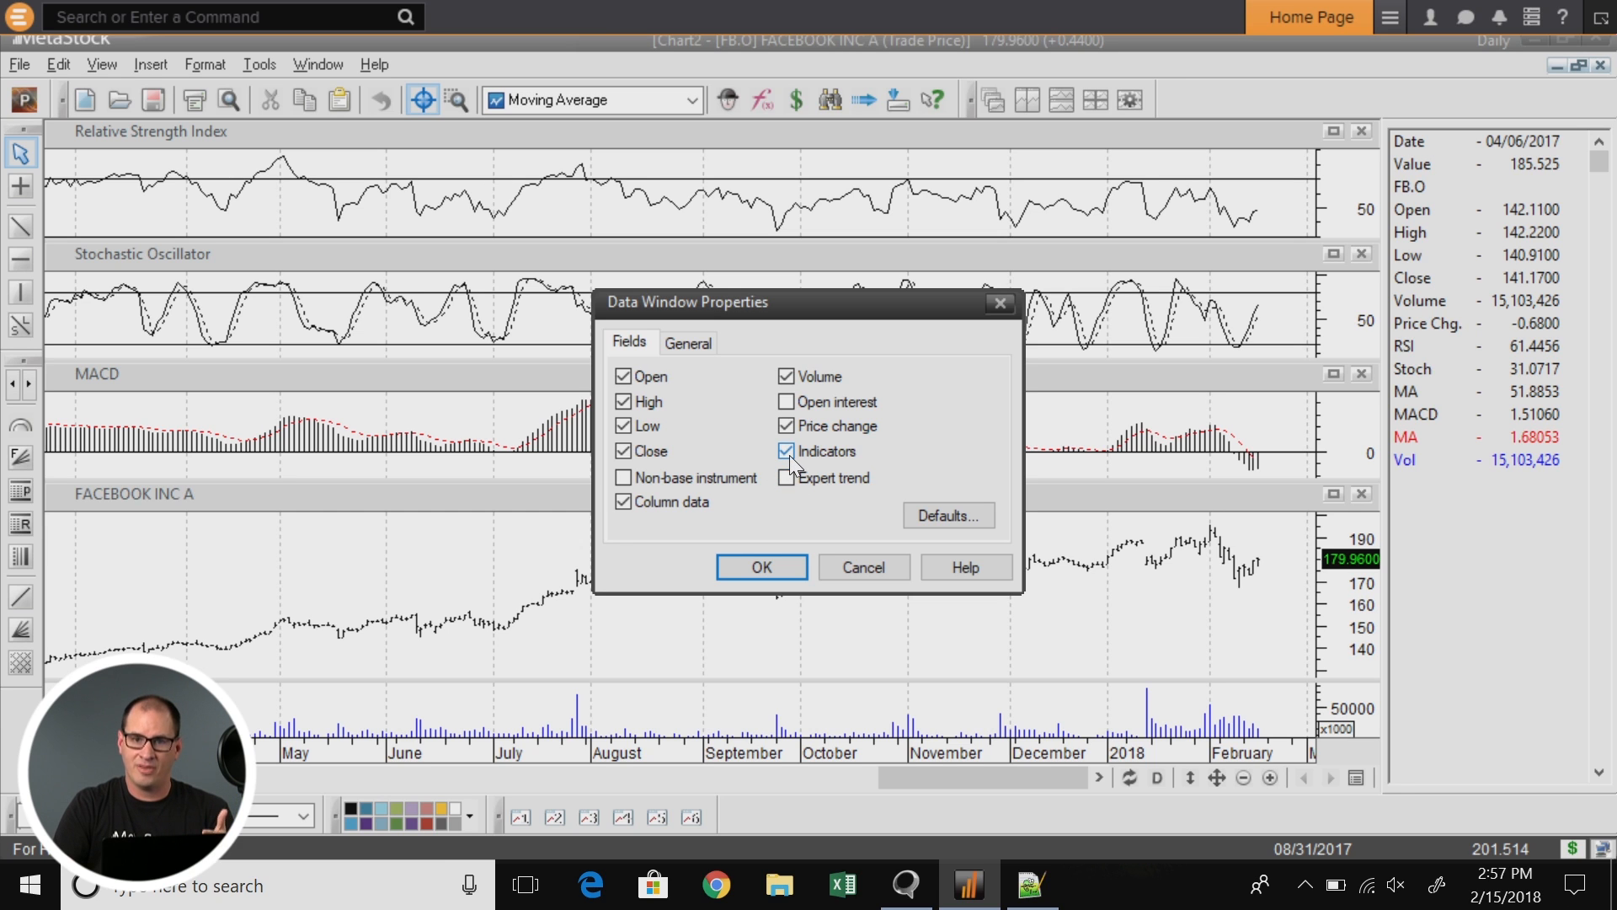
{"action": "left_click", "coordinate": [785, 450]}
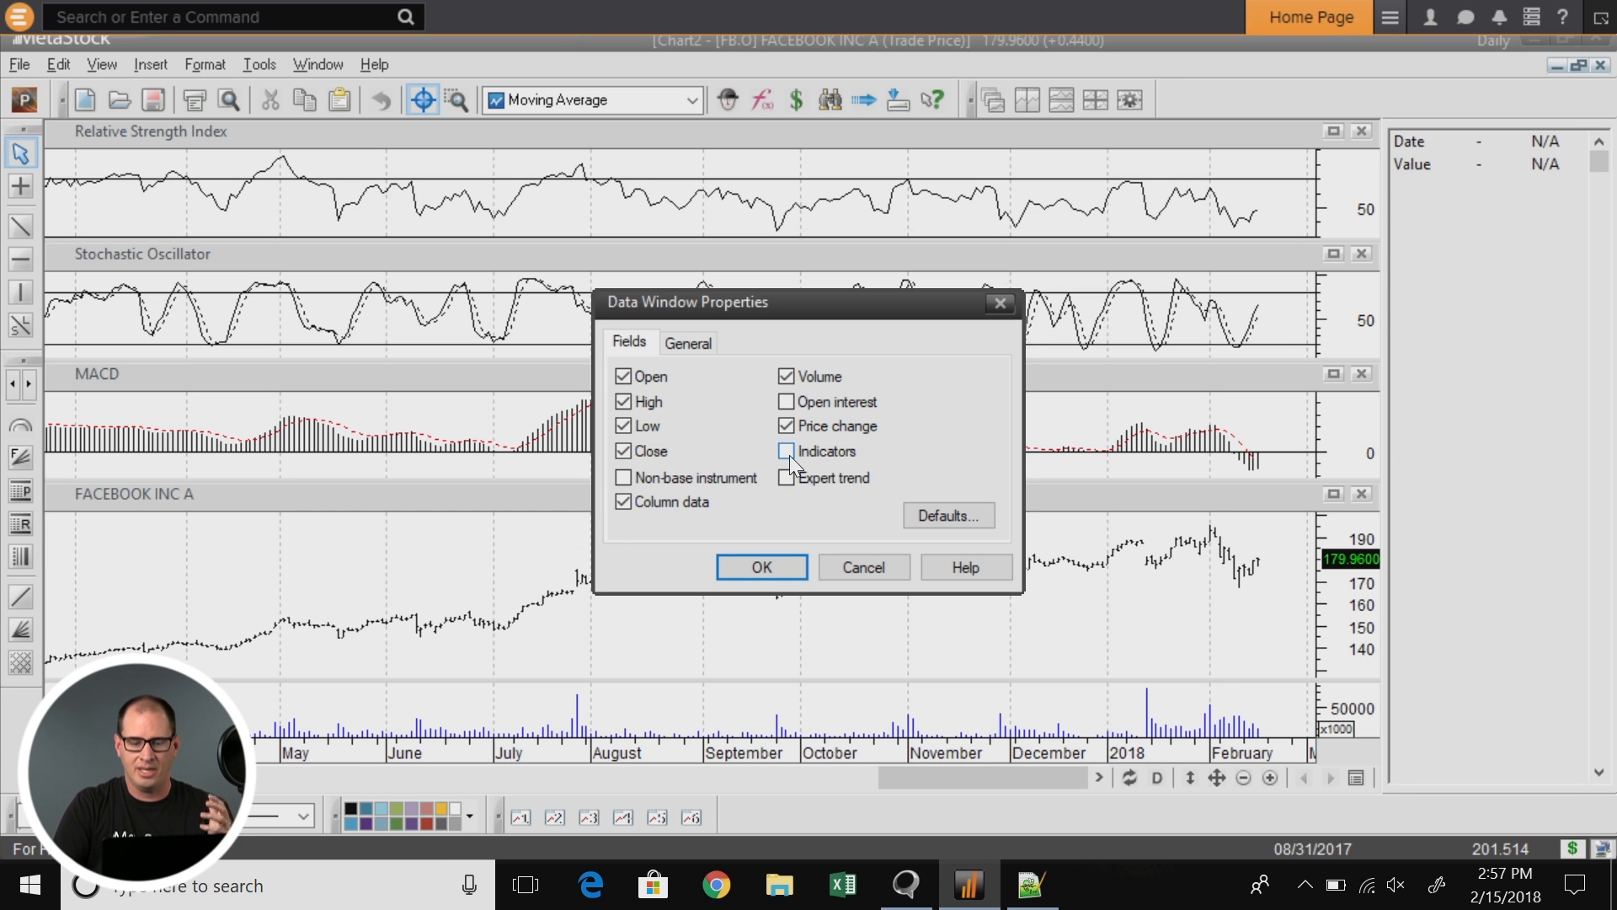
{"action": "left_click", "coordinate": [760, 567]}
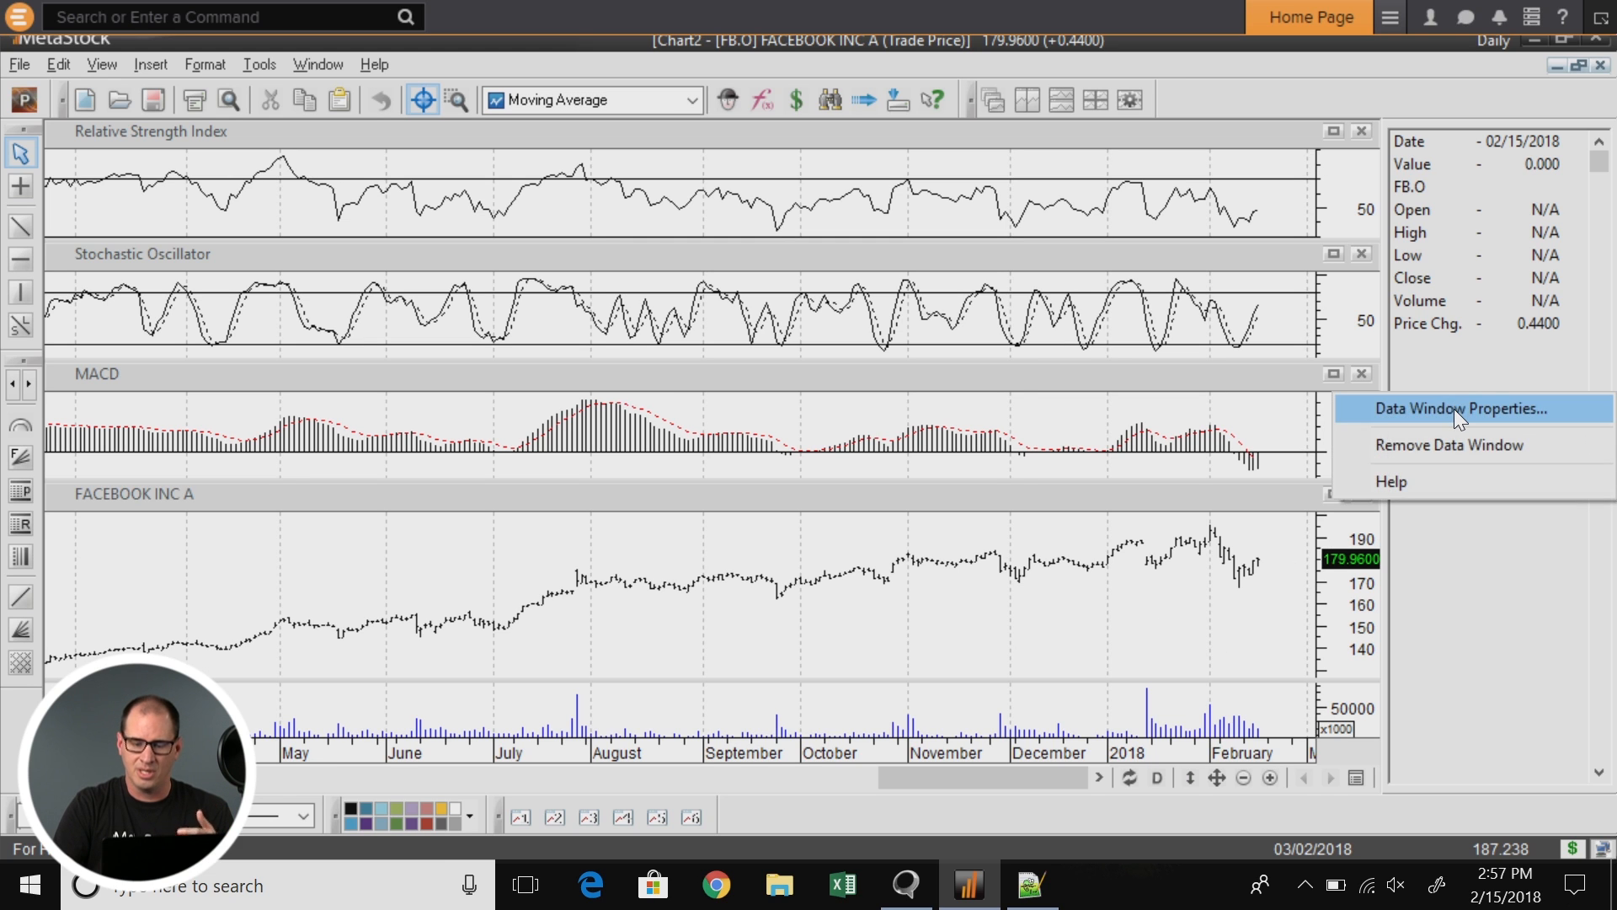
{"action": "left_click", "coordinate": [1455, 409]}
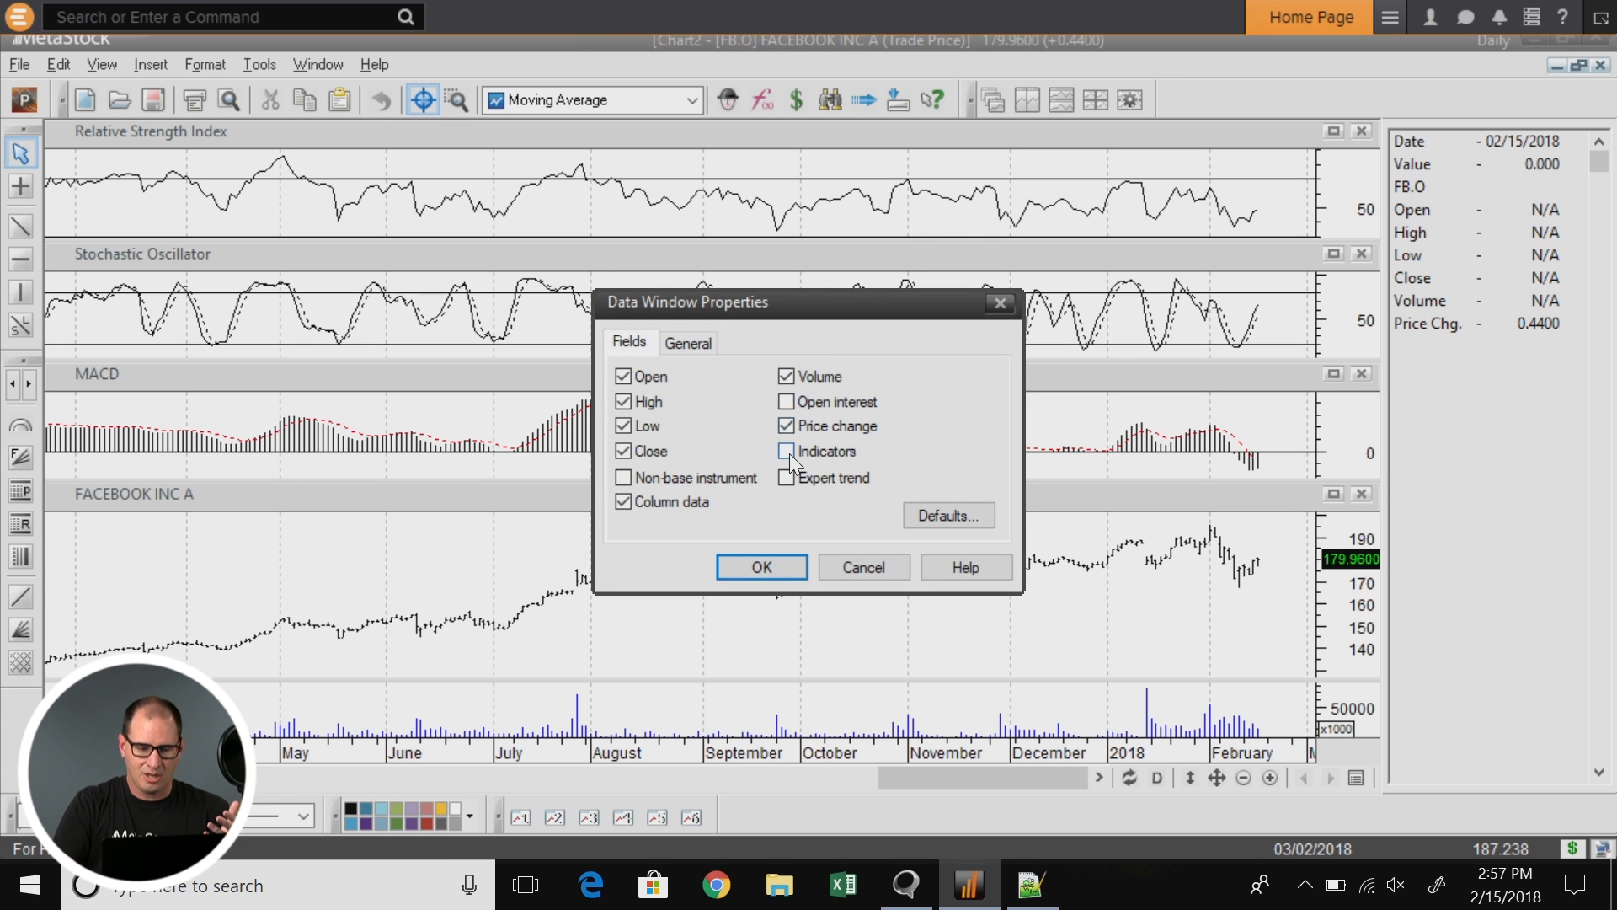
{"action": "left_click", "coordinate": [761, 567]}
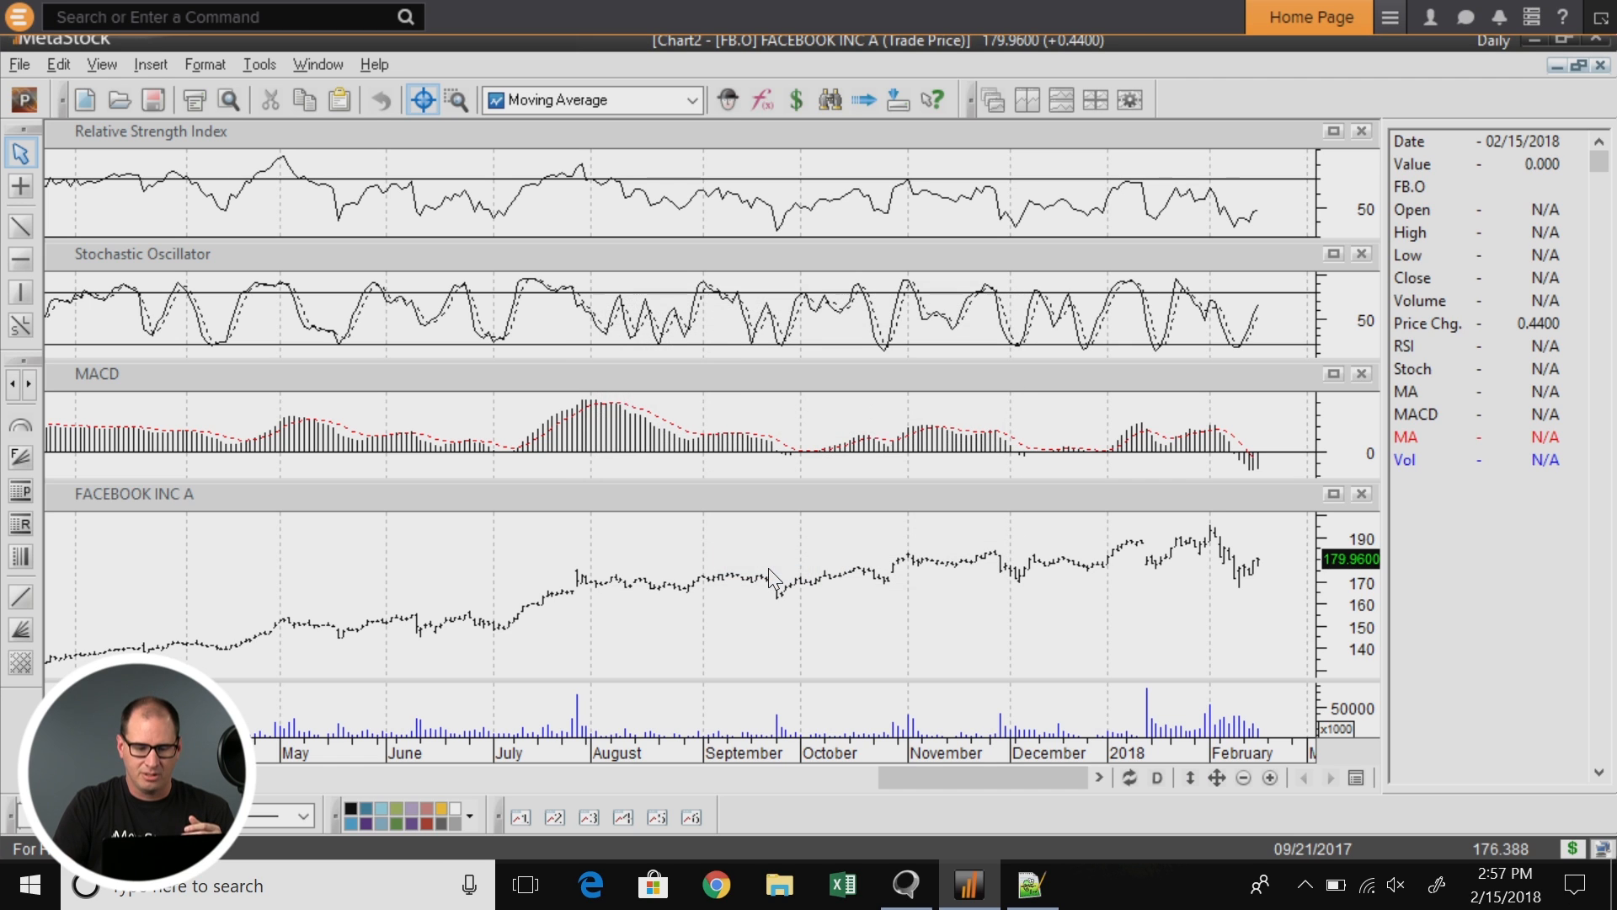
{"action": "mouse_move", "coordinate": [1248, 520]}
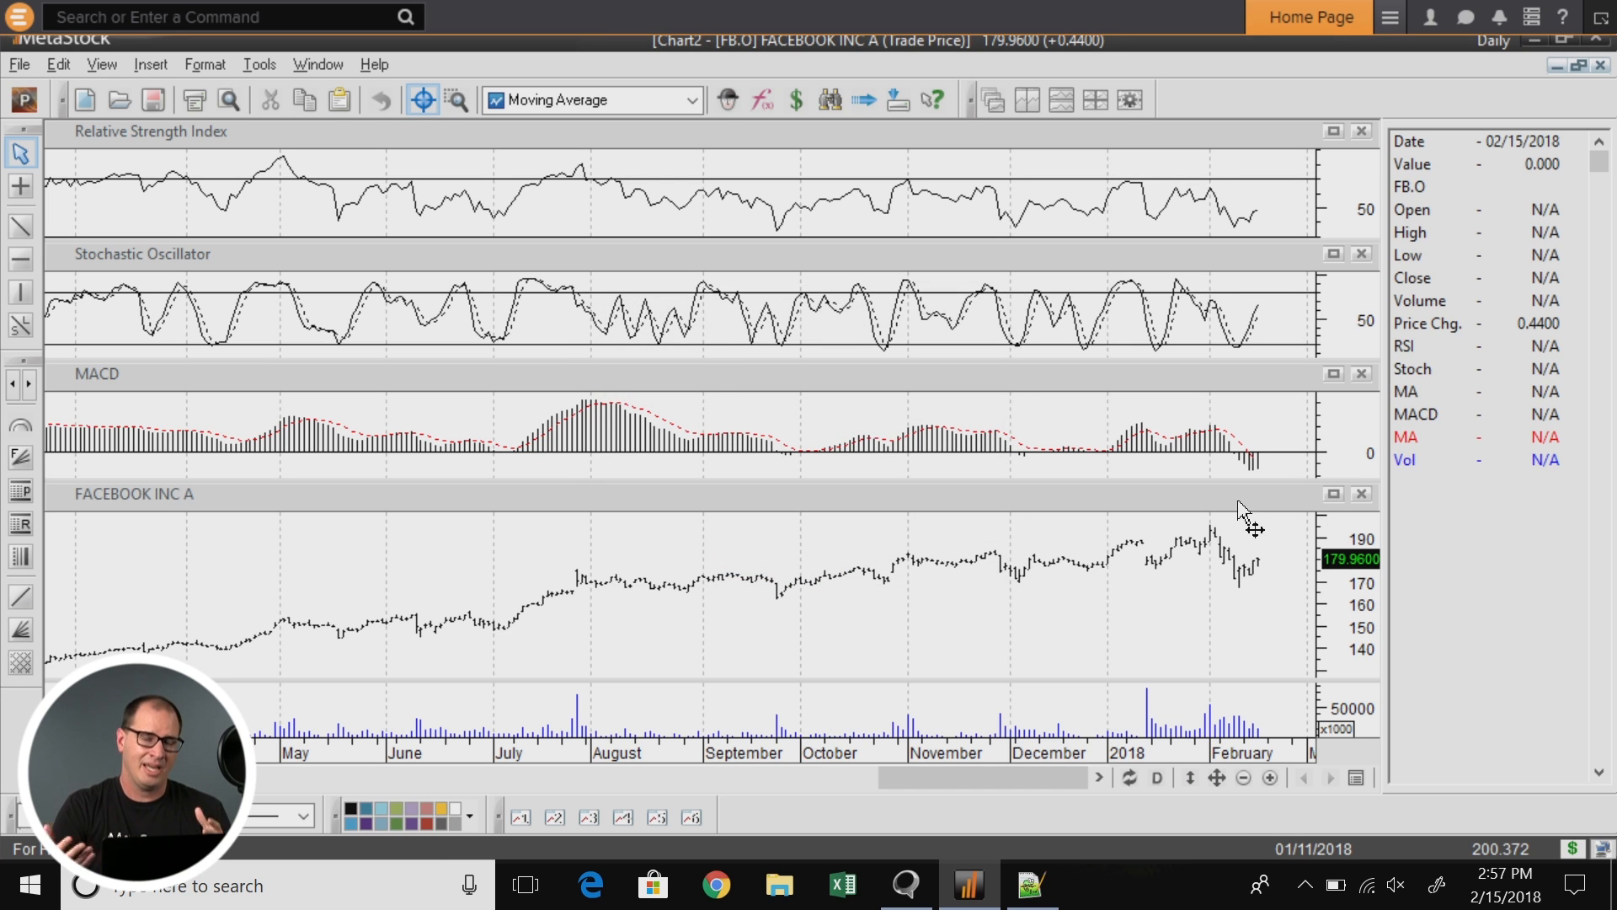
{"action": "mouse_move", "coordinate": [665, 531]}
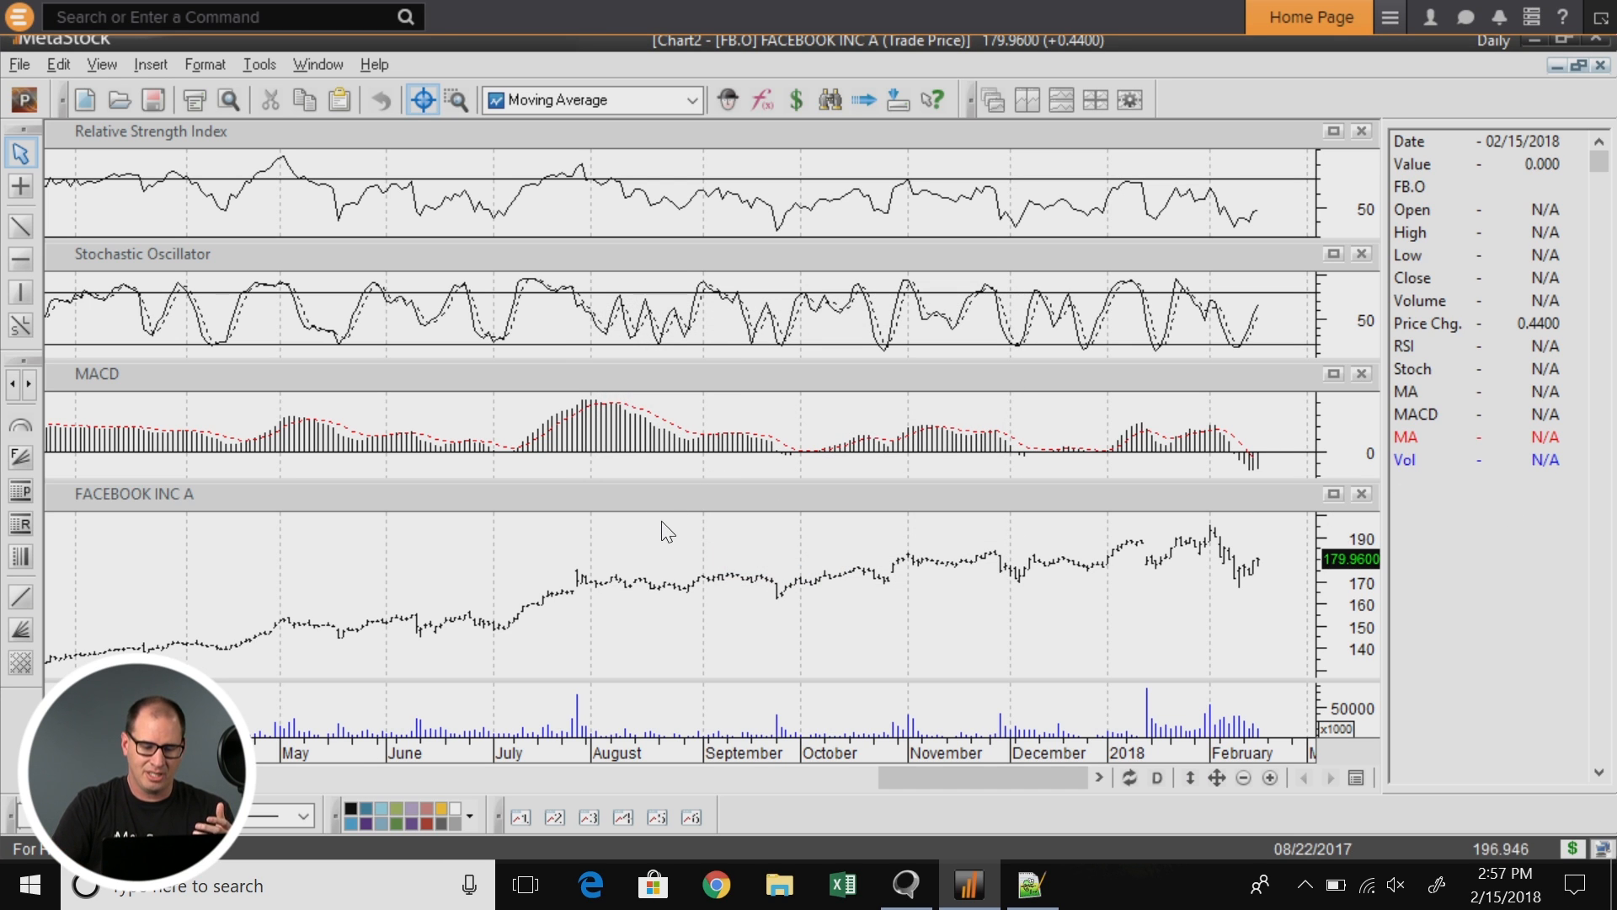
Step: Apply the RMO template to the chart, answering the save-changes prompt for the old chart
{"action": "right_click", "coordinate": [665, 529]}
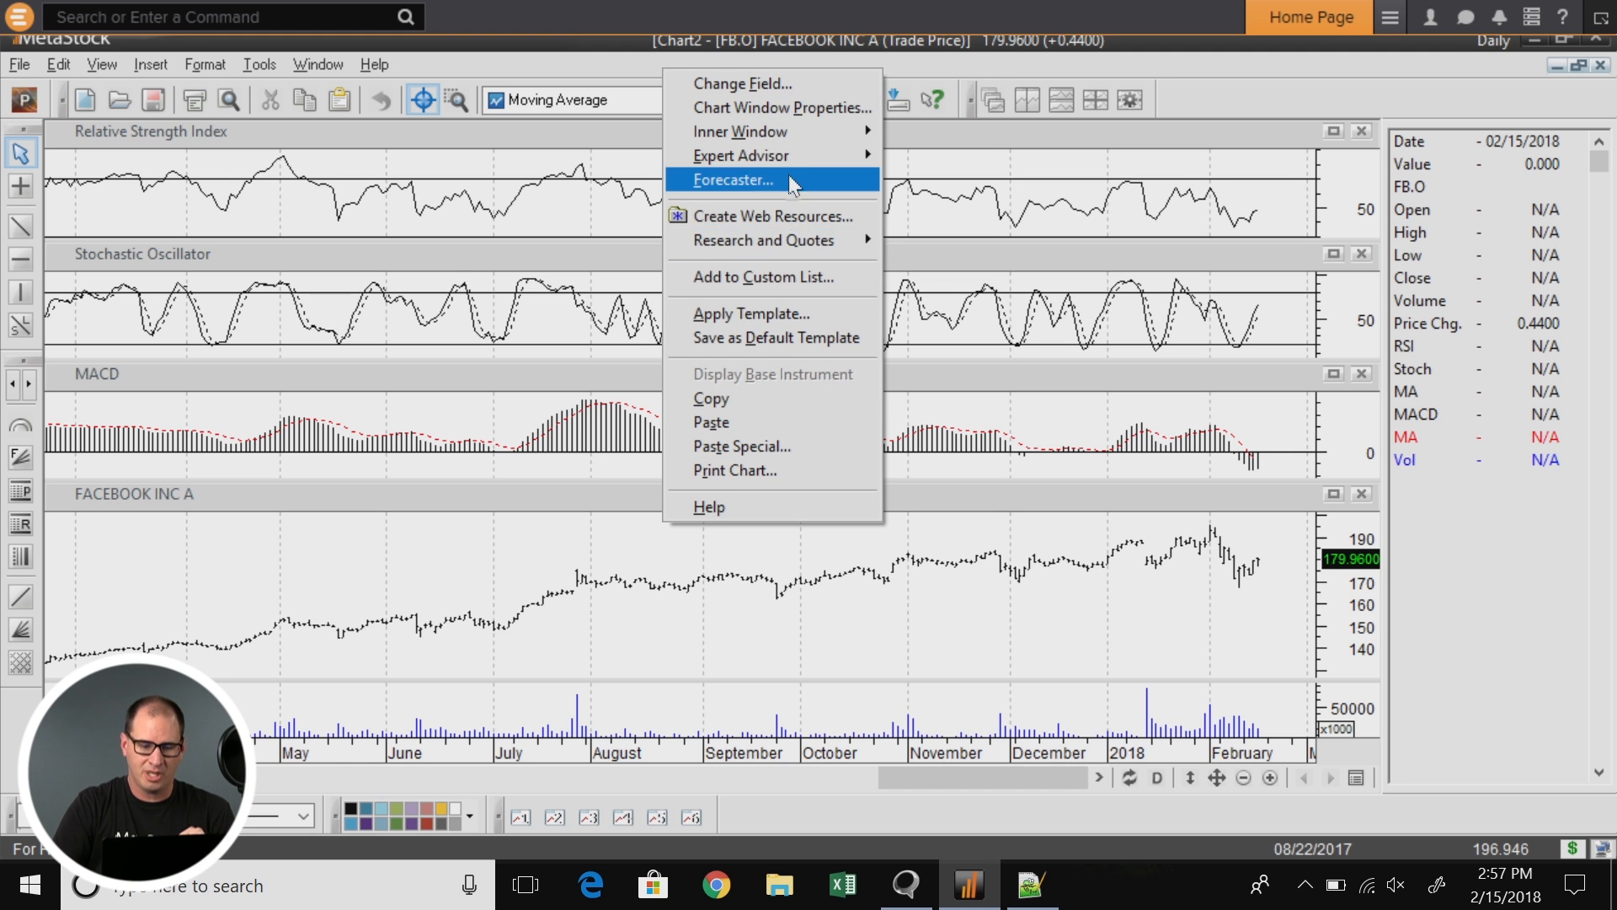
{"action": "left_click", "coordinate": [752, 314]}
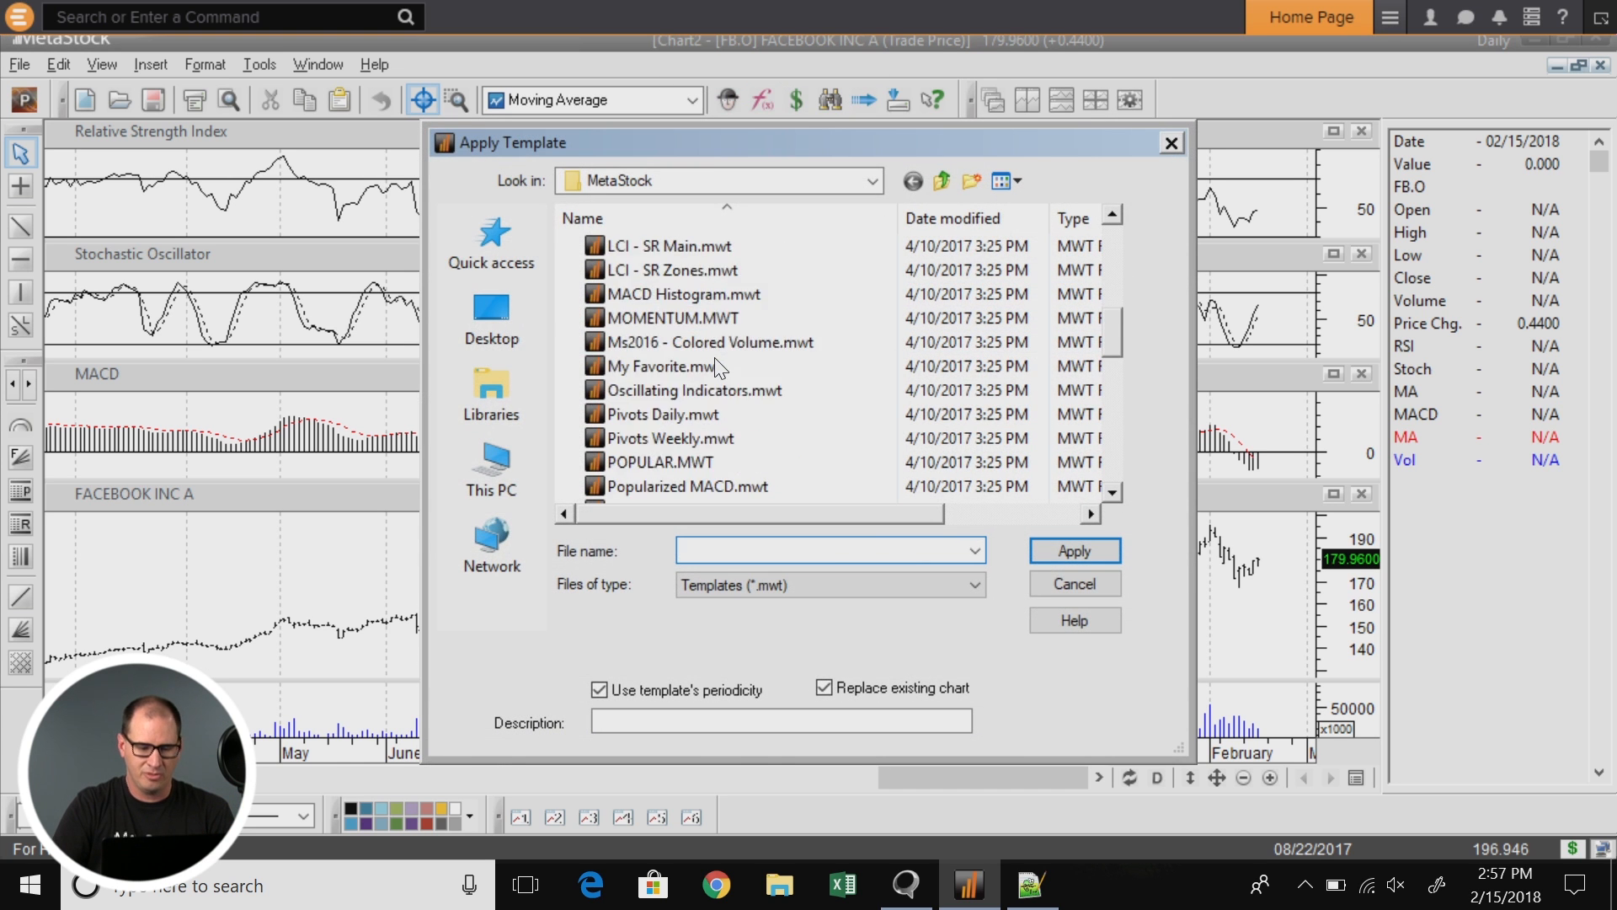
{"action": "scroll", "scroll_direction": "down", "scroll_amount": 3}
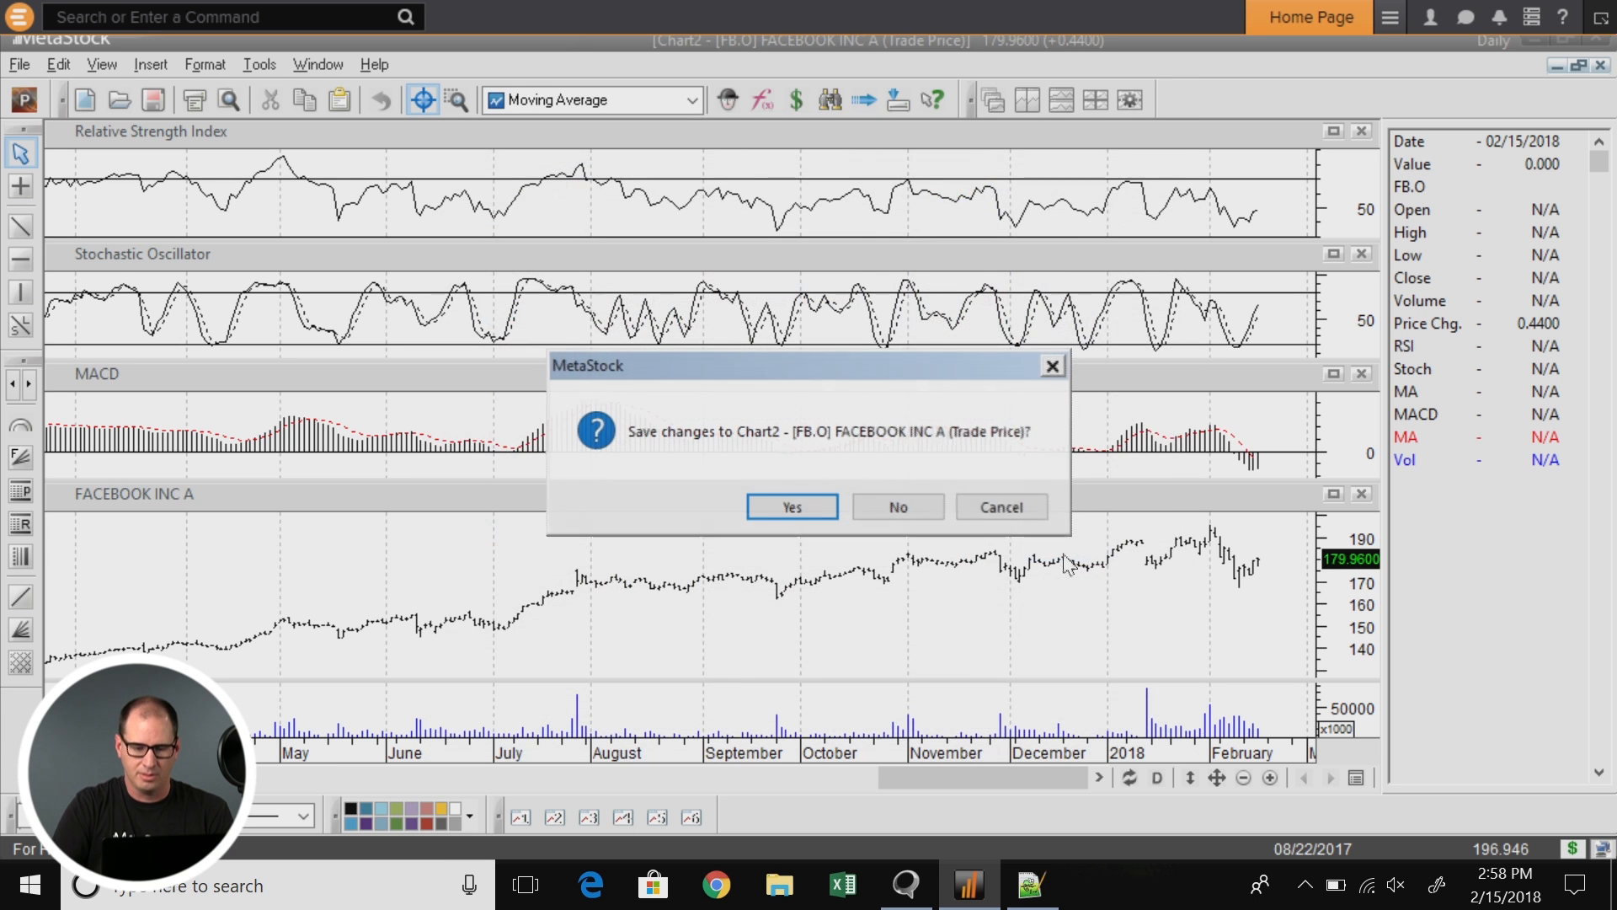
{"action": "left_click", "coordinate": [896, 506]}
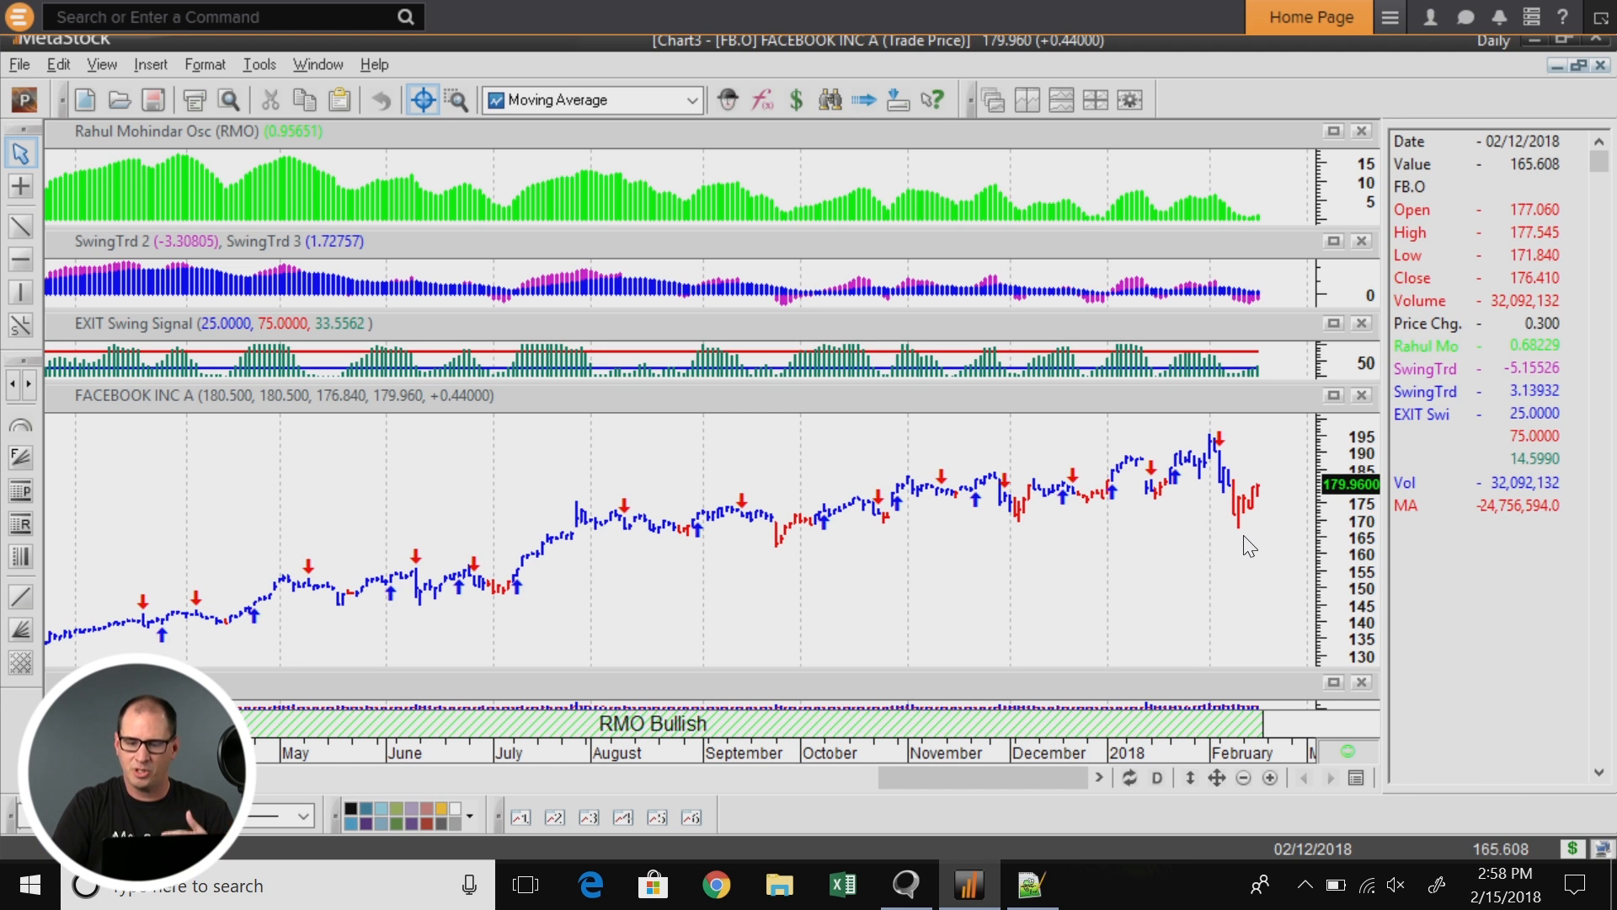
{"action": "mouse_move", "coordinate": [1465, 536]}
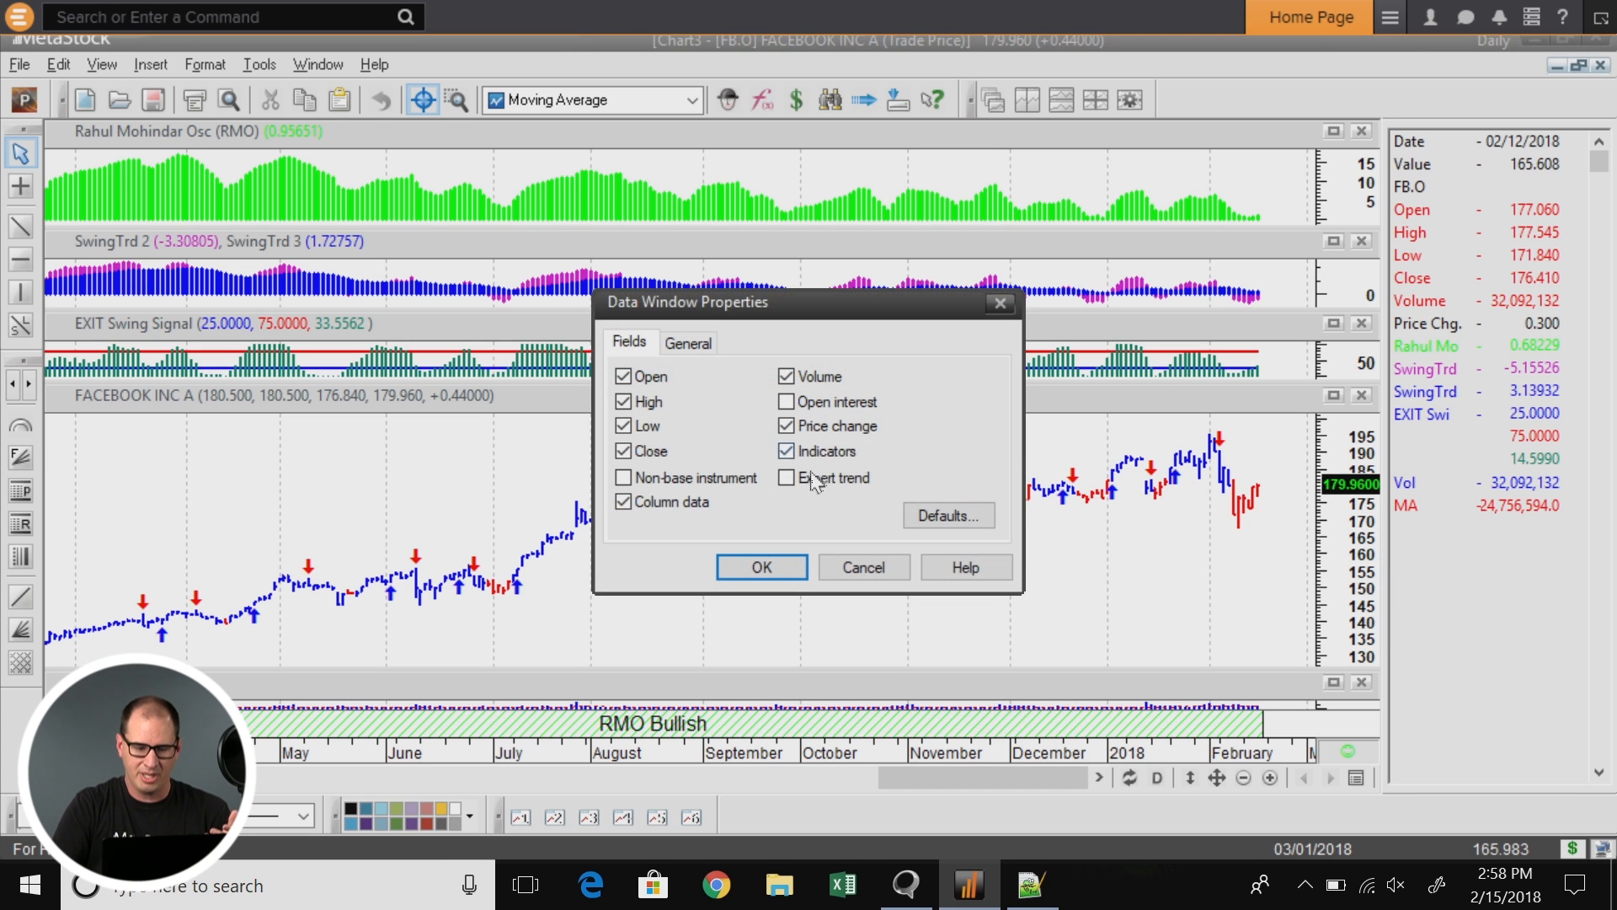
Step: Check 'Expert trend' on the Data Window Fields tab and confirm with OK
{"action": "left_click", "coordinate": [786, 477]}
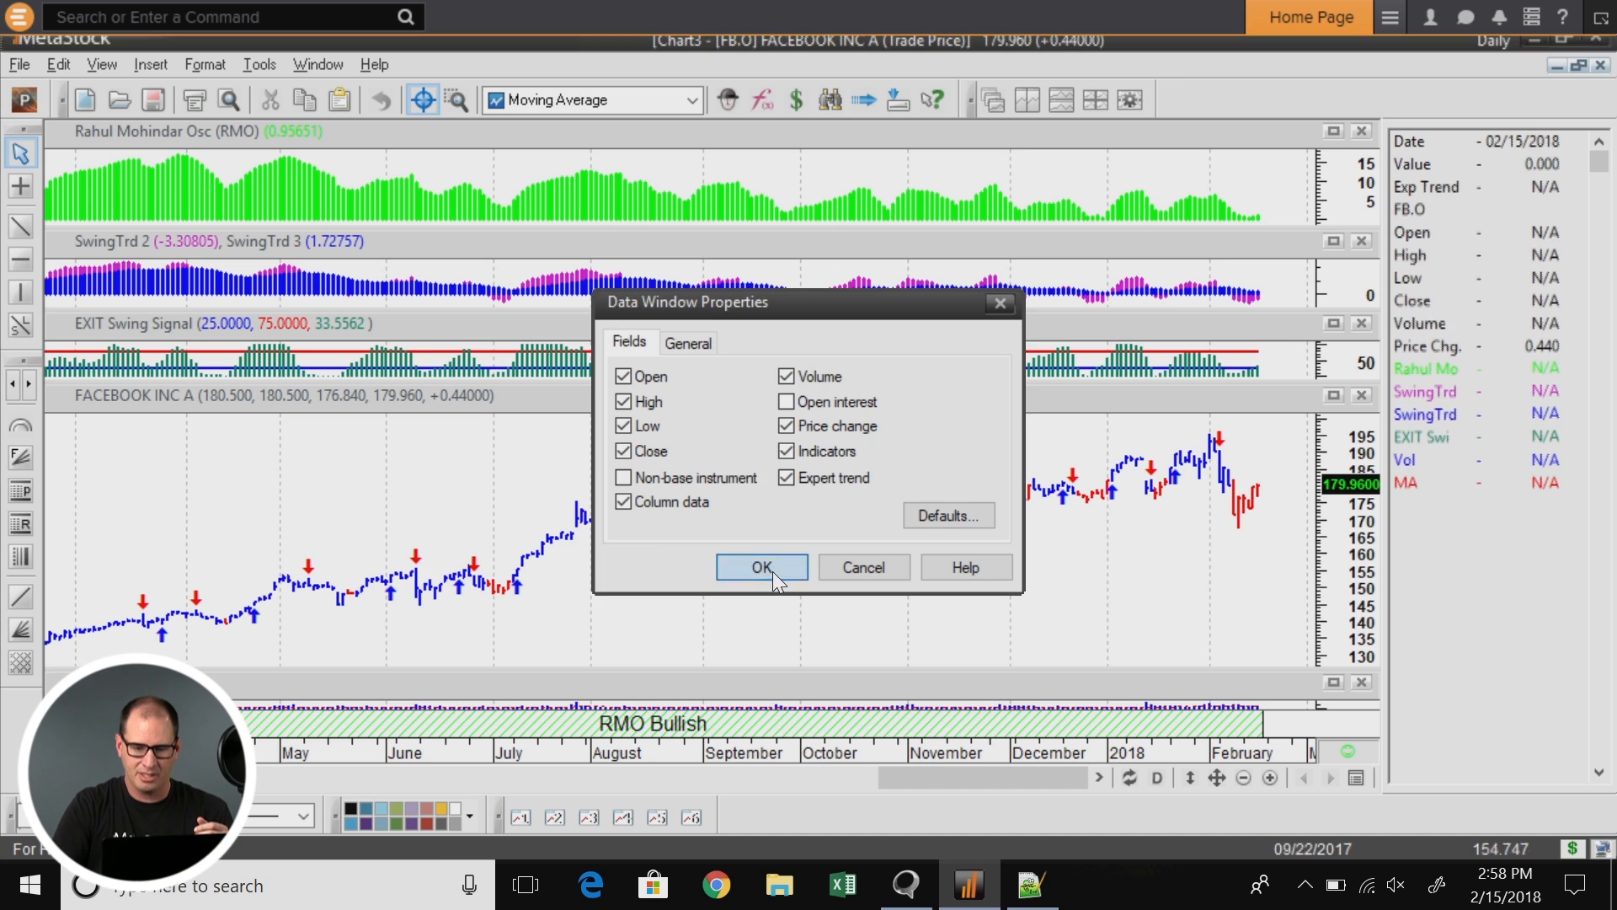
{"action": "left_click", "coordinate": [762, 566]}
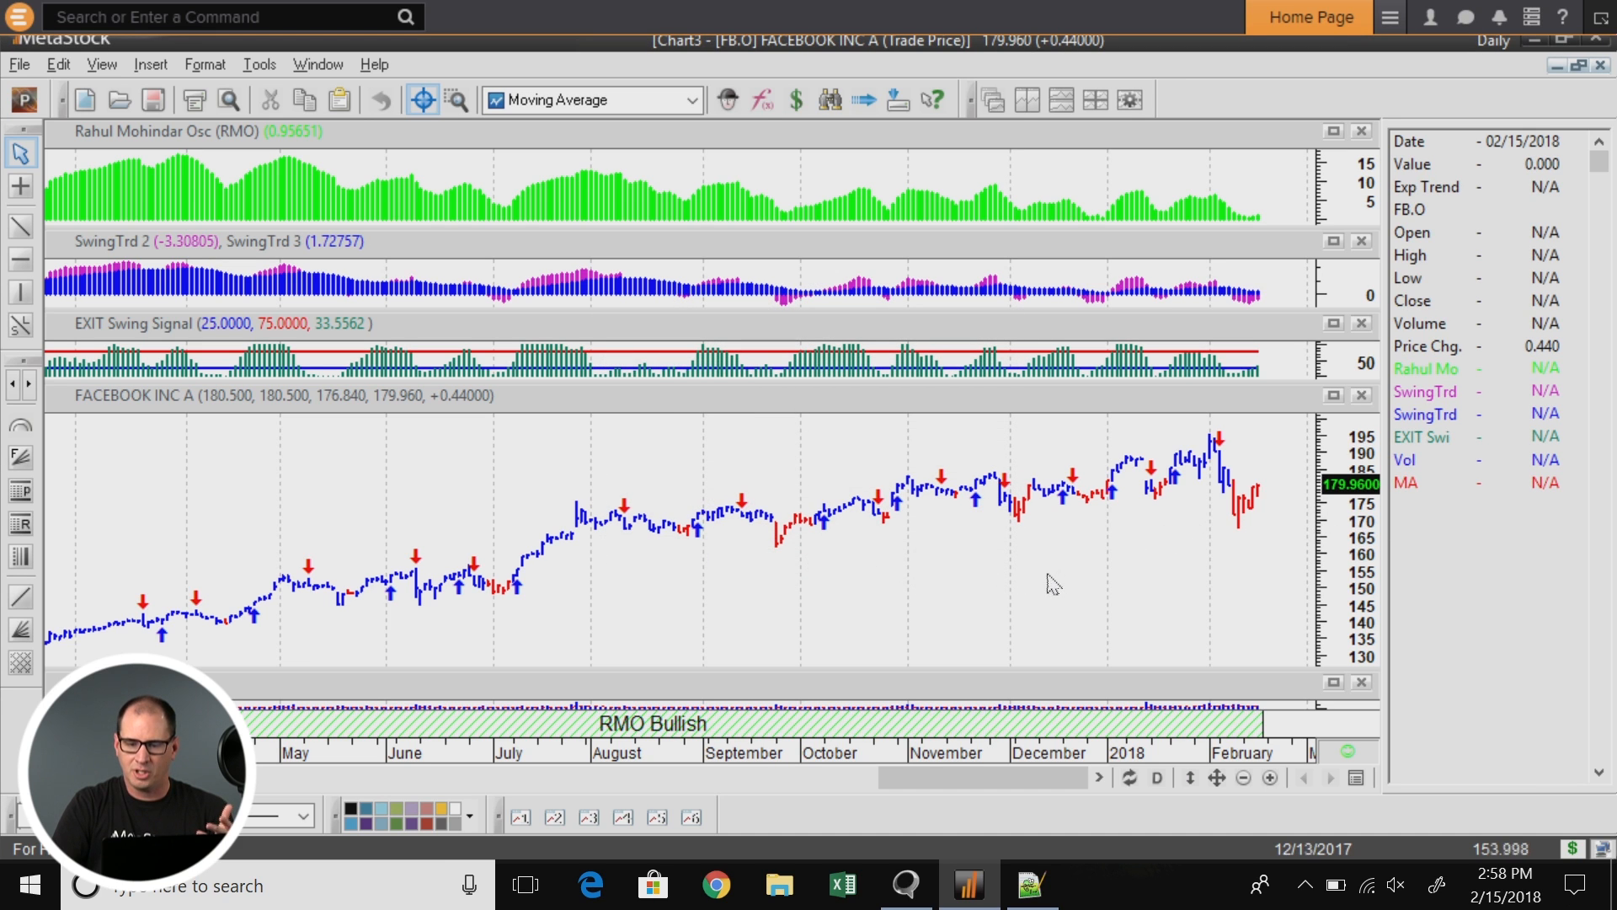
{"action": "mouse_move", "coordinate": [1039, 587]}
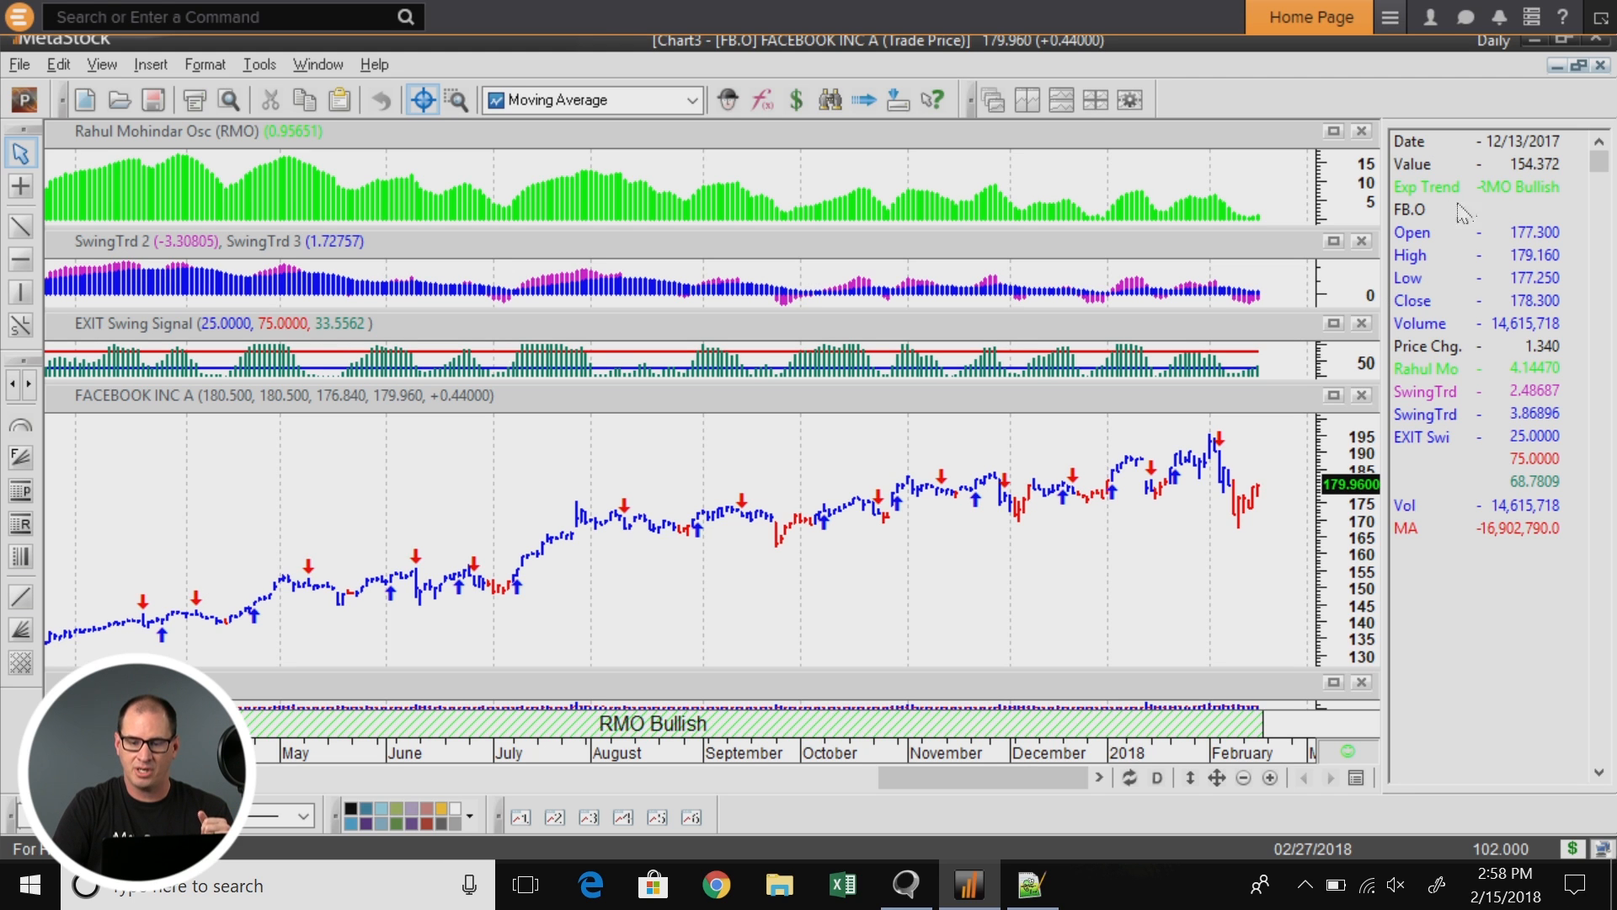
{"action": "mouse_move", "coordinate": [974, 743]}
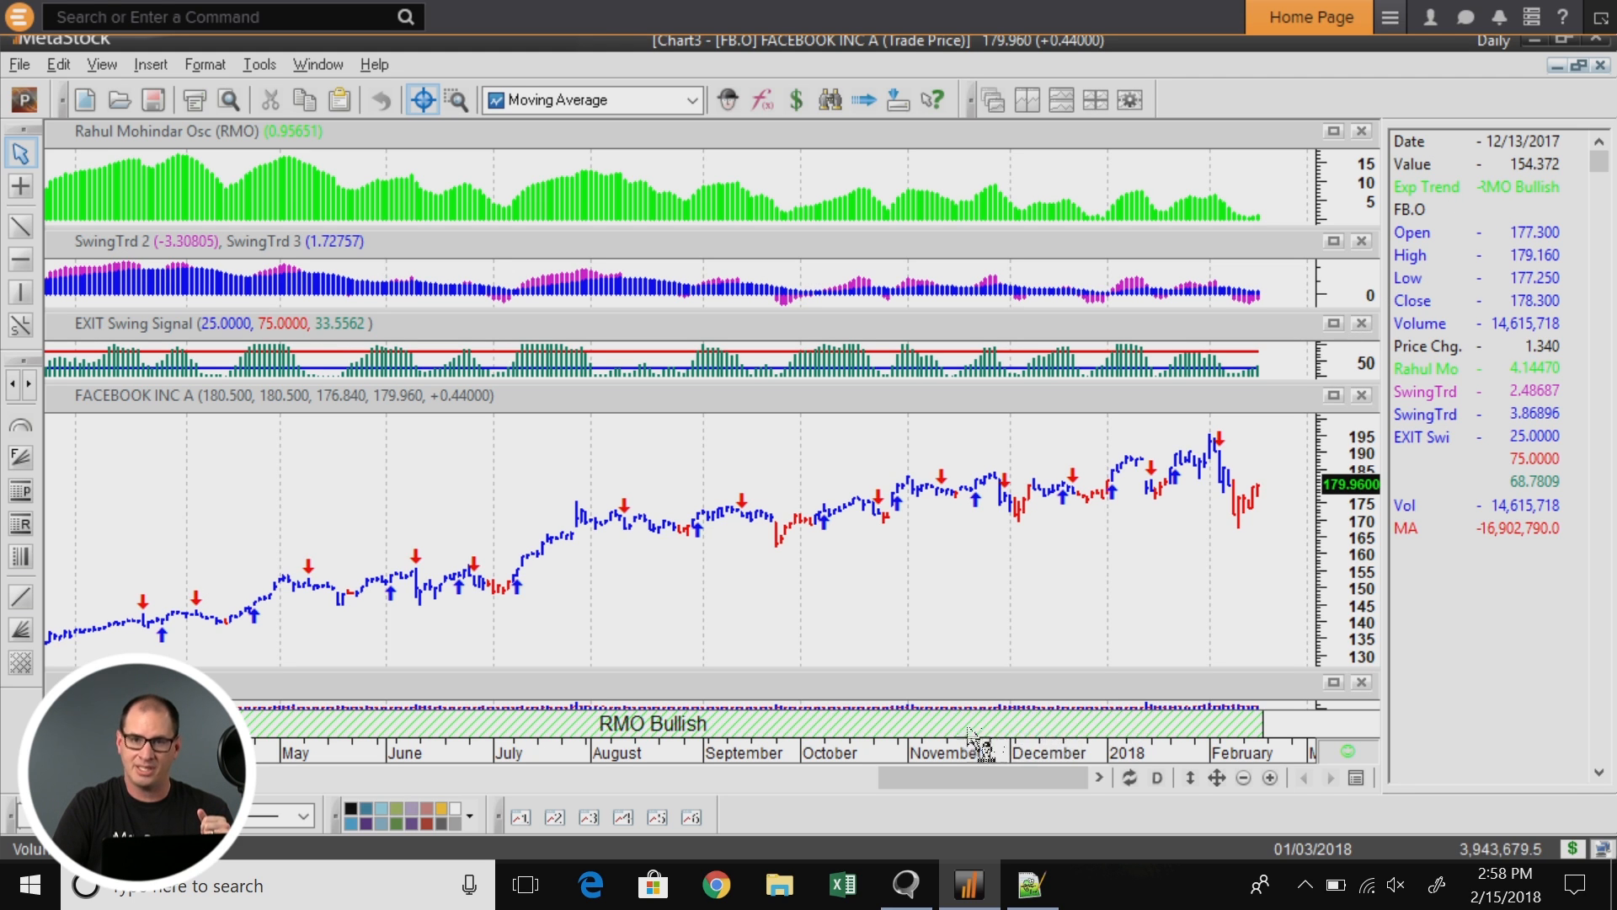